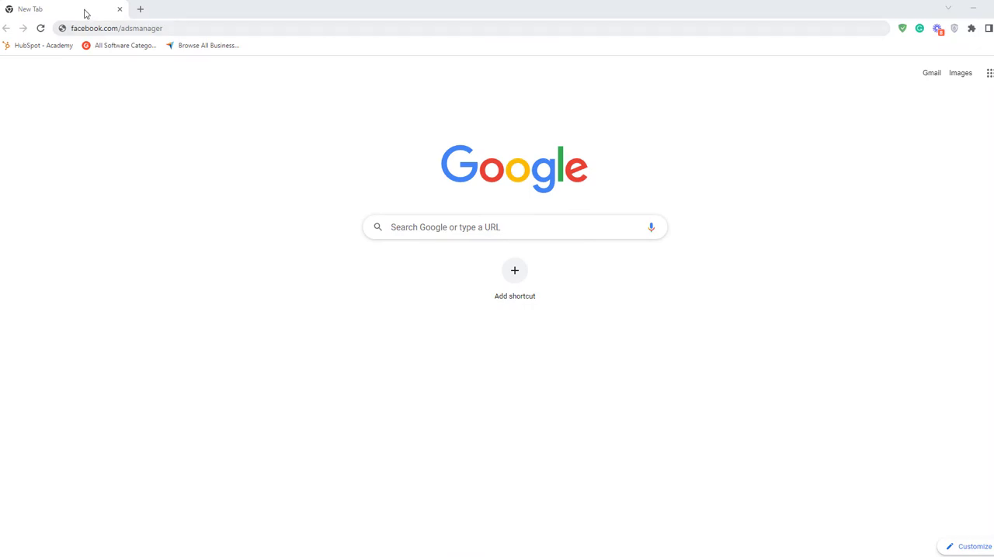
Step: Sign in to Facebook with the account password and land on the empty Campaigns list
{"action": "left_click", "coordinate": [116, 28]}
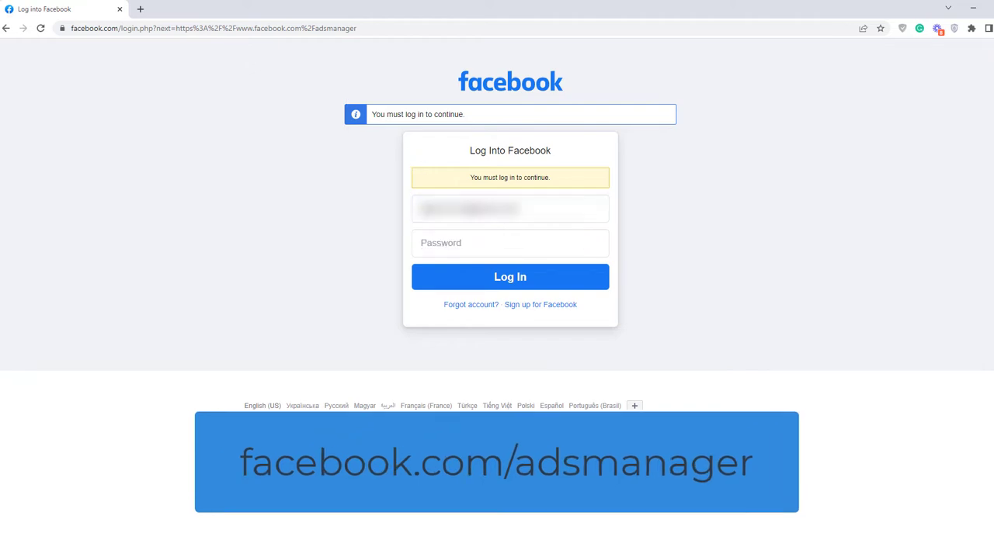
{"action": "left_click", "coordinate": [509, 243]}
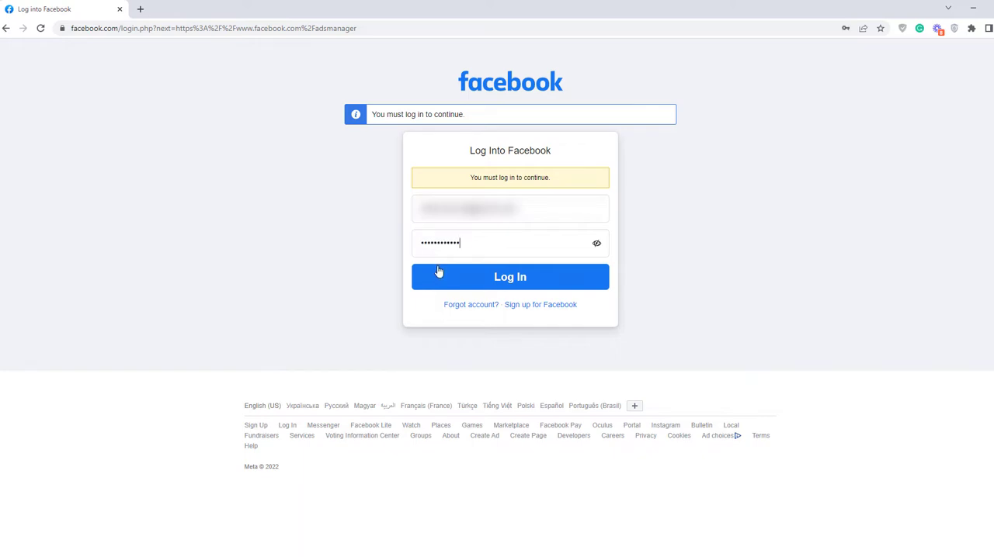
{"action": "left_click", "coordinate": [509, 276]}
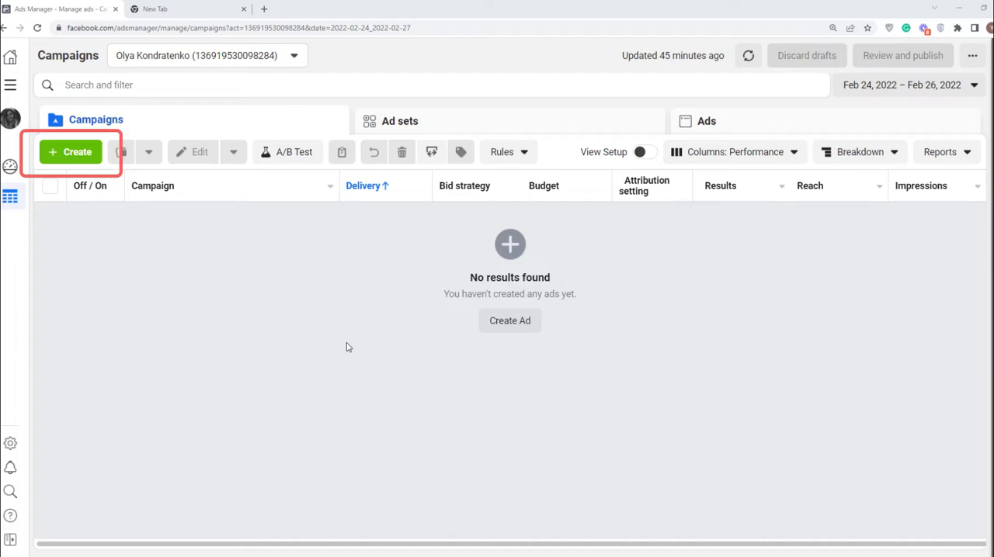
Step: Create a new campaign with the Lead generation objective
{"action": "left_click", "coordinate": [72, 152]}
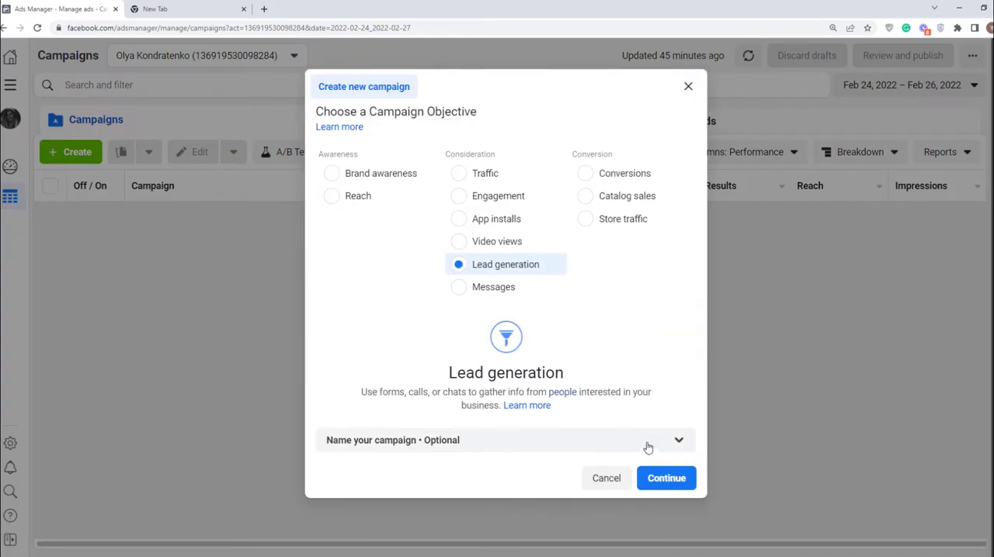
{"action": "left_click", "coordinate": [664, 479]}
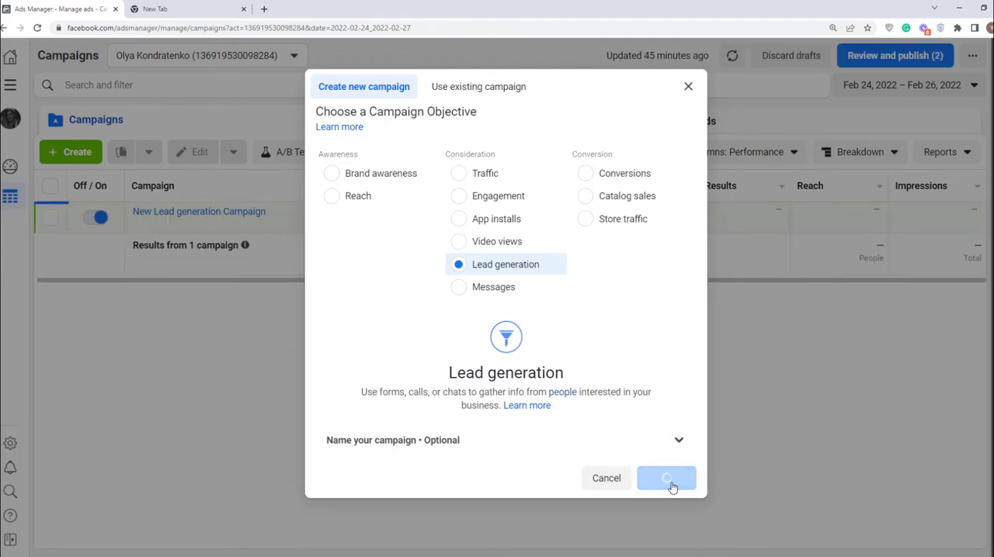
{"action": "left_click", "coordinate": [666, 478]}
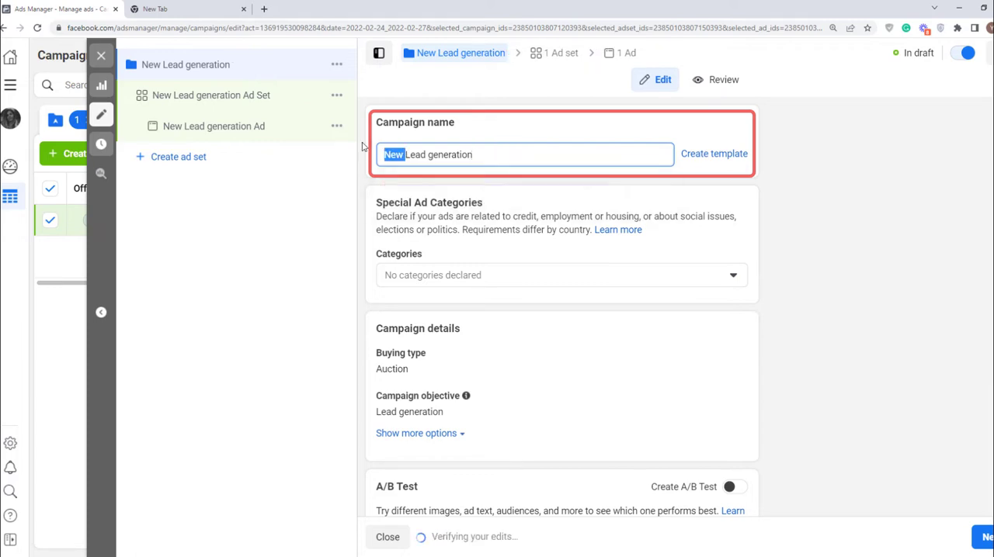
Step: Name the campaign Haircut Lead generation and set a daily budget of 5.00
{"action": "type", "text": "Haircut"}
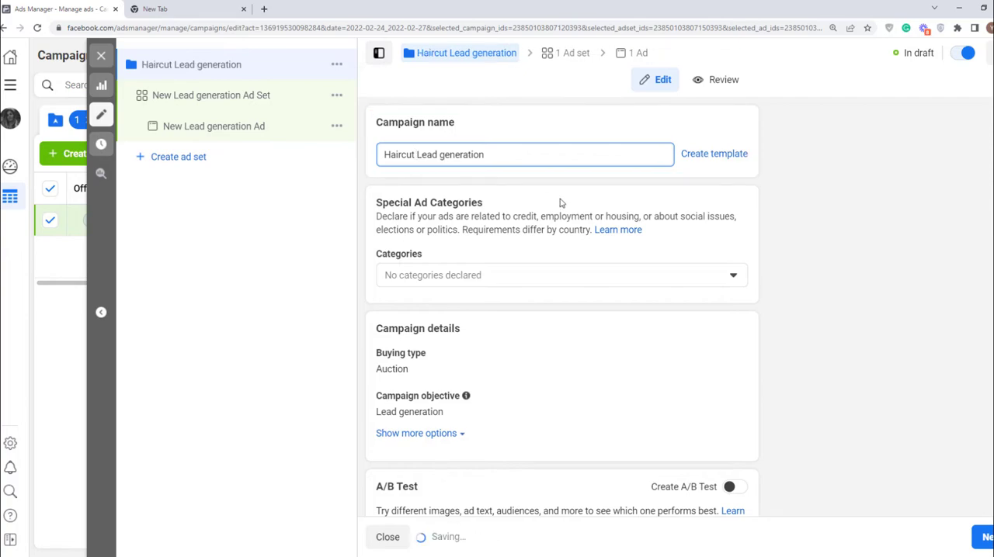
{"action": "scroll", "scroll_direction": "down", "scroll_amount": 3}
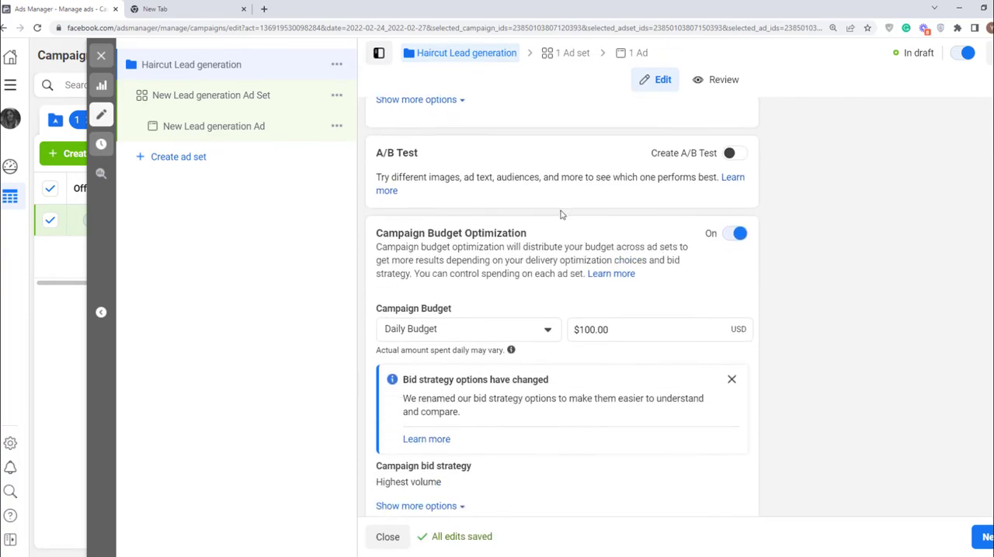
{"action": "left_click", "coordinate": [466, 329]}
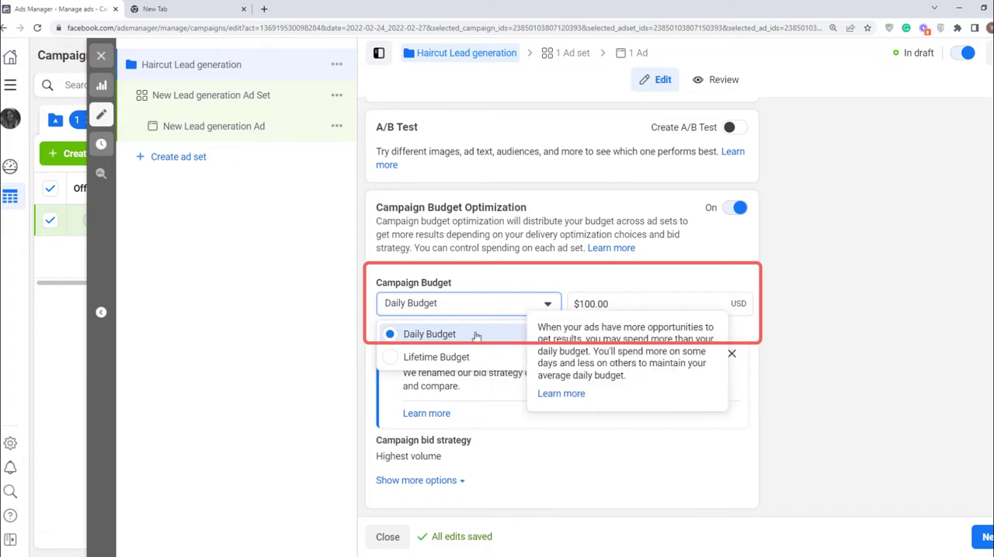
{"action": "left_click", "coordinate": [429, 334]}
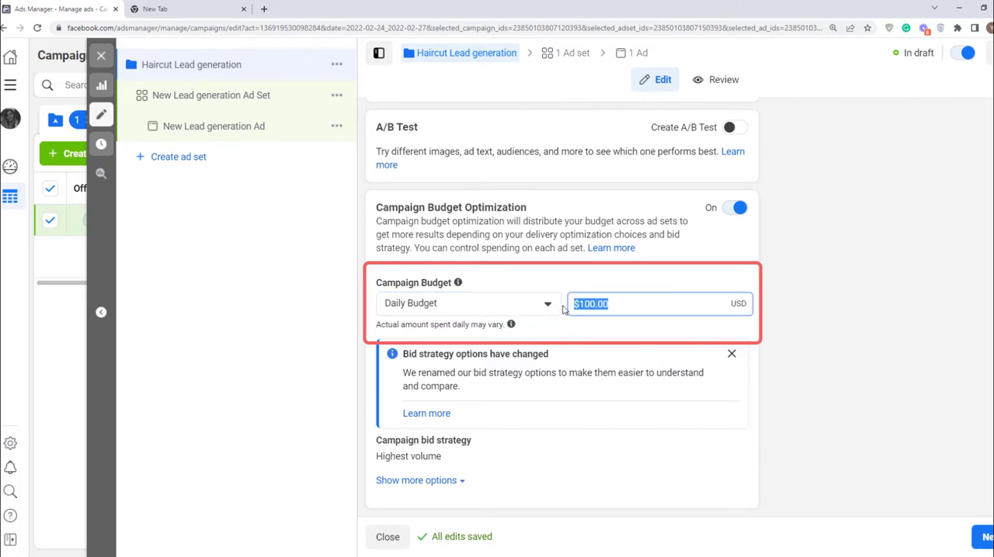
{"action": "type", "text": "5.00"}
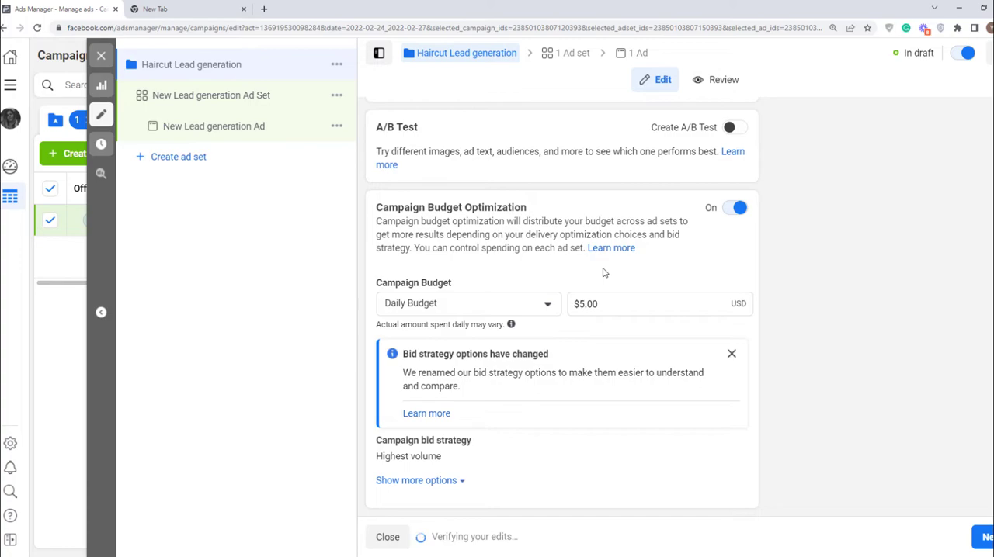
Step: In the ad set, promote the Archtutors page and keep instant forms as the lead method
{"action": "left_click", "coordinate": [211, 95]}
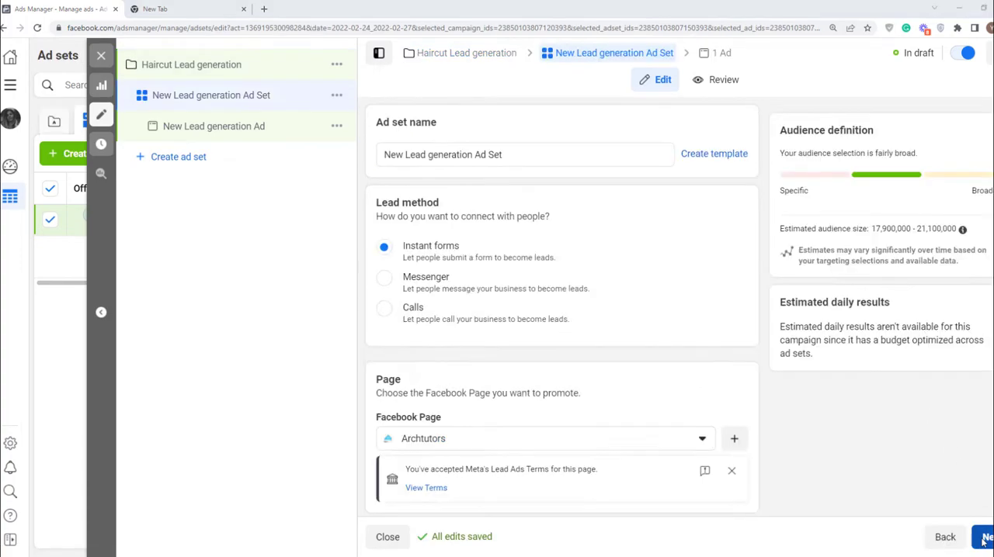
{"action": "mouse_move", "coordinate": [478, 326]}
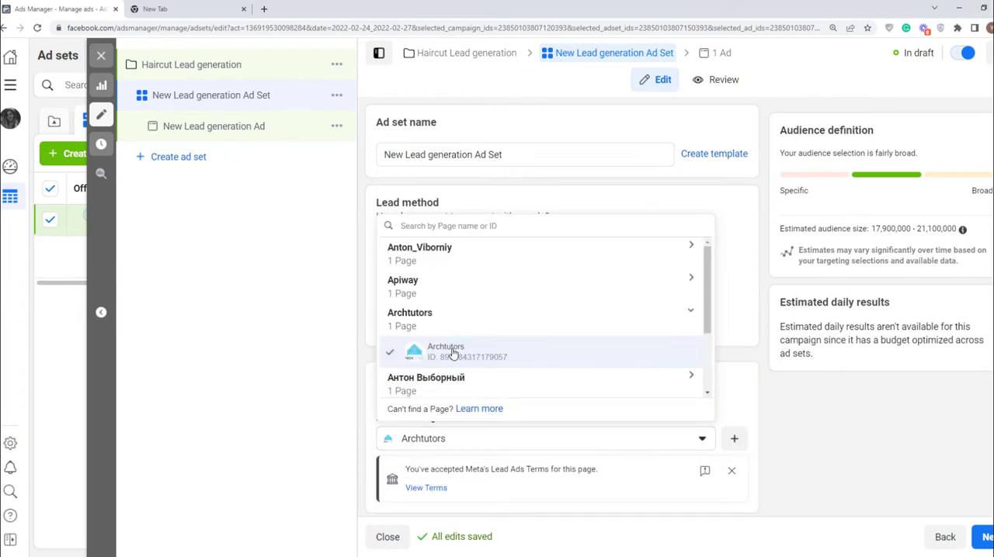
{"action": "left_click", "coordinate": [454, 351]}
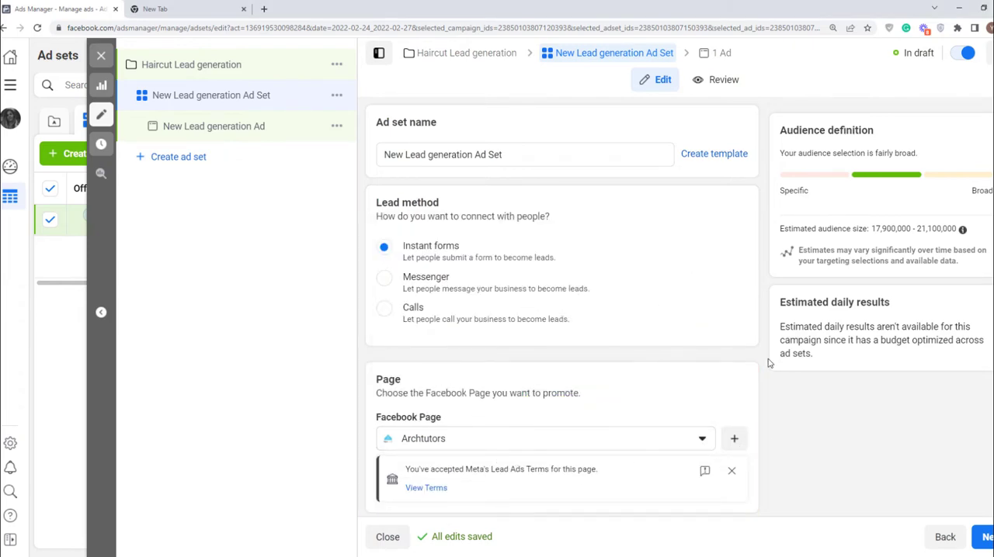
{"action": "mouse_move", "coordinate": [733, 419]}
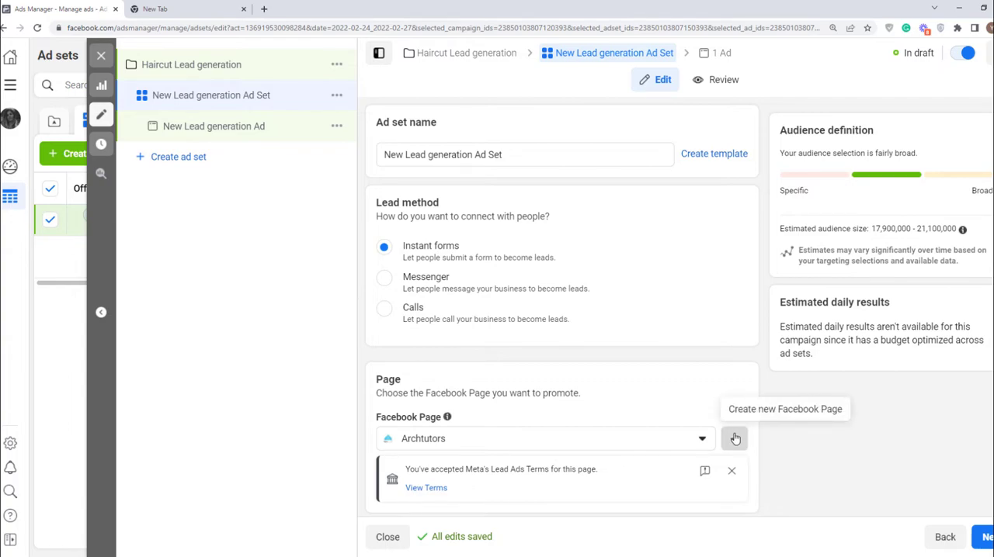
{"action": "left_click", "coordinate": [733, 438]}
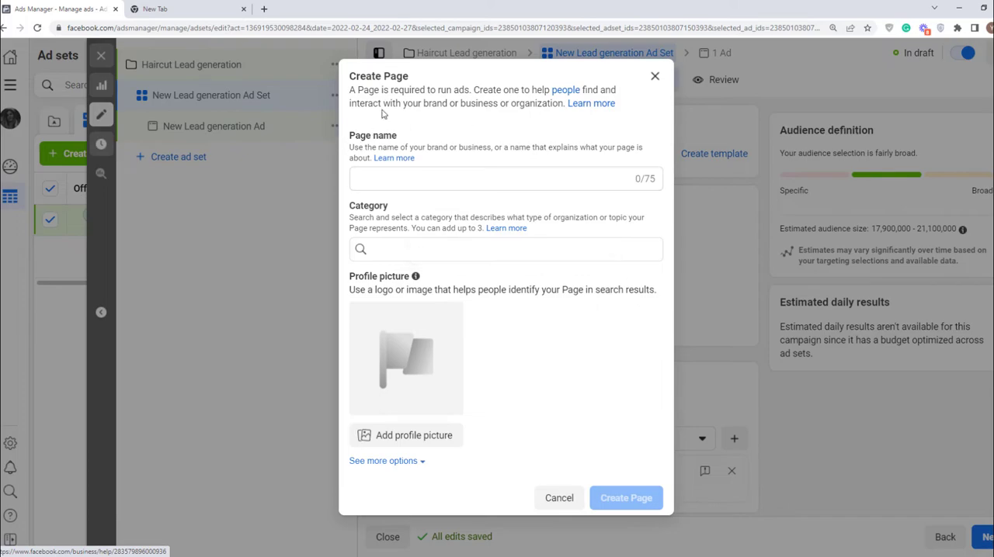
{"action": "mouse_move", "coordinate": [437, 276]}
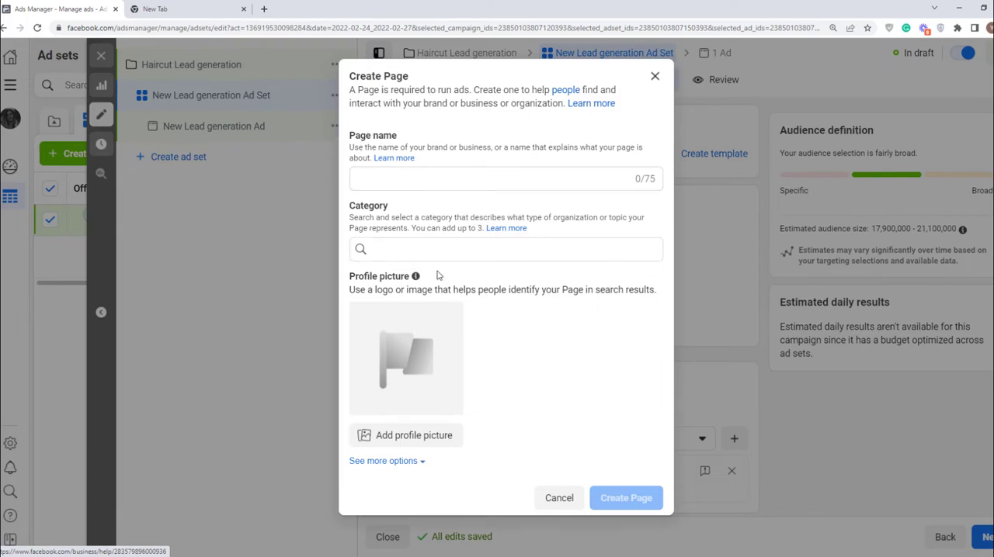
{"action": "mouse_move", "coordinate": [626, 497]}
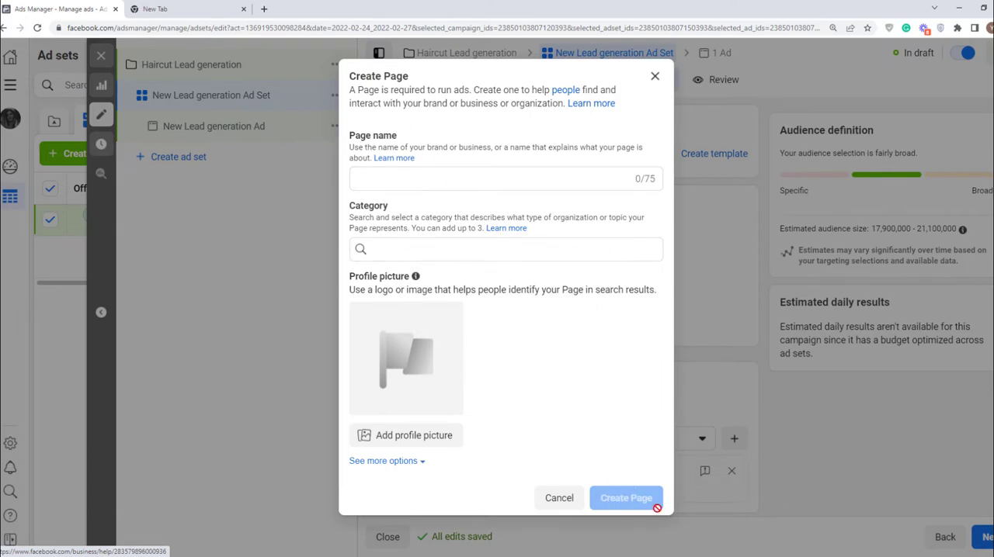
{"action": "mouse_move", "coordinate": [654, 76]}
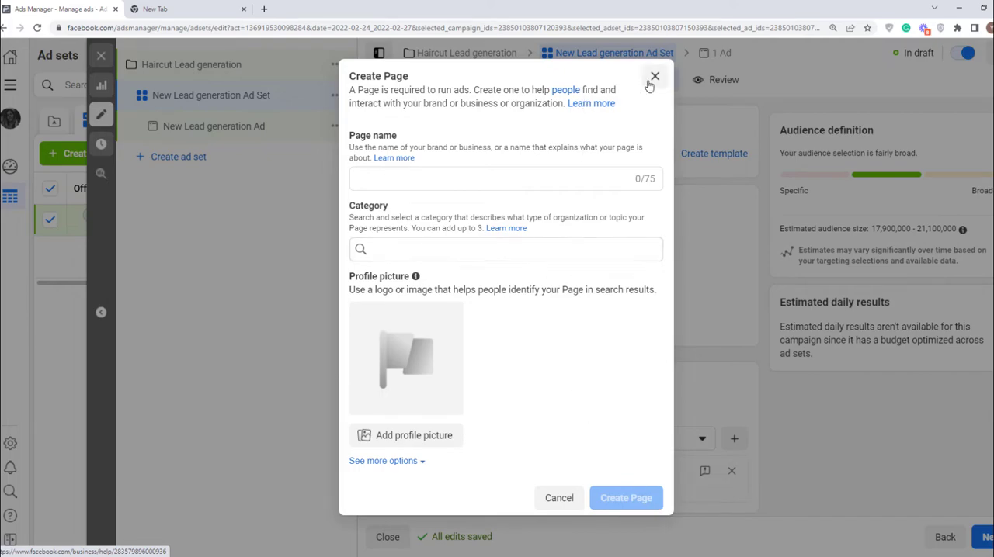
{"action": "left_click", "coordinate": [654, 76]}
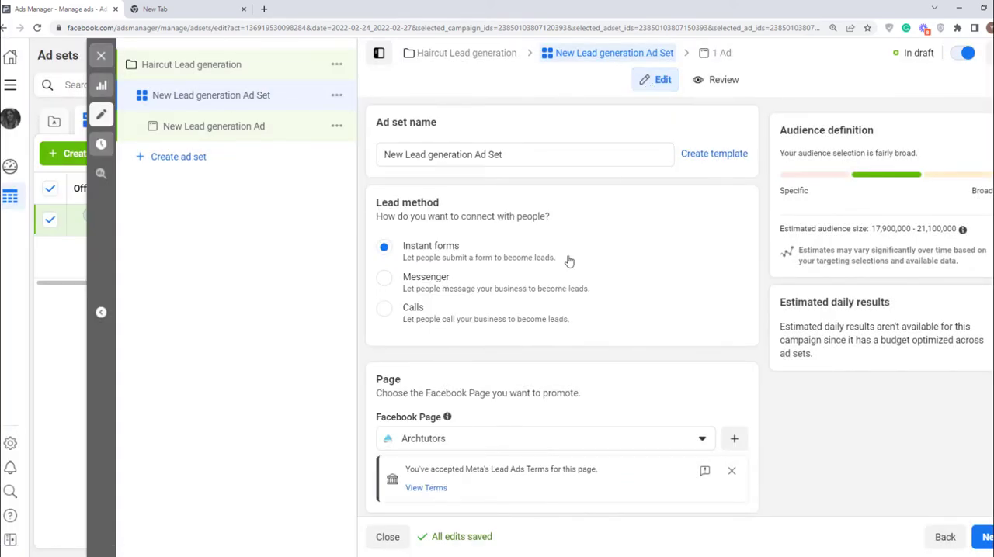
{"action": "left_click", "coordinate": [426, 488]}
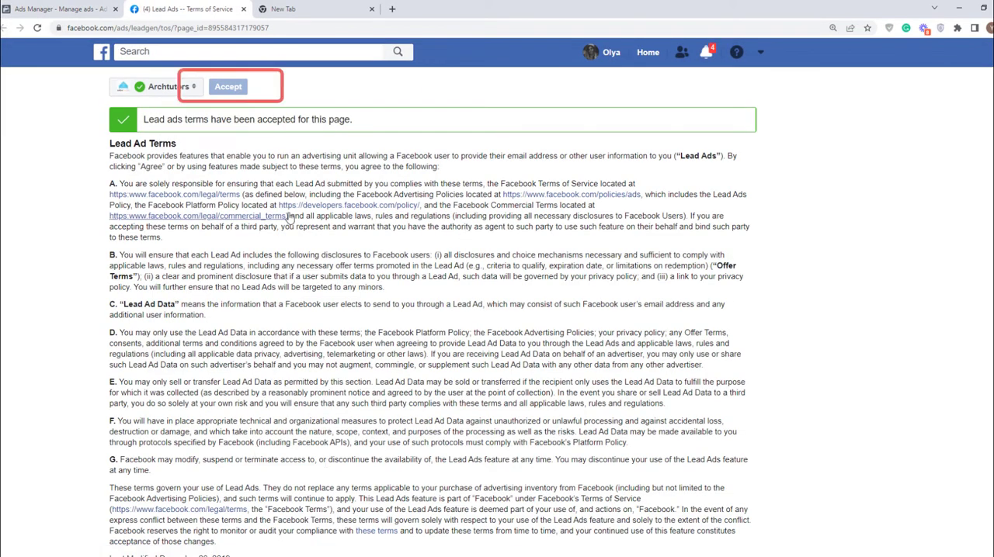
{"action": "mouse_move", "coordinate": [207, 111]}
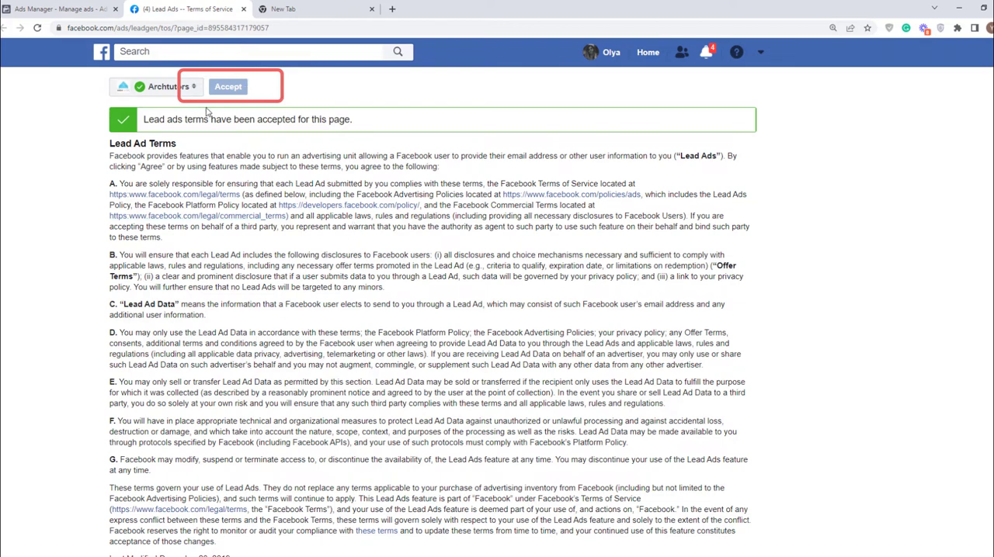
{"action": "mouse_move", "coordinate": [252, 91]}
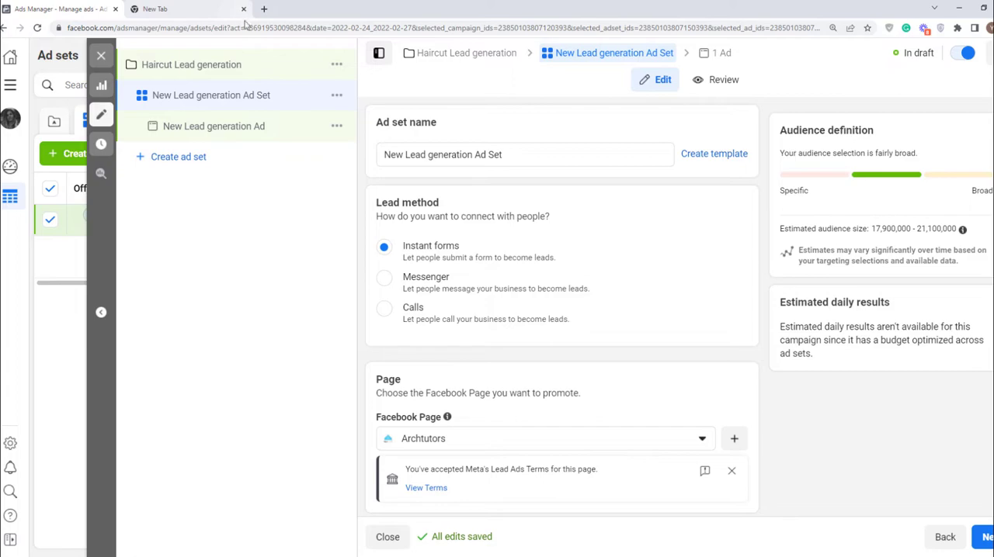
Step: Edit the audience to replace Ukraine with Manhattan as the target location
{"action": "scroll", "scroll_direction": "down", "scroll_amount": 3}
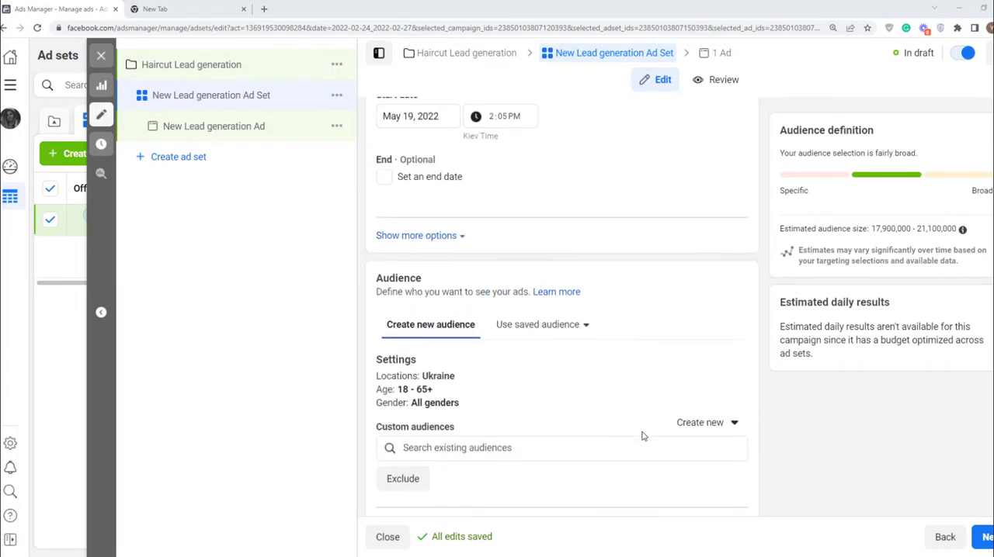
{"action": "scroll", "scroll_direction": "down", "scroll_amount": 3}
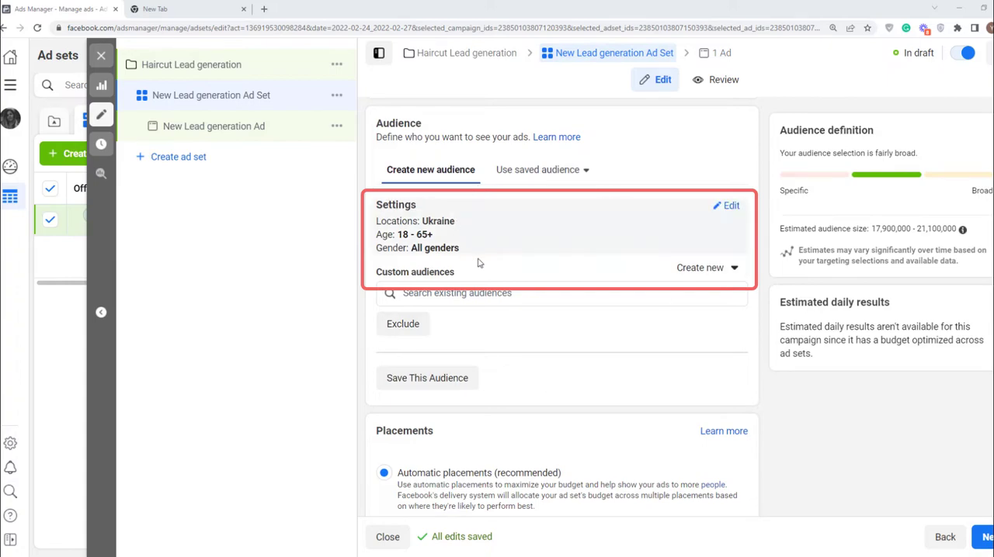
{"action": "left_click", "coordinate": [727, 205]}
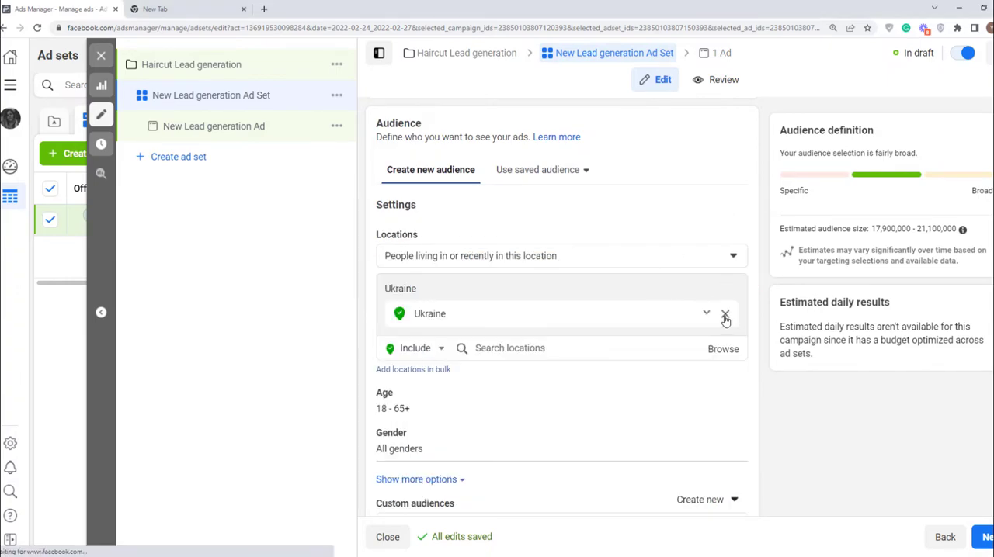
{"action": "left_click", "coordinate": [725, 314]}
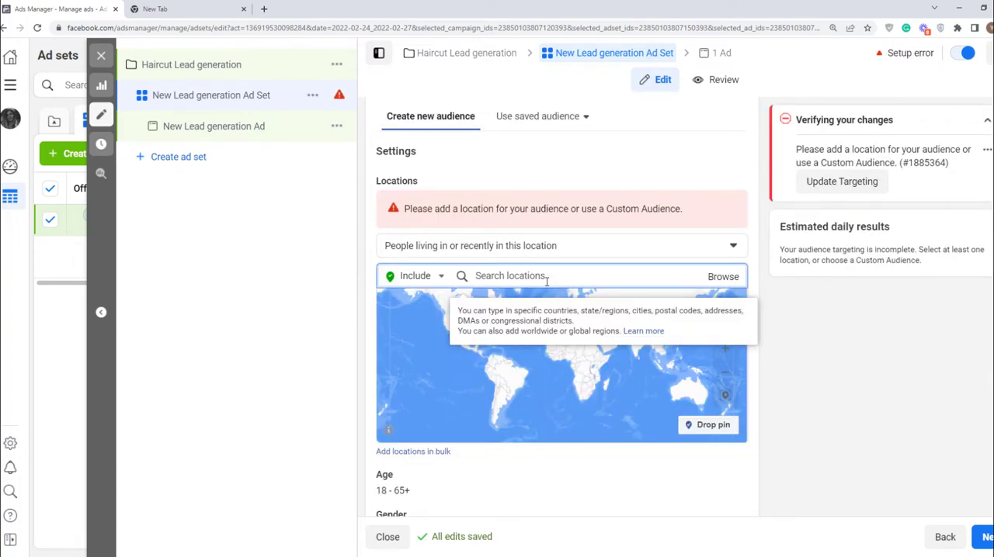
{"action": "type", "text": "manha"}
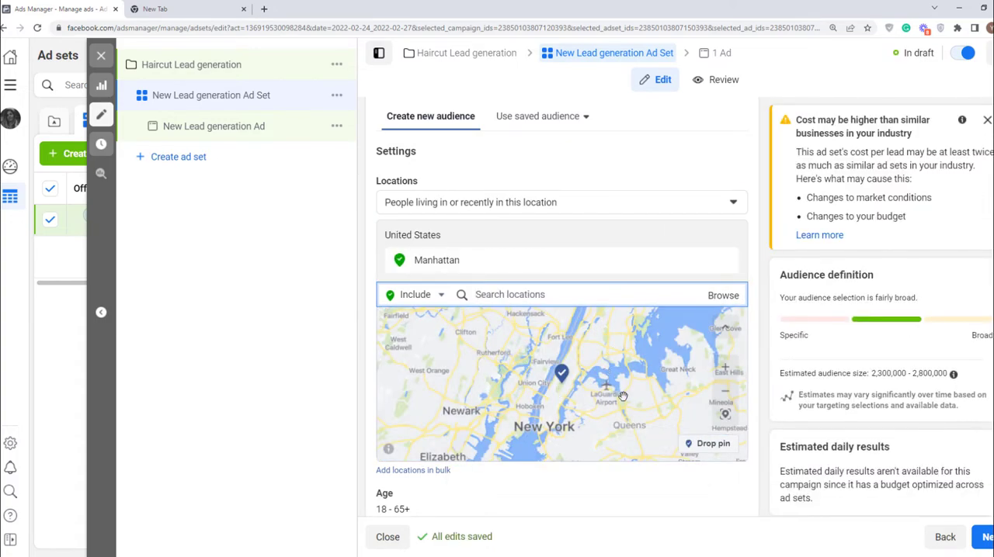
Step: Limit the audience's maximum age to 50
{"action": "scroll", "scroll_direction": "down", "scroll_amount": 3}
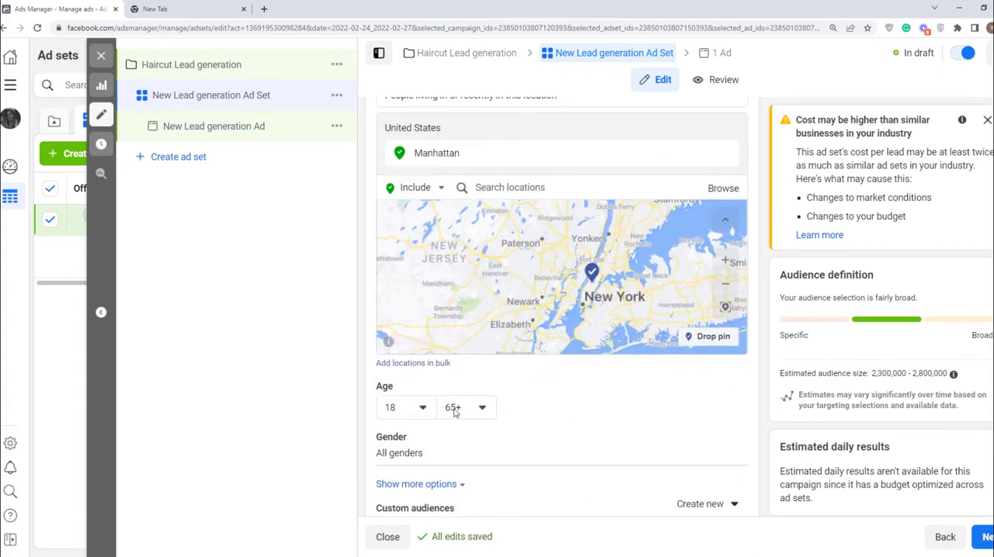
{"action": "left_click", "coordinate": [466, 407]}
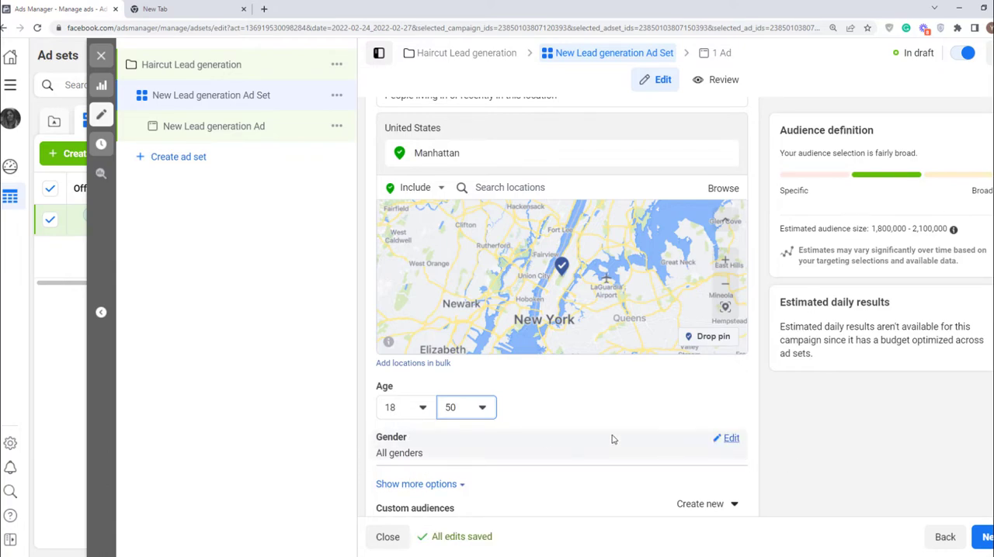
{"action": "mouse_move", "coordinate": [489, 372]}
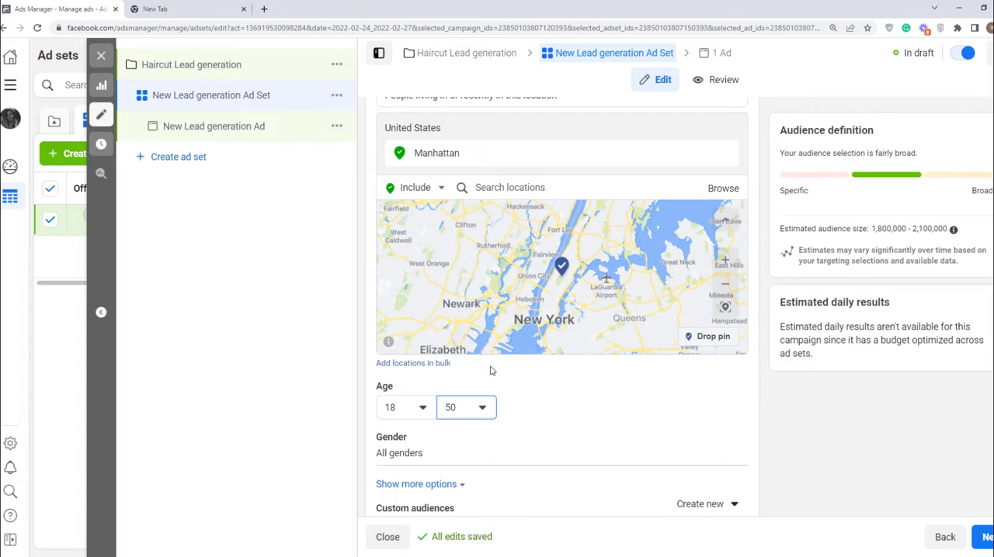
{"action": "mouse_move", "coordinate": [598, 416]}
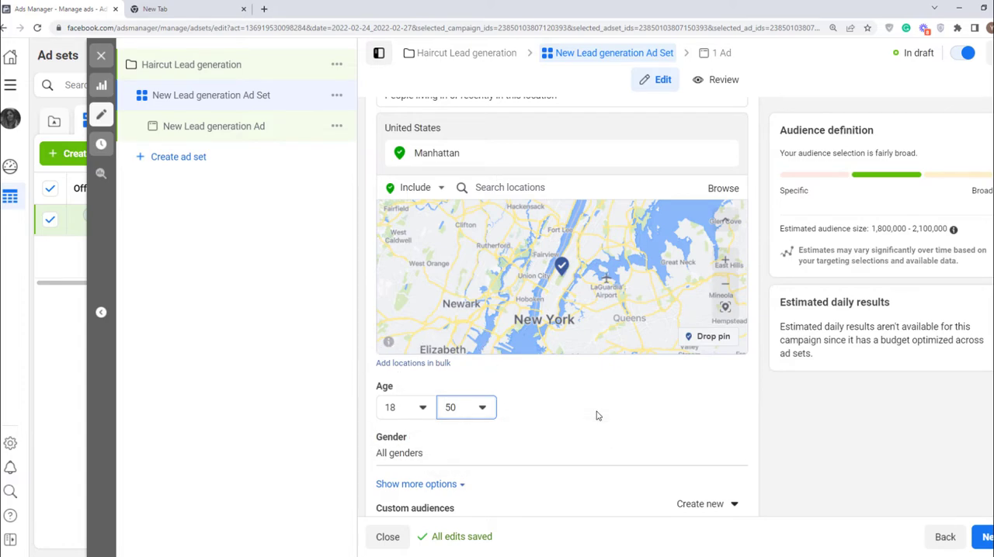
{"action": "scroll", "scroll_direction": "down", "scroll_amount": 3}
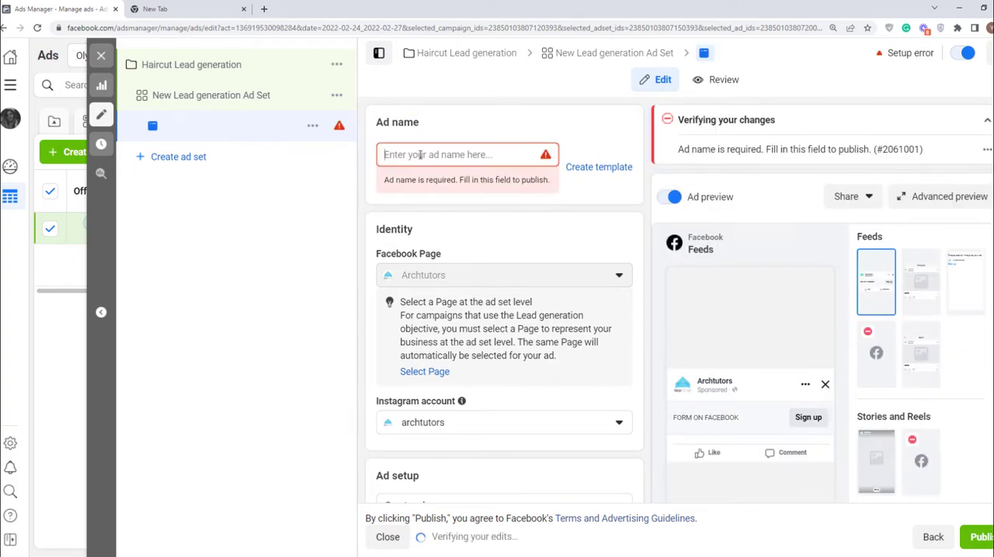
Step: Name the ad Haircut Ads and add the Hair Salon image as the creative for all placements
{"action": "type", "text": "Haircut"}
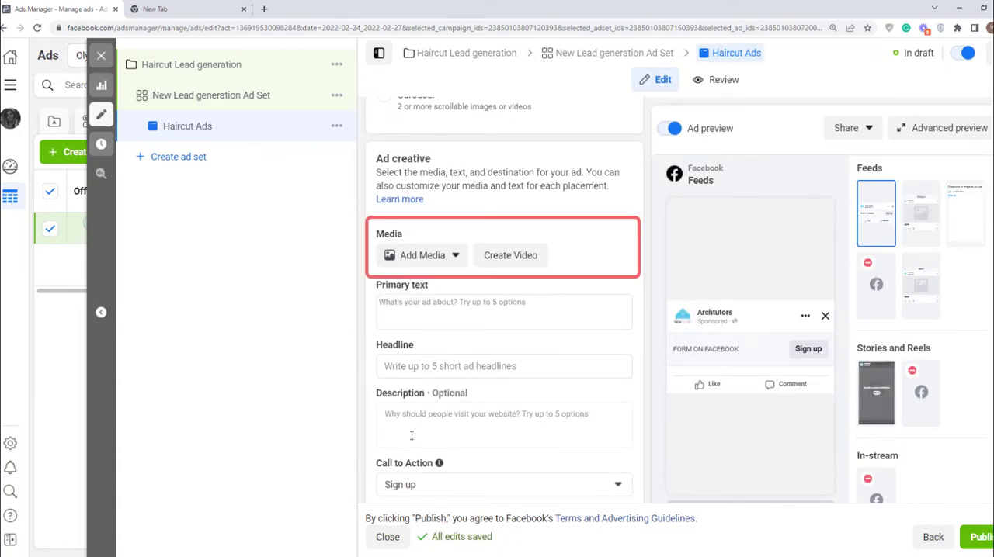
{"action": "left_click", "coordinate": [422, 254]}
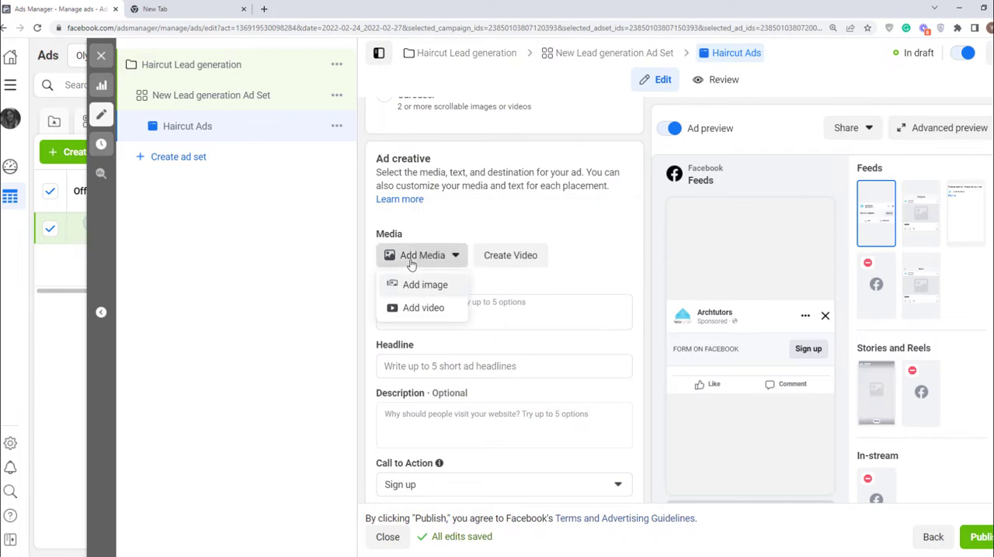
{"action": "left_click", "coordinate": [425, 284]}
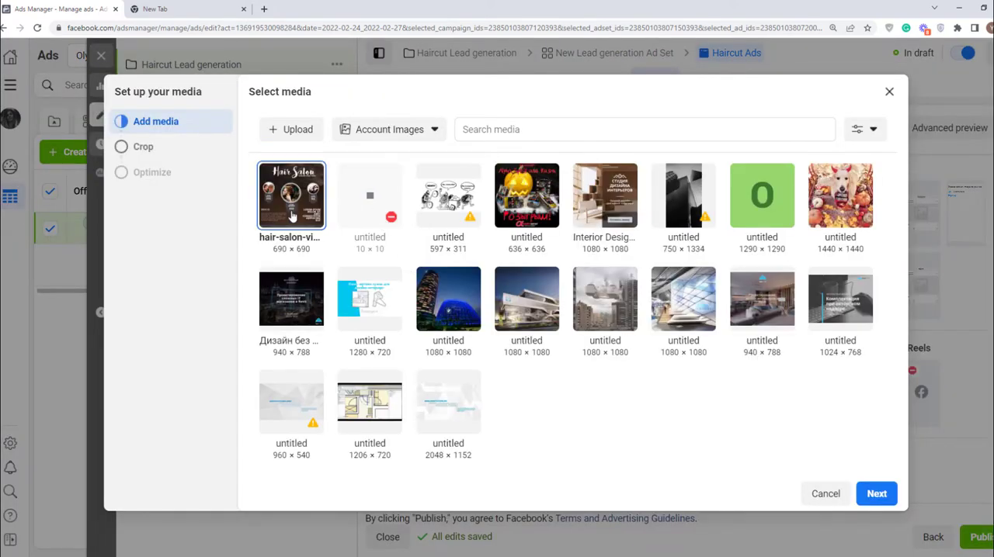
{"action": "left_click", "coordinate": [876, 493]}
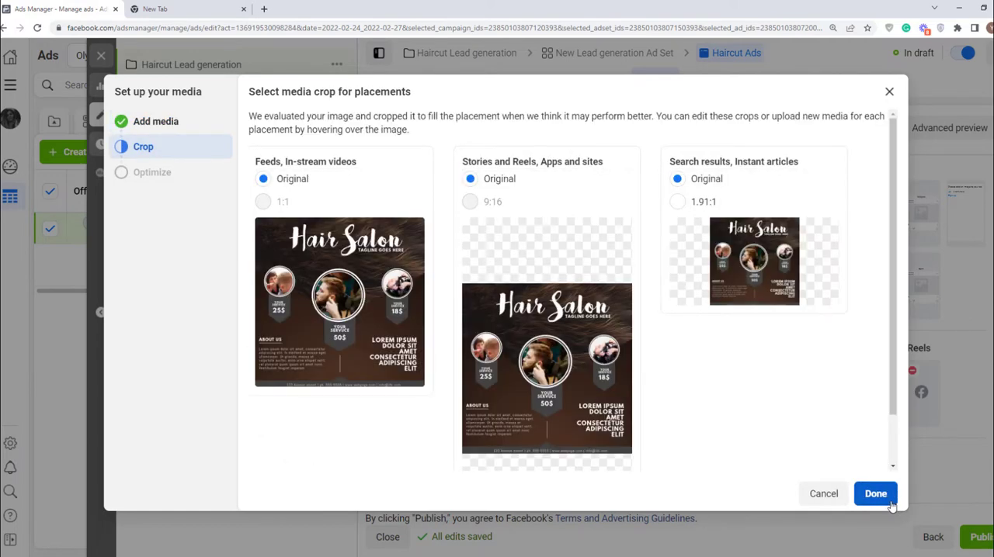
{"action": "left_click", "coordinate": [876, 494]}
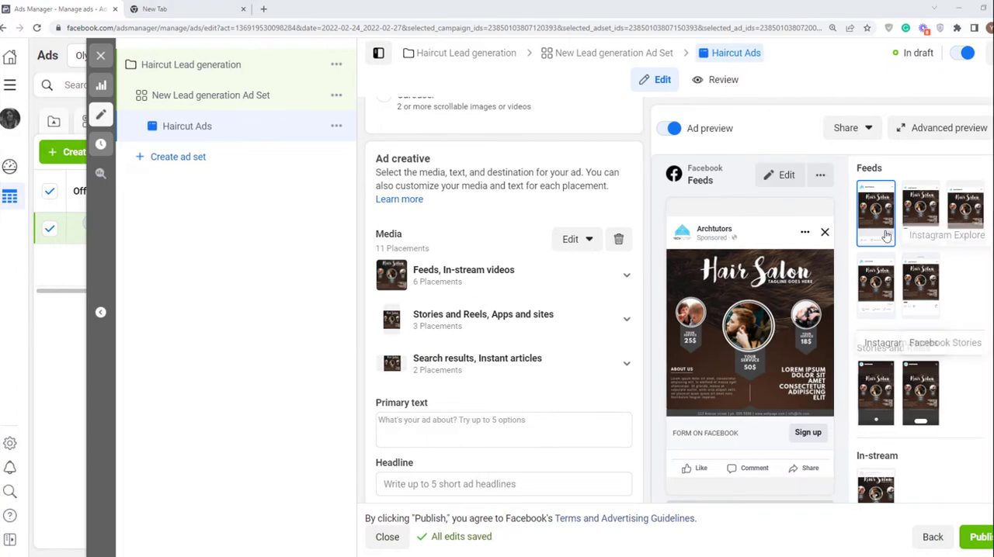
Step: Fill the primary text, 'Get a new haircut' headline and 'Sign up' discount description
{"action": "scroll", "scroll_direction": "down", "scroll_amount": 3}
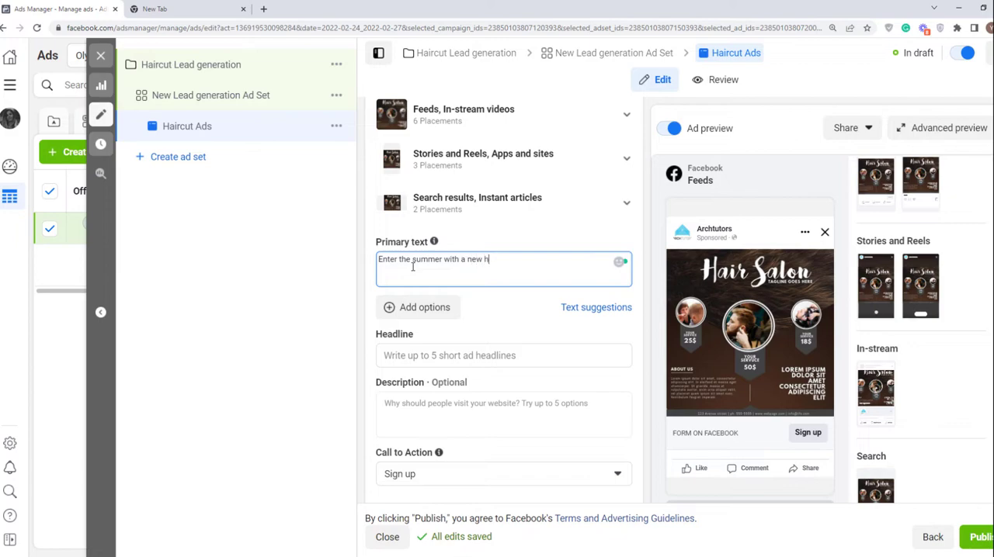
{"action": "type", "text": "aircut!"}
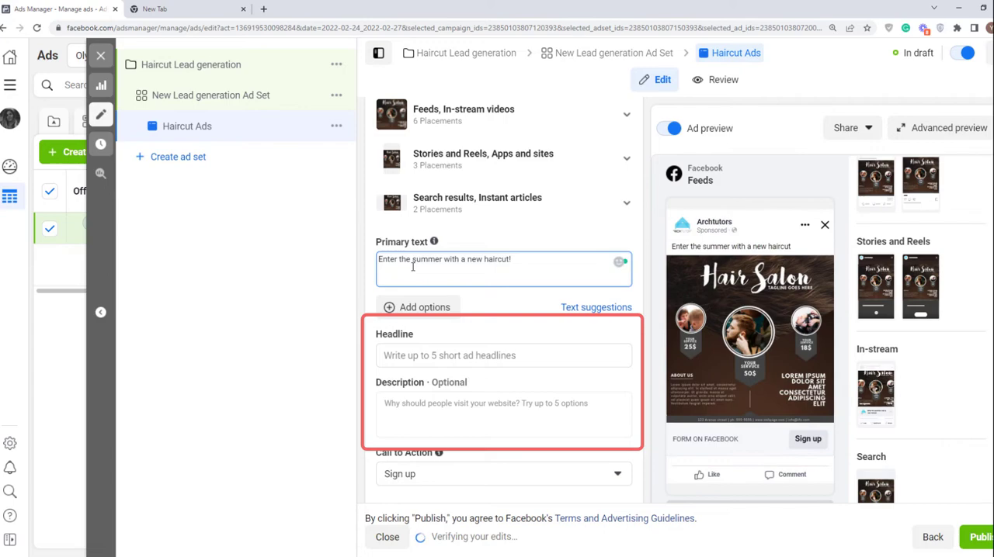
{"action": "left_click", "coordinate": [503, 355]}
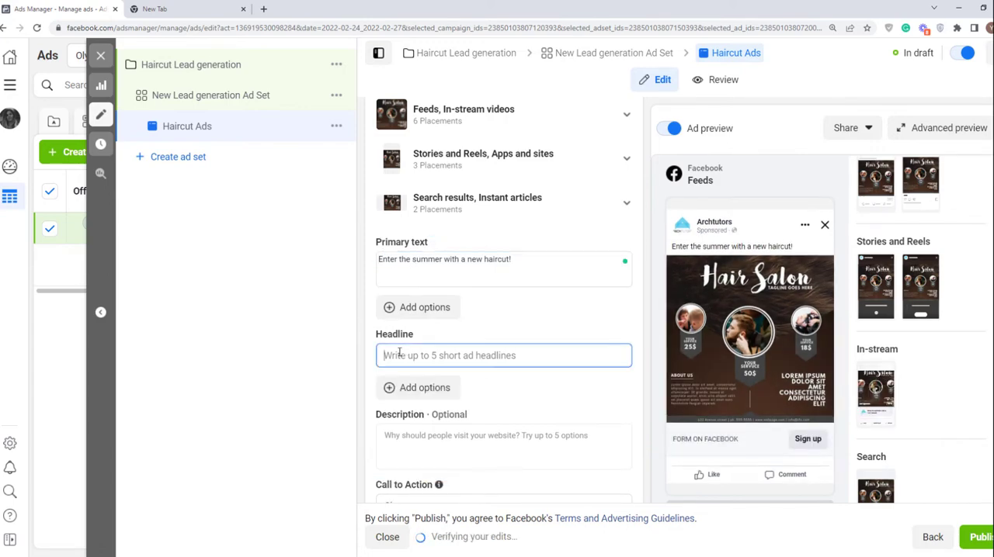
{"action": "type", "text": "Get a new haircut"}
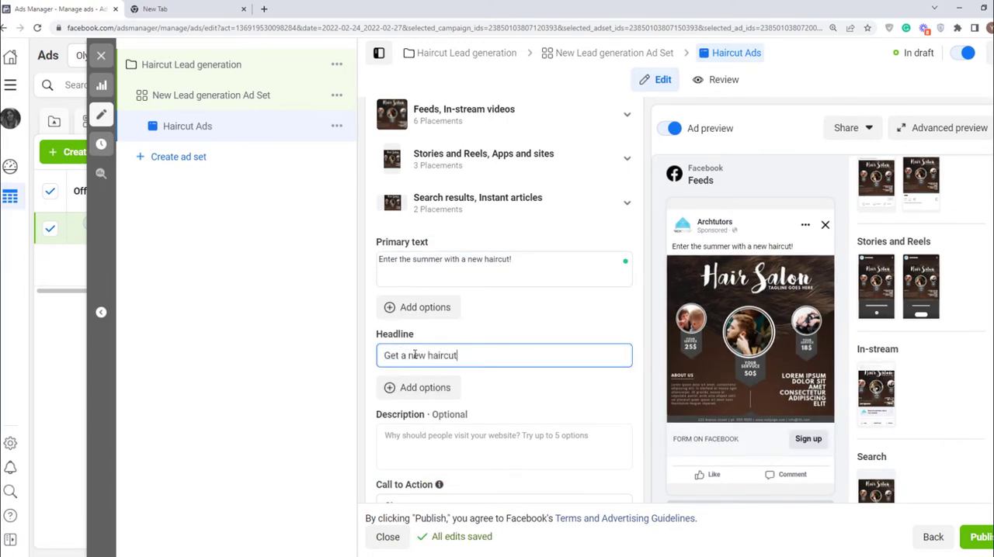
{"action": "type", "text": "Sign up to get a discount"}
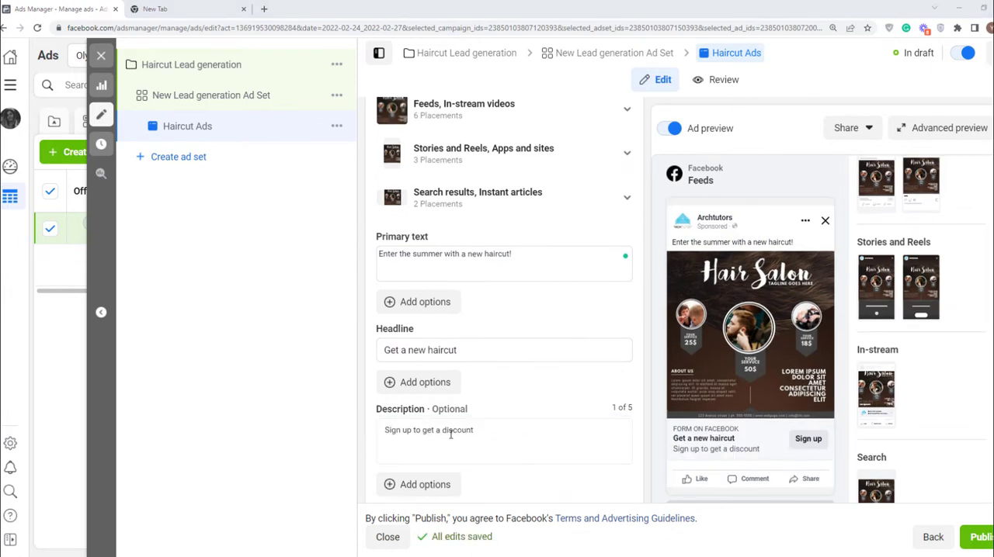
Step: Scroll down to the Instant form section listing existing forms
{"action": "scroll", "scroll_direction": "down", "scroll_amount": 3}
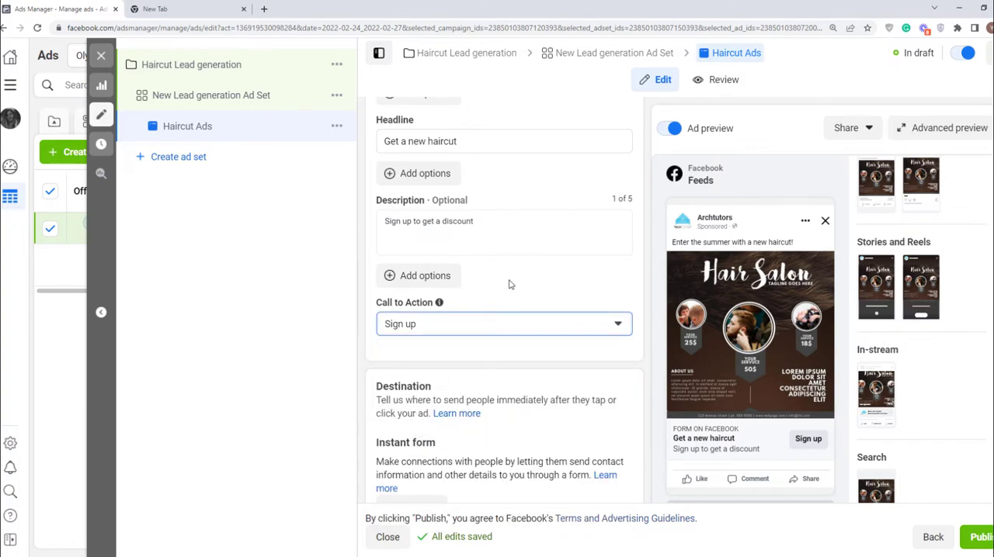
{"action": "scroll", "scroll_direction": "down", "scroll_amount": 3}
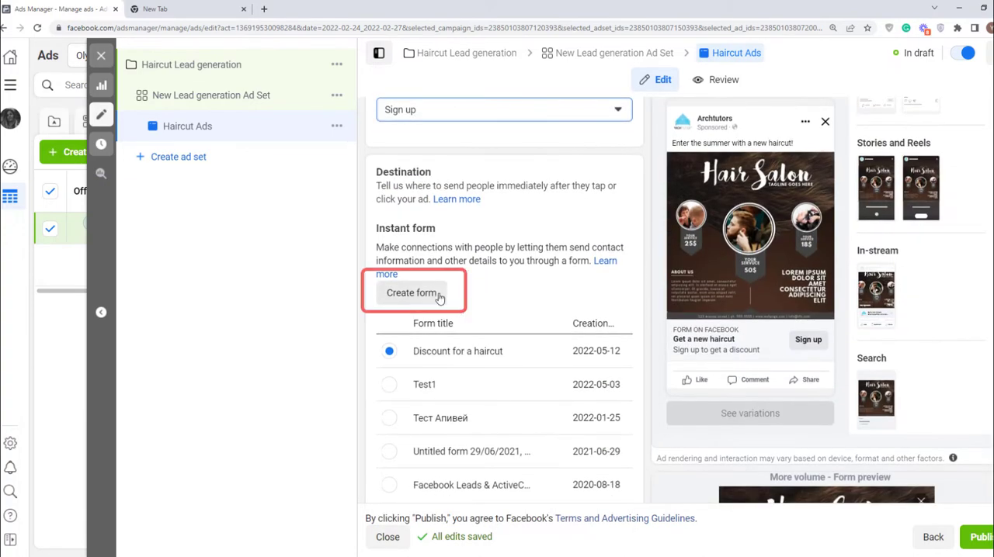
Step: Create a new Discount instant form with a 'Be prepared for' summer greeting headline and haircut description
{"action": "left_click", "coordinate": [413, 292]}
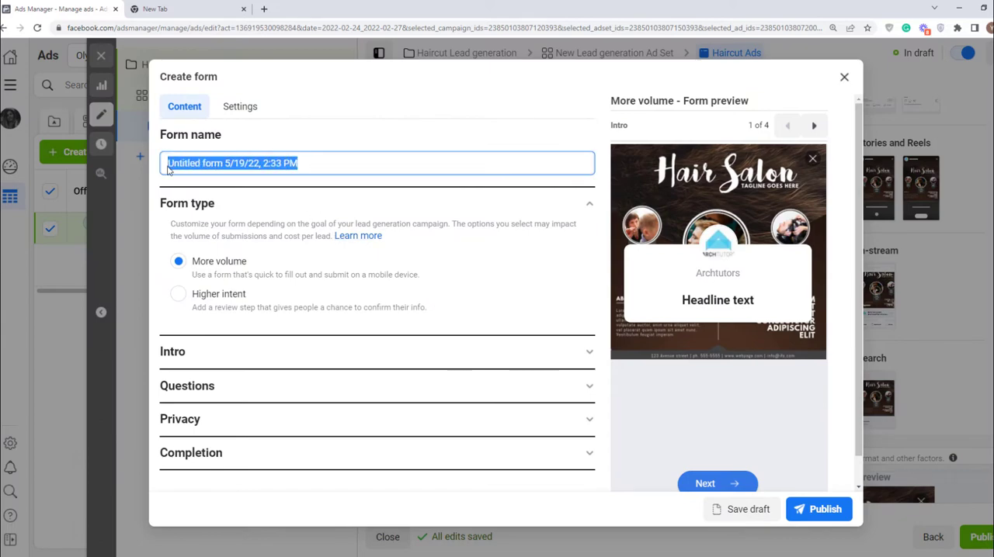
{"action": "type", "text": "Discount for a"}
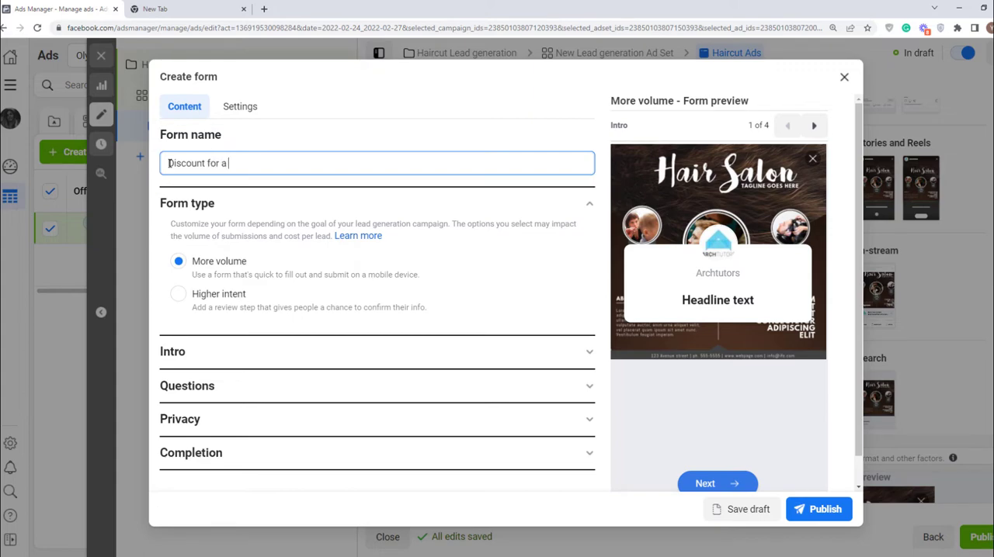
{"action": "type", "text": "haird"}
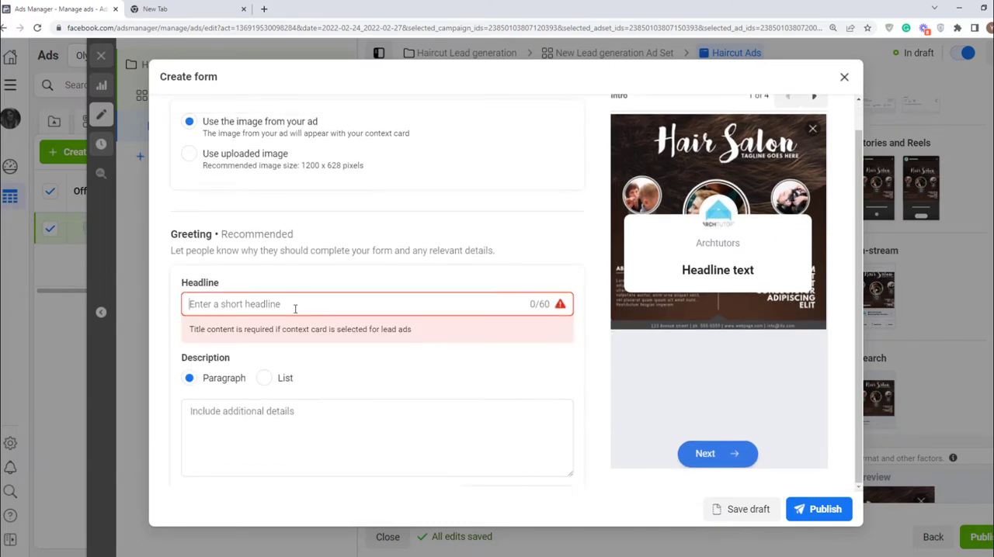
{"action": "type", "text": "Be prepared for the summer!"}
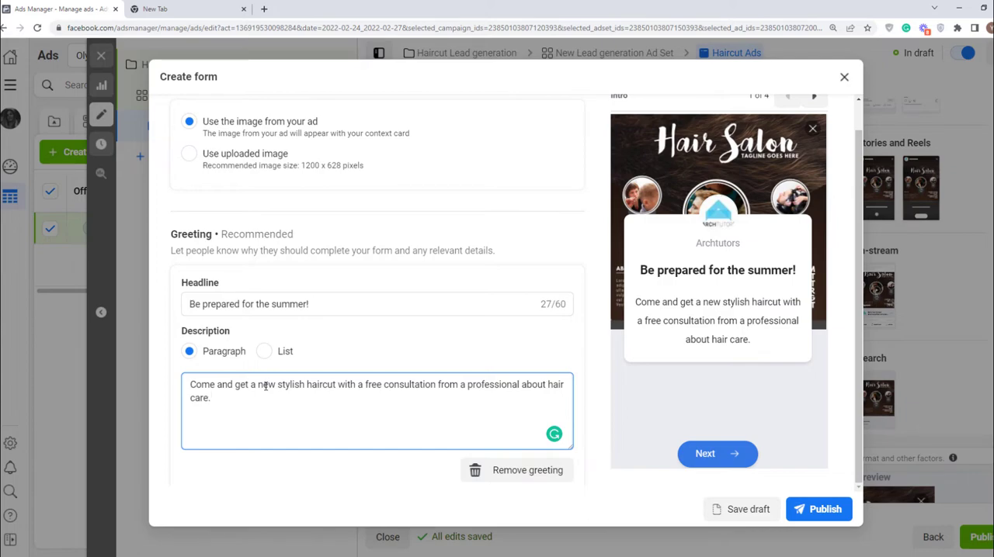
Step: Set the Questions description to a note about entering your details for a discount
{"action": "scroll", "scroll_direction": "down", "scroll_amount": 3}
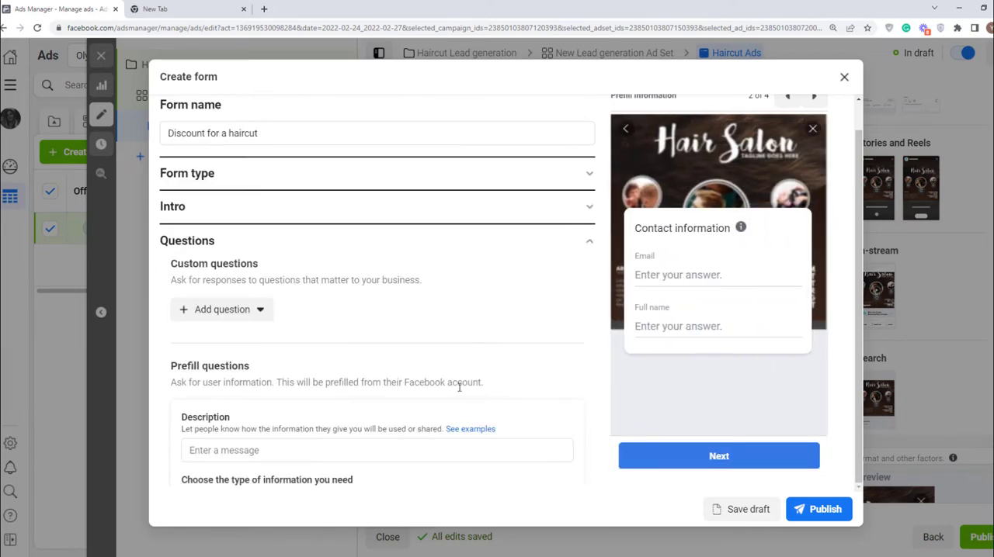
{"action": "scroll", "scroll_direction": "down", "scroll_amount": 3}
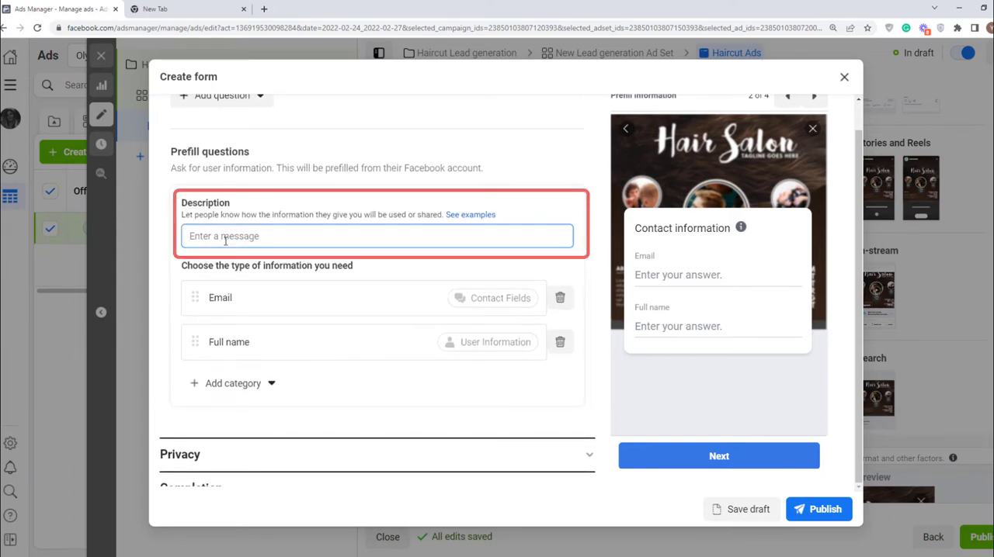
{"action": "type", "text": "Enter"}
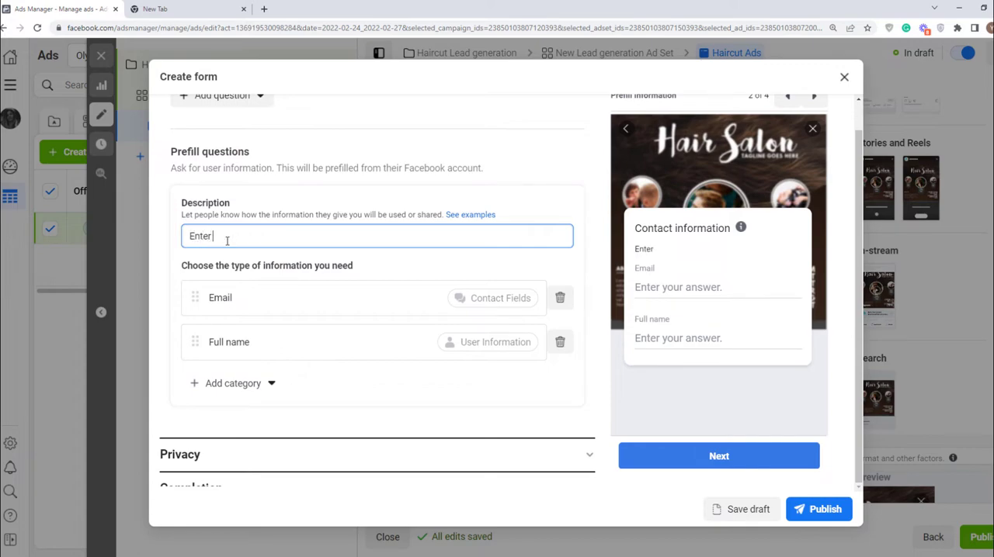
{"action": "type", "text": "your details to get a dis"}
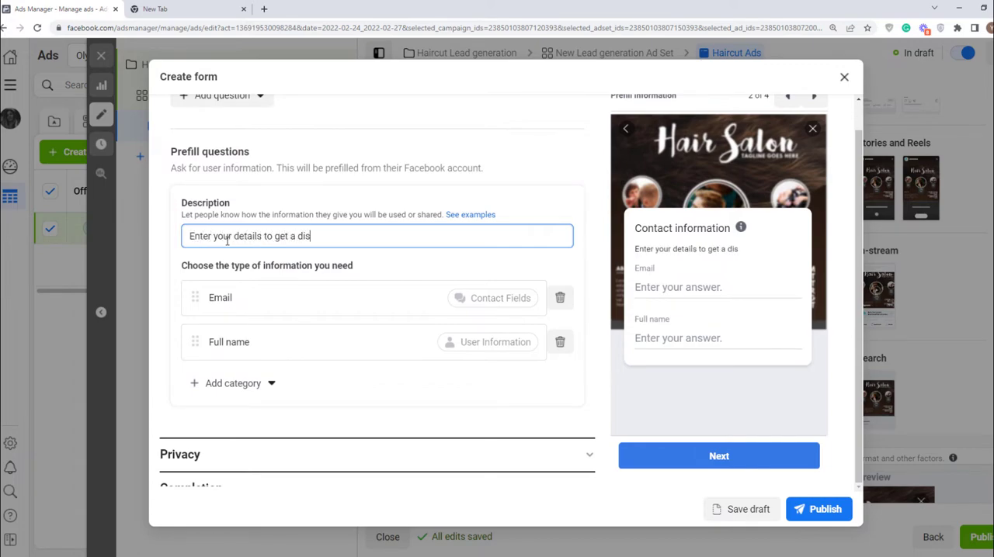
{"action": "type", "text": "count"}
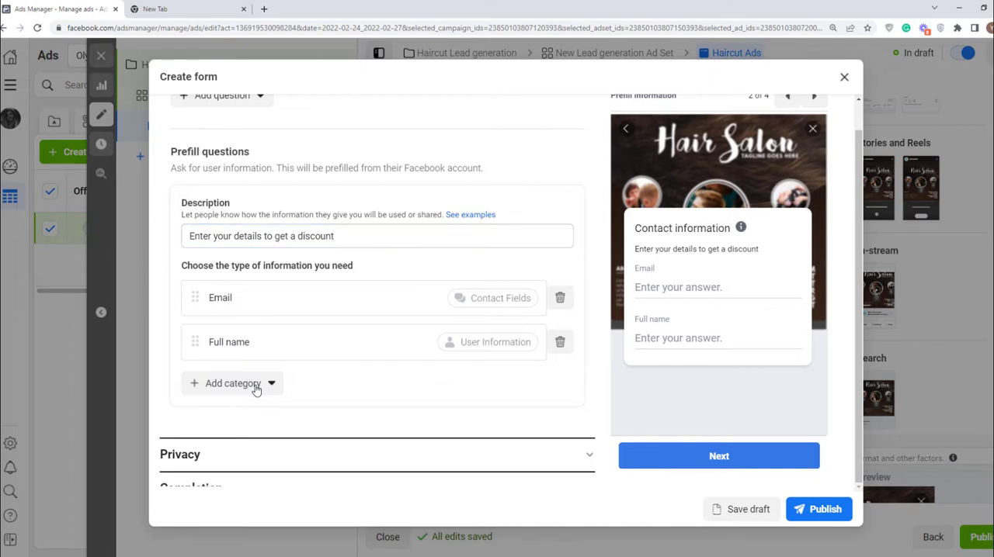
Step: Keep Email and Full name and add a Phone number prefill question
{"action": "left_click", "coordinate": [376, 236]}
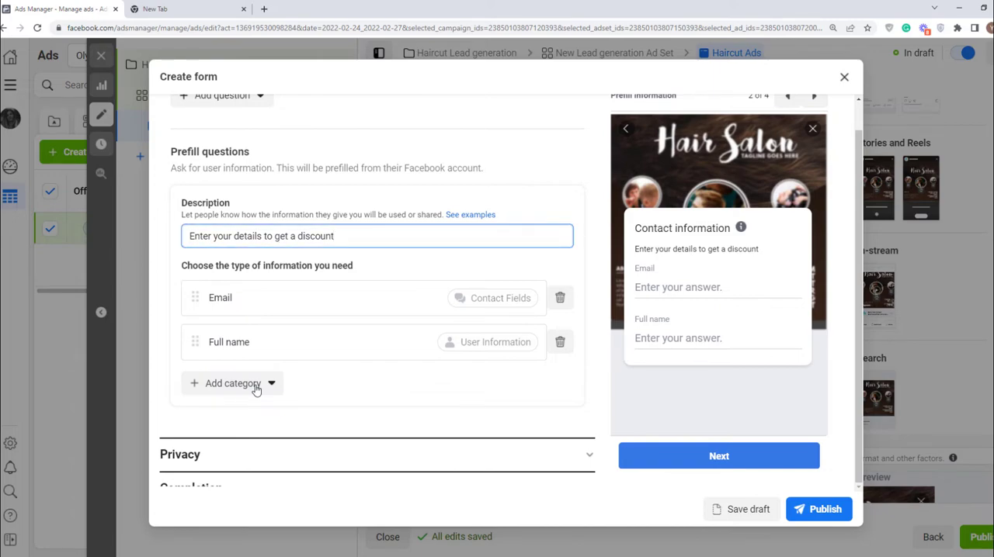
{"action": "left_click", "coordinate": [233, 382]}
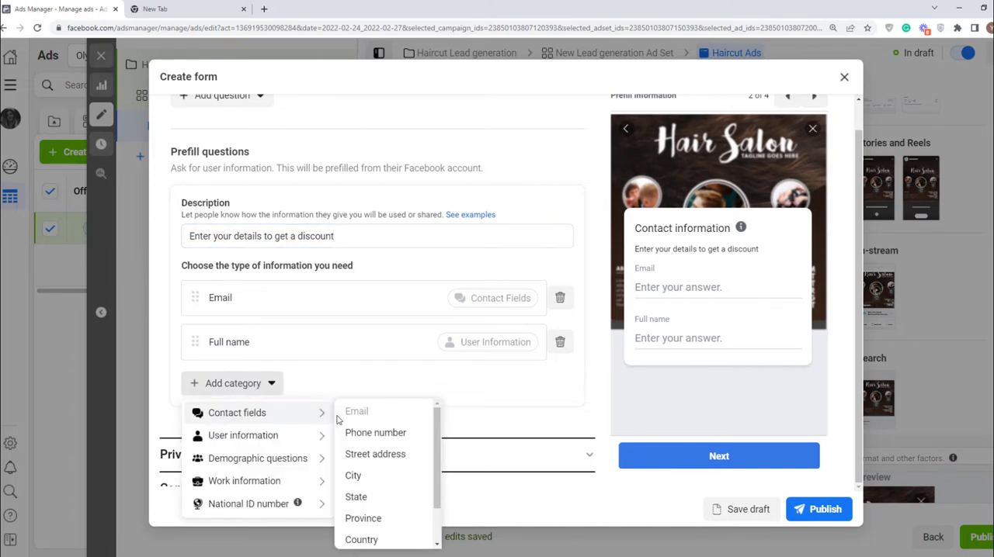
{"action": "left_click", "coordinate": [376, 432]}
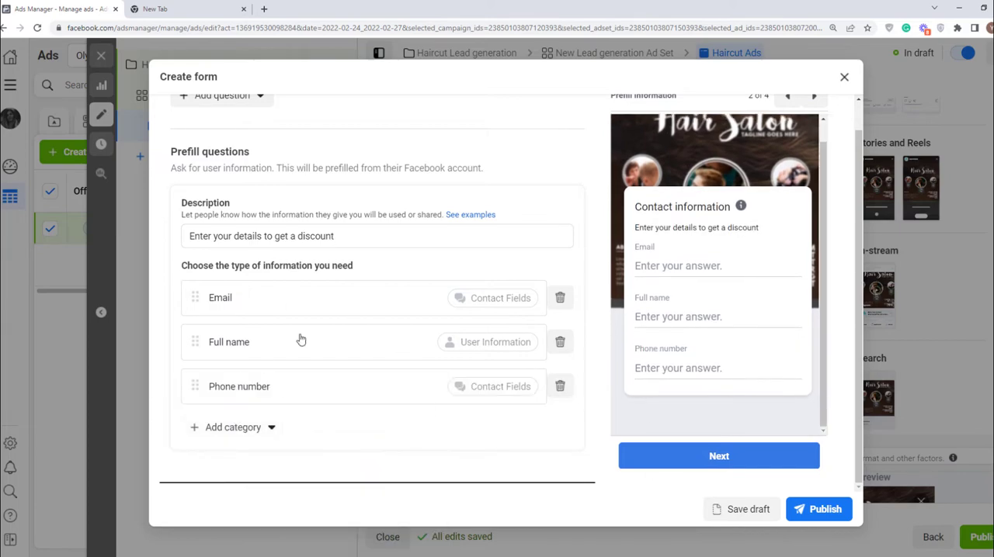
{"action": "scroll", "scroll_direction": "down", "scroll_amount": 3}
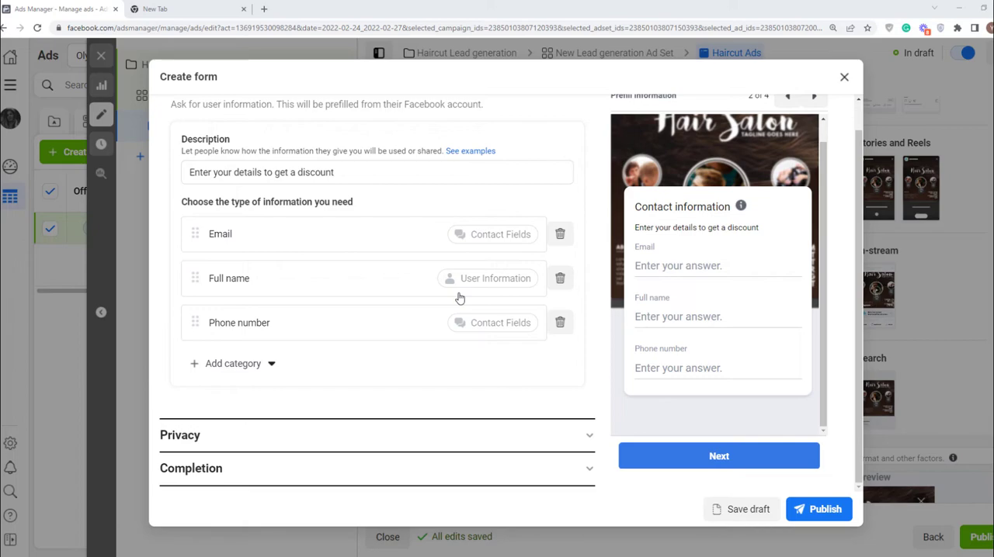
{"action": "mouse_move", "coordinate": [583, 445]}
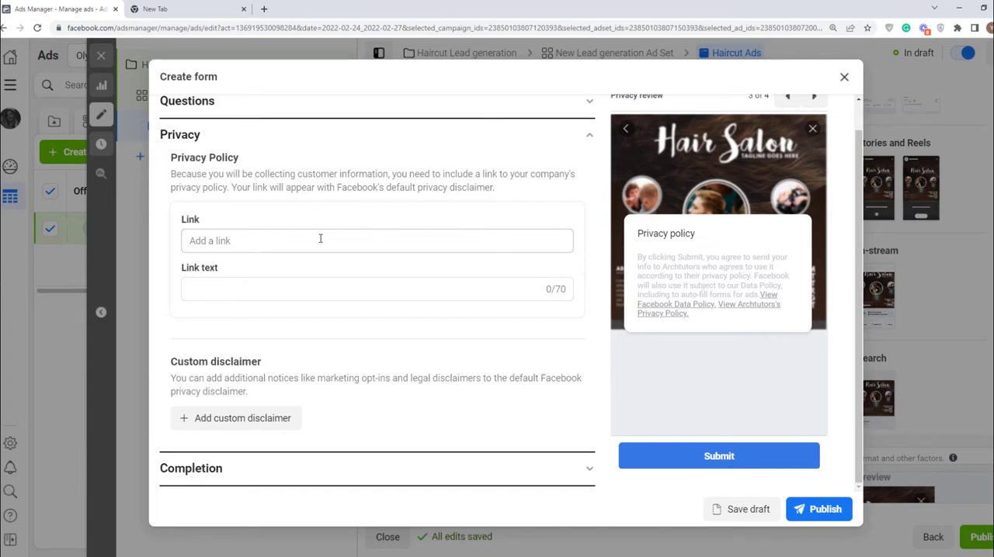
Step: Add the hairsalon.com privacy-policy URL with link text 'Privacy Policy'
{"action": "left_click", "coordinate": [320, 239]}
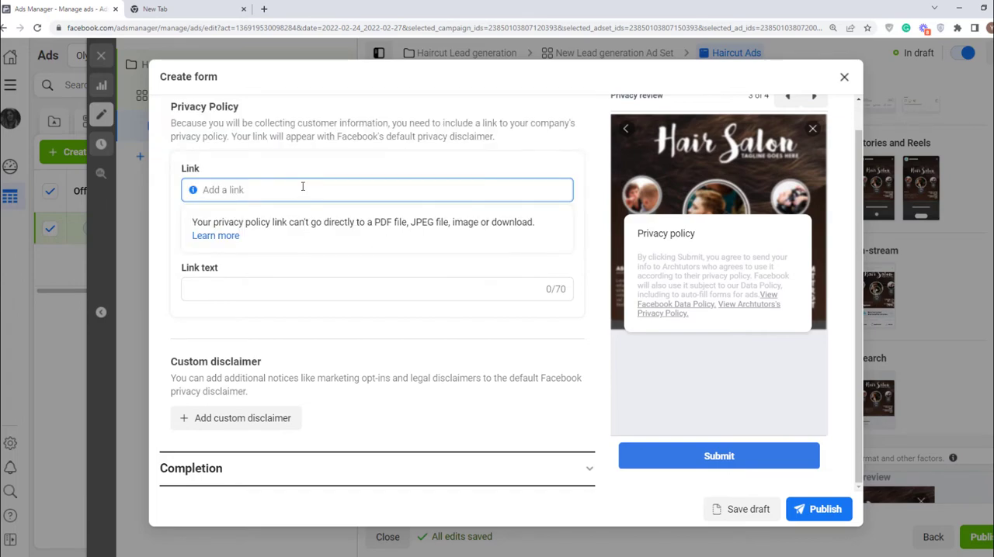
{"action": "type", "text": "https://hairsalon.com/index.php/privacy-policy-"}
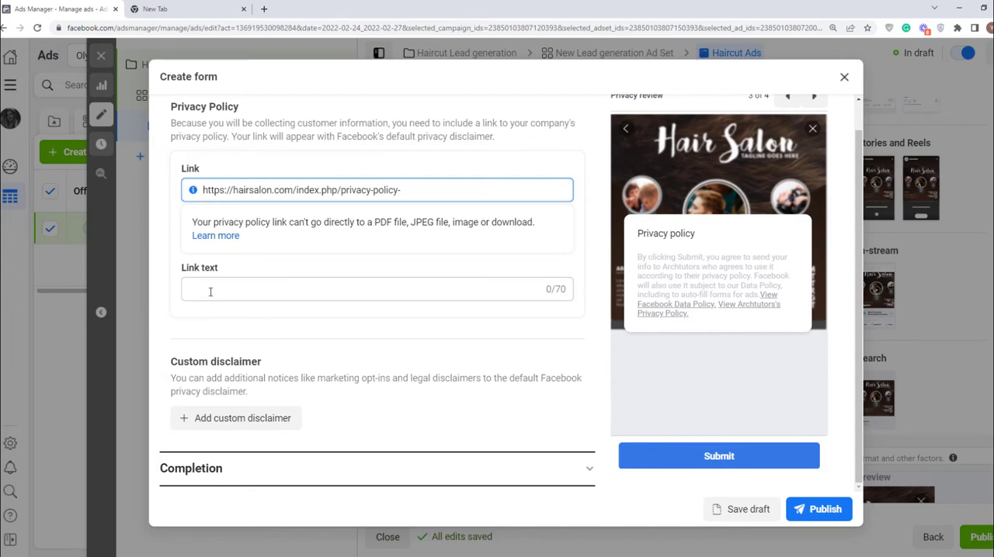
{"action": "type", "text": "Privacy"}
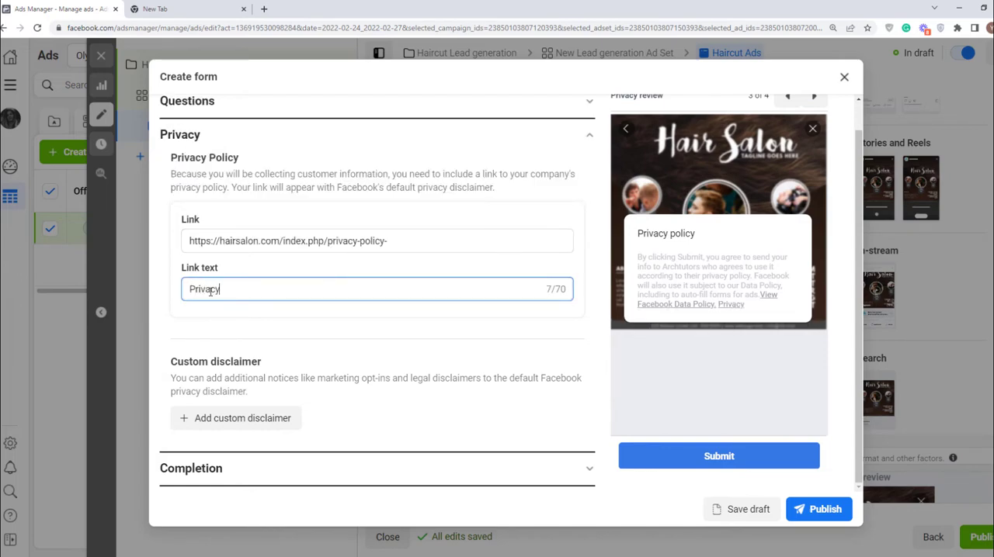
{"action": "type", "text": "Policy"}
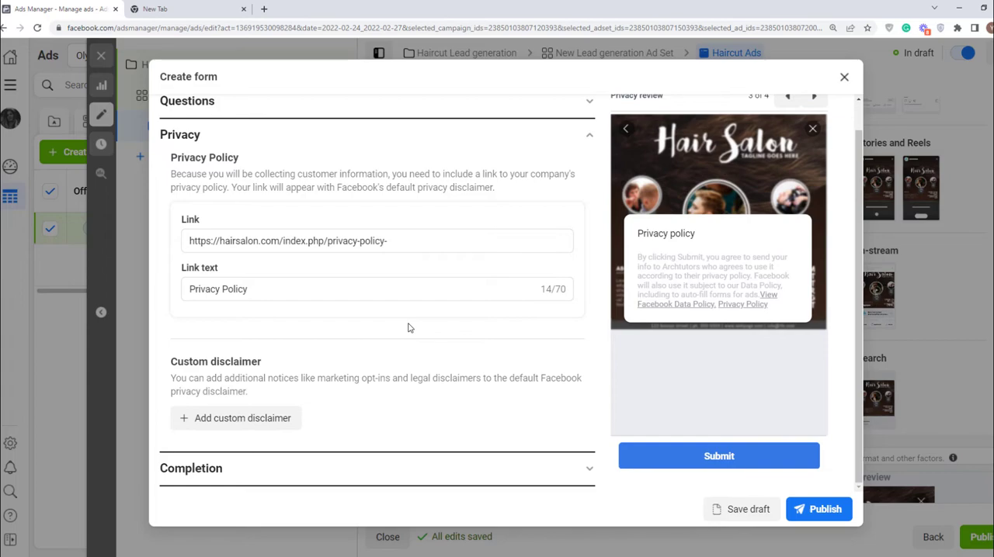
{"action": "mouse_move", "coordinate": [593, 479]}
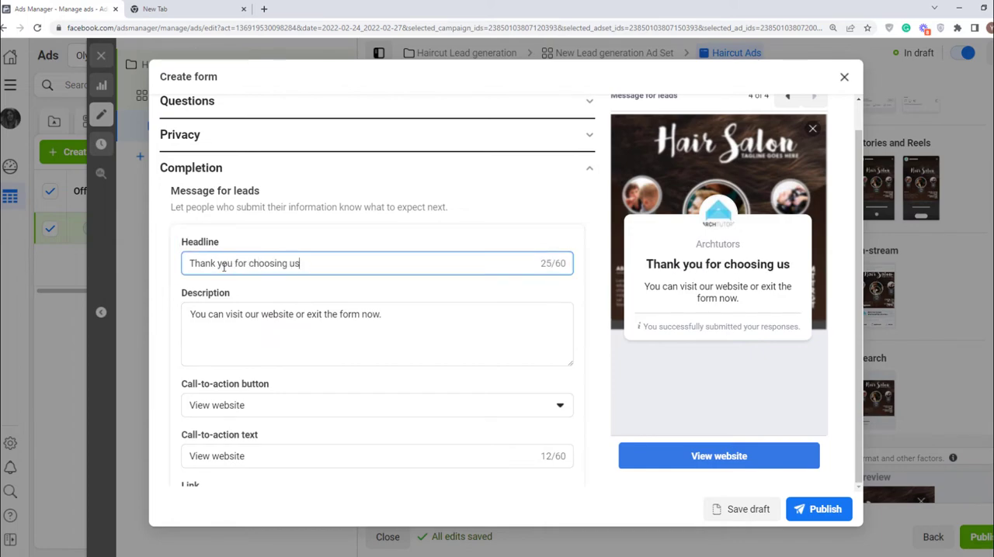
{"action": "type", "text": "!"}
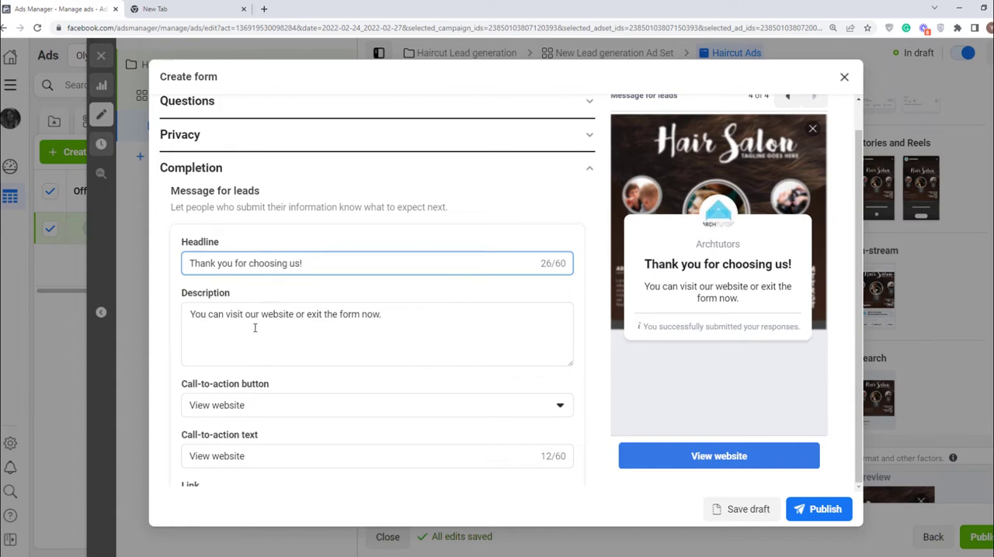
{"action": "left_click", "coordinate": [375, 405]}
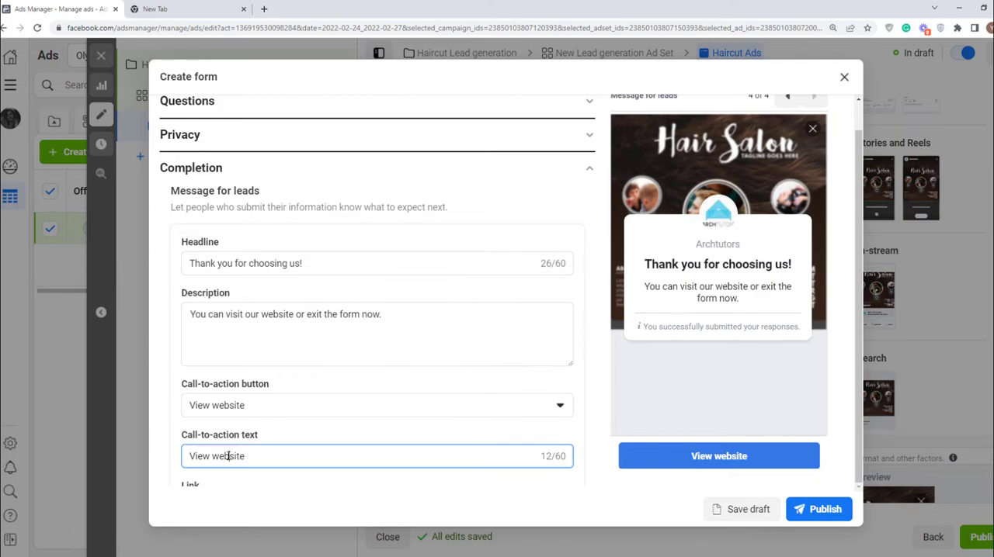
{"action": "mouse_move", "coordinate": [247, 445]}
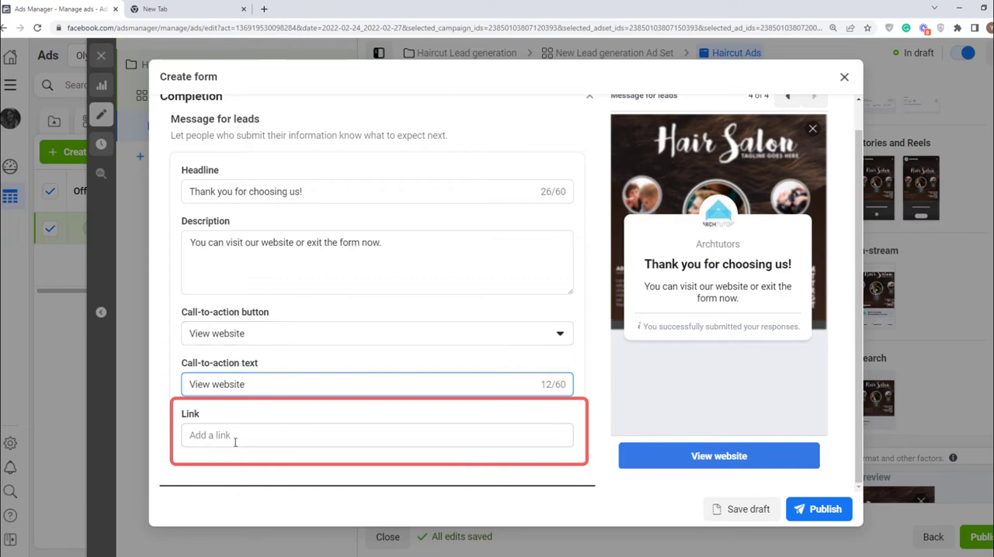
{"action": "type", "text": "https://hairsalon.com"}
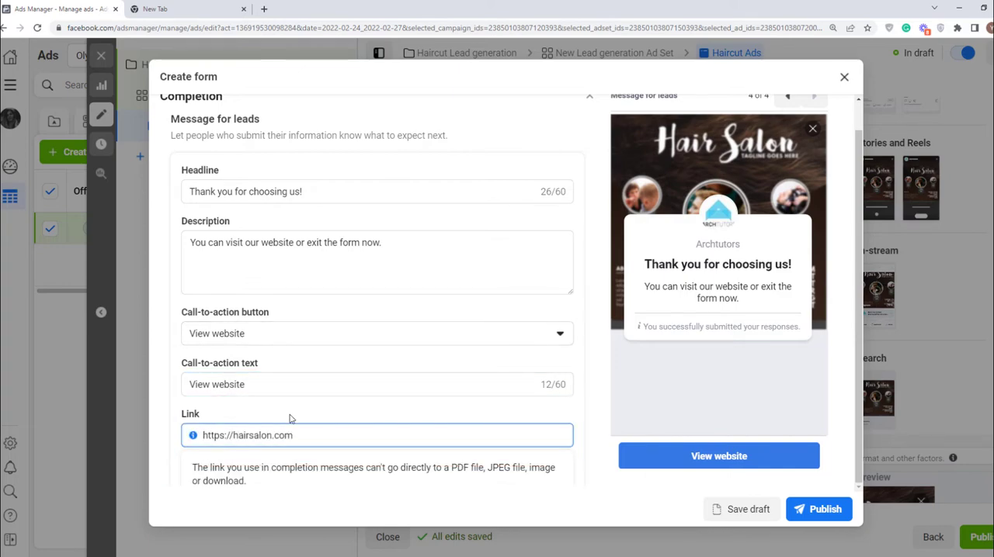
{"action": "scroll", "scroll_direction": "down", "scroll_amount": 3}
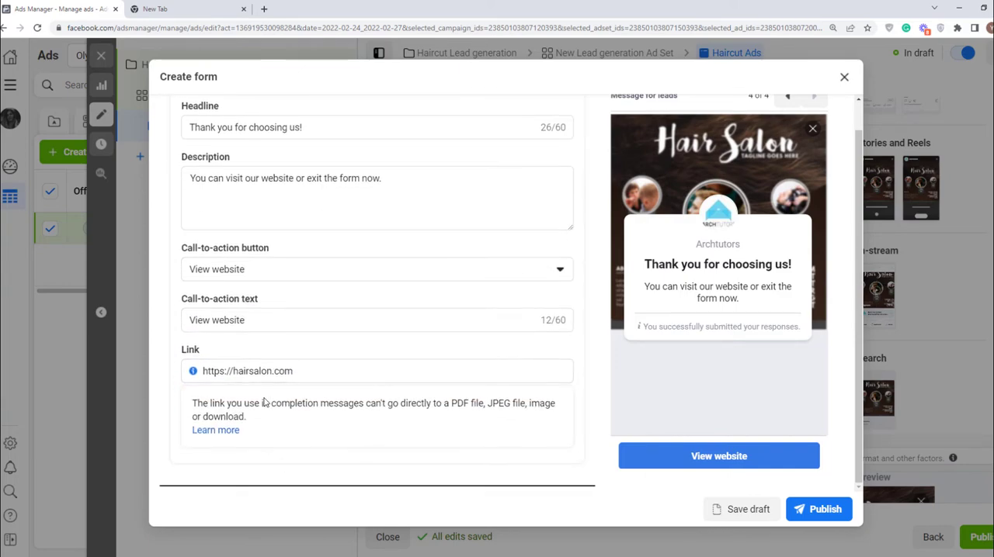
Step: Publish the instant form and the Haircut Ads ad, returning to the ads list showing it Processing
{"action": "left_click", "coordinate": [818, 510]}
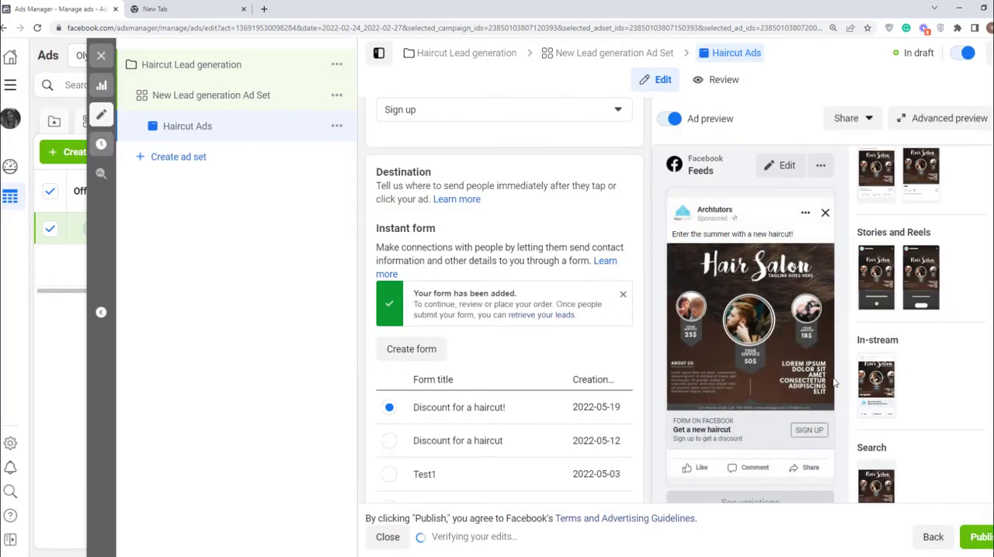
{"action": "left_click", "coordinate": [980, 537]}
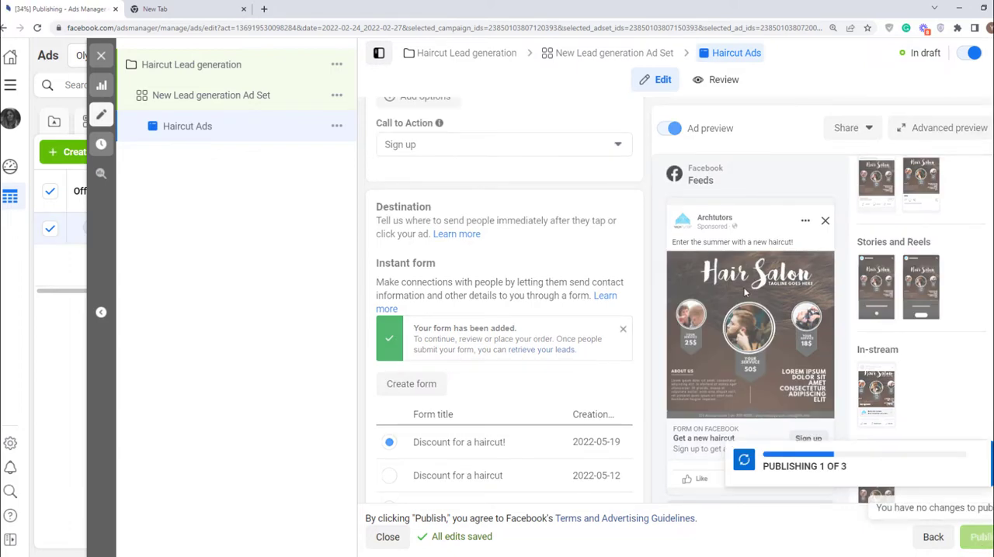
{"action": "left_click", "coordinate": [980, 538]}
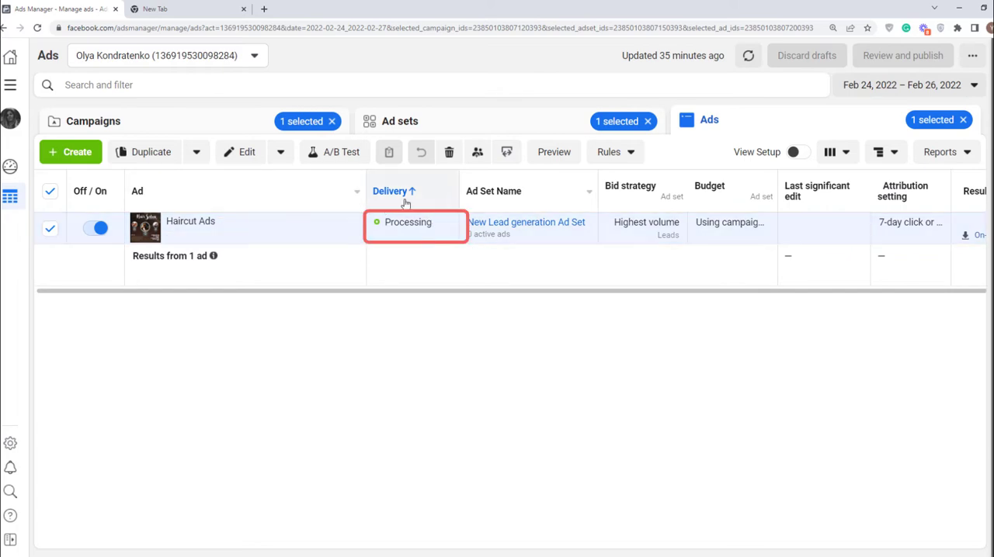
{"action": "mouse_move", "coordinate": [433, 238]}
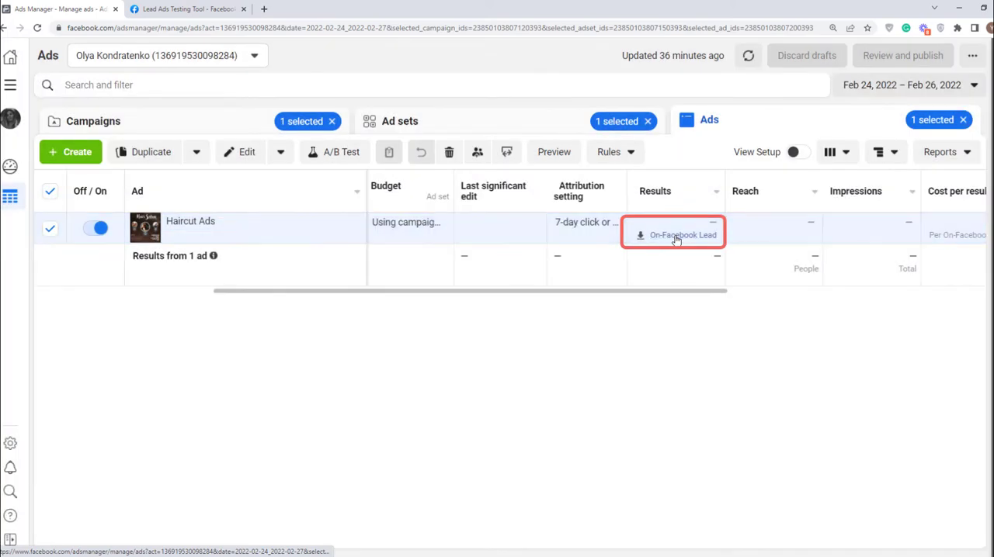
Step: Download the Haircut Ads leads for the date range as a CSV and view the file
{"action": "left_click", "coordinate": [677, 235]}
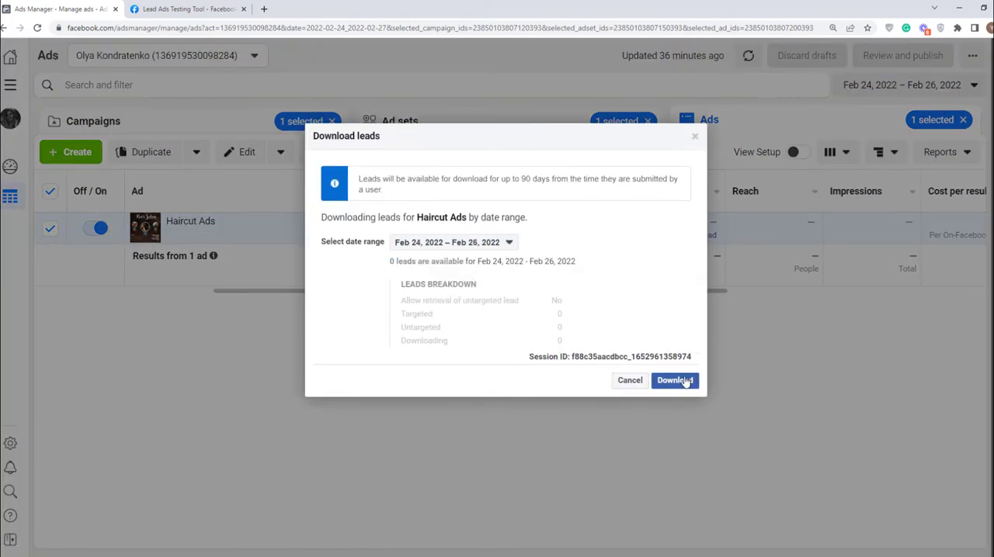
{"action": "left_click", "coordinate": [674, 381]}
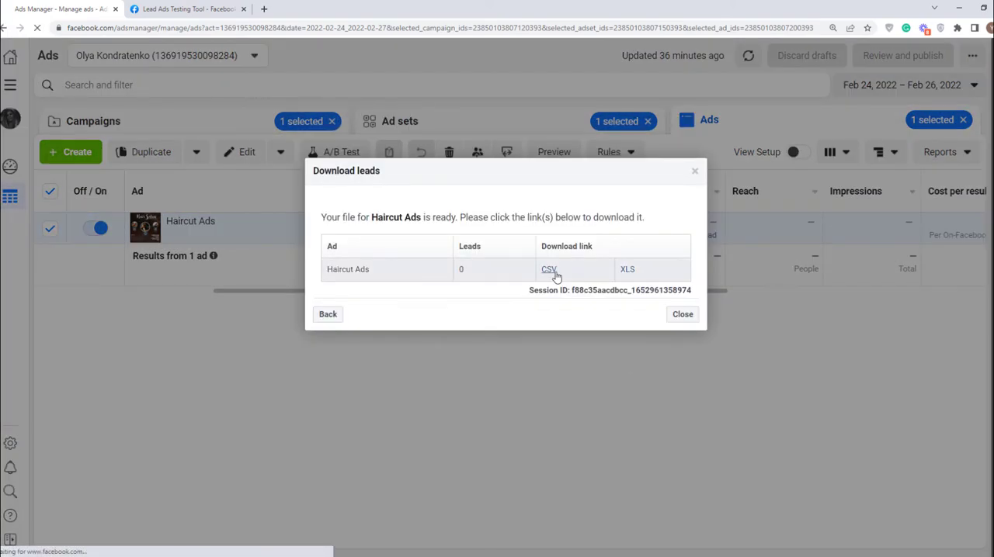
{"action": "left_click", "coordinate": [550, 270]}
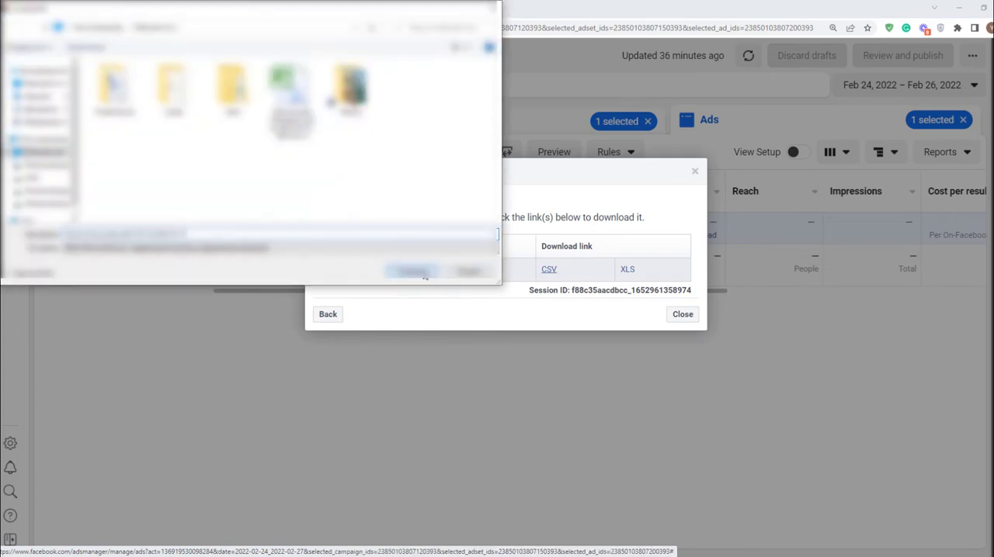
{"action": "left_click", "coordinate": [549, 270]}
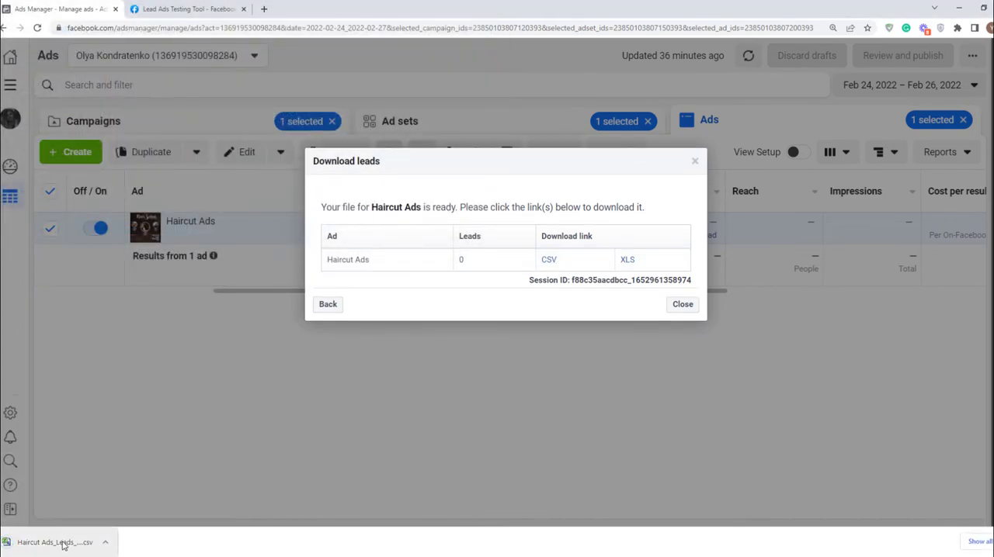
{"action": "left_click", "coordinate": [59, 542]}
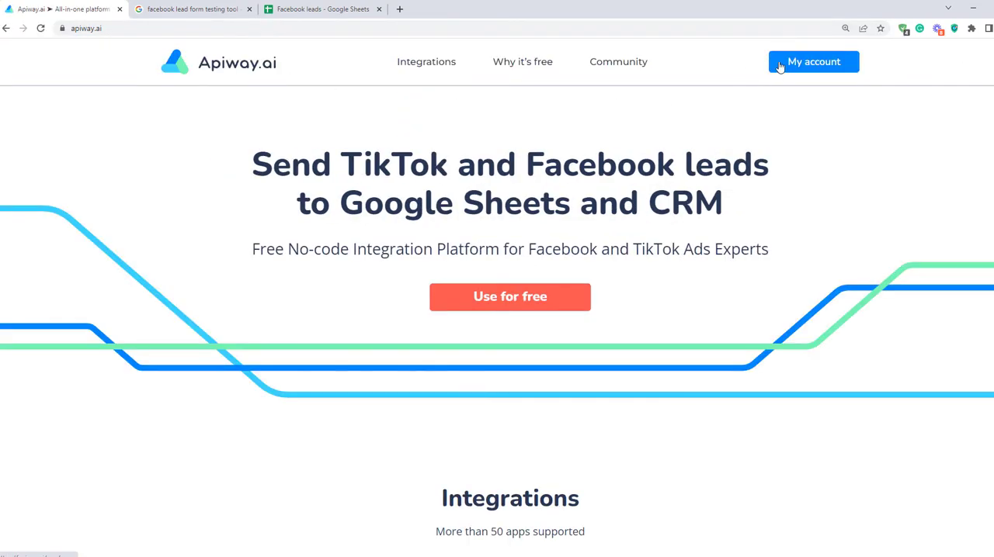
Step: Go to My account, My apps in Apiway and begin connecting Facebook Leads
{"action": "left_click", "coordinate": [814, 62]}
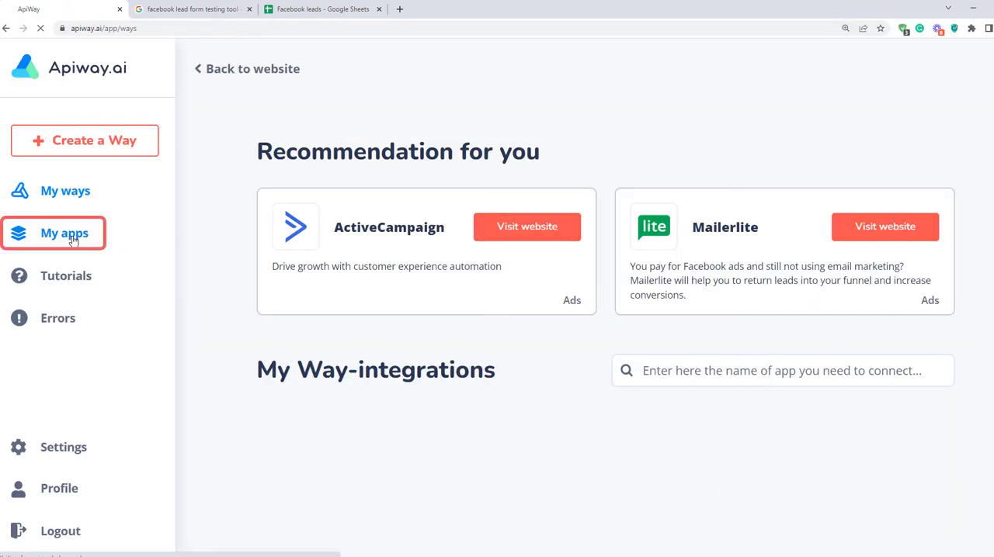
{"action": "left_click", "coordinate": [65, 233]}
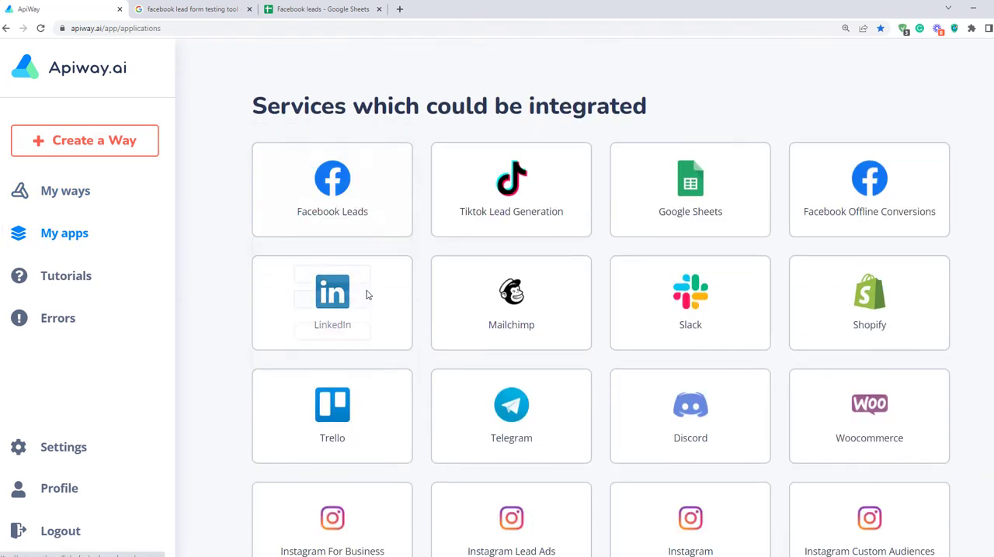
{"action": "mouse_move", "coordinate": [332, 187]}
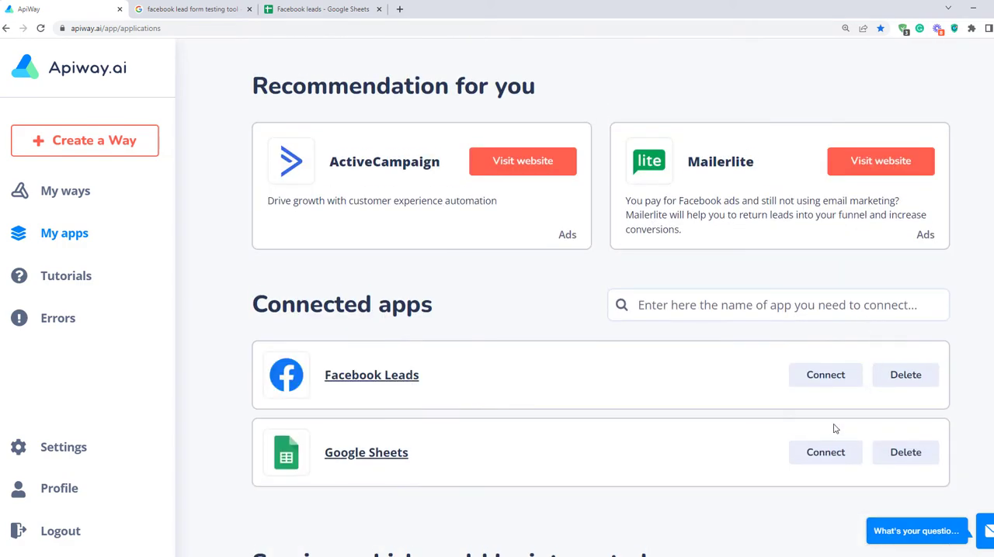
{"action": "left_click", "coordinate": [826, 374]}
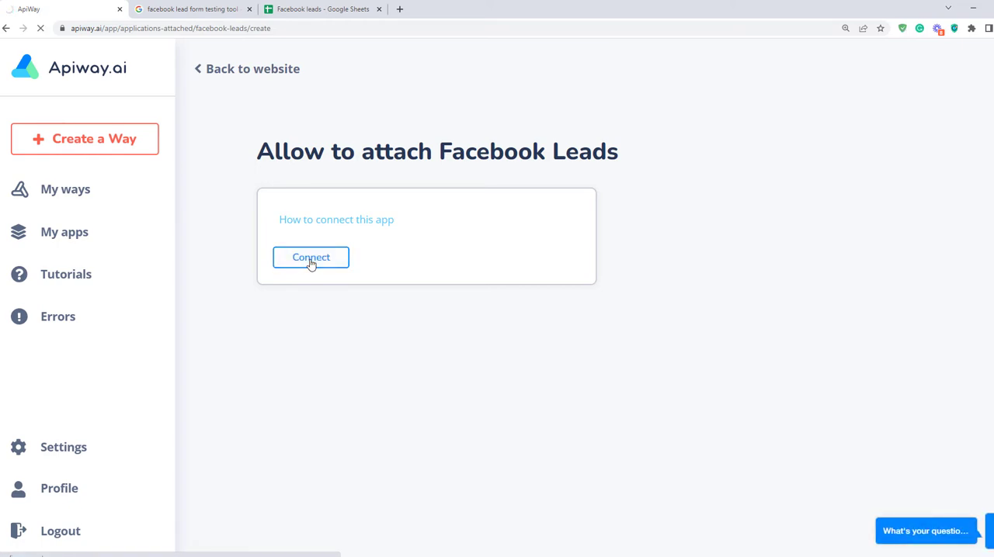
Step: Authorize Facebook Leads with the existing Facebook login settings and return to My apps
{"action": "left_click", "coordinate": [310, 257]}
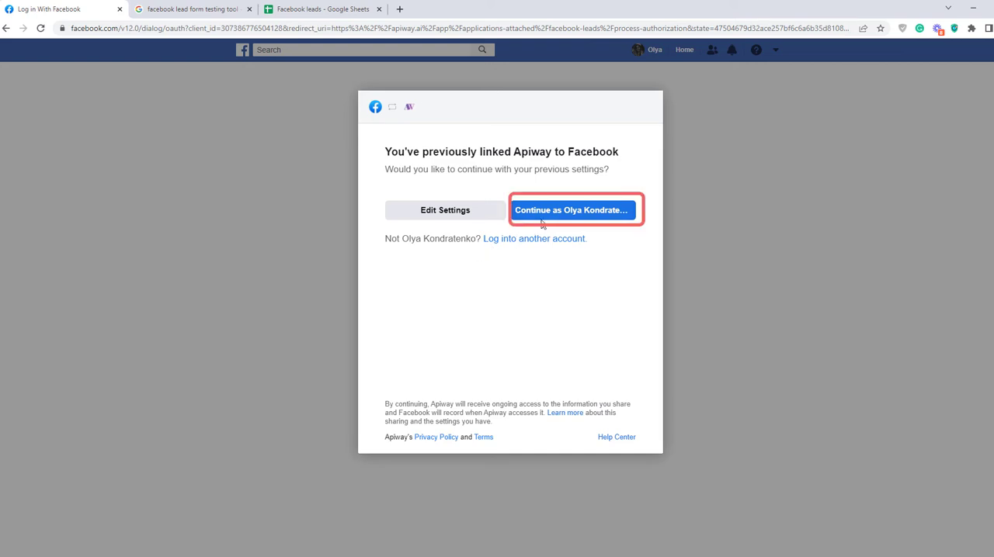
{"action": "left_click", "coordinate": [572, 210]}
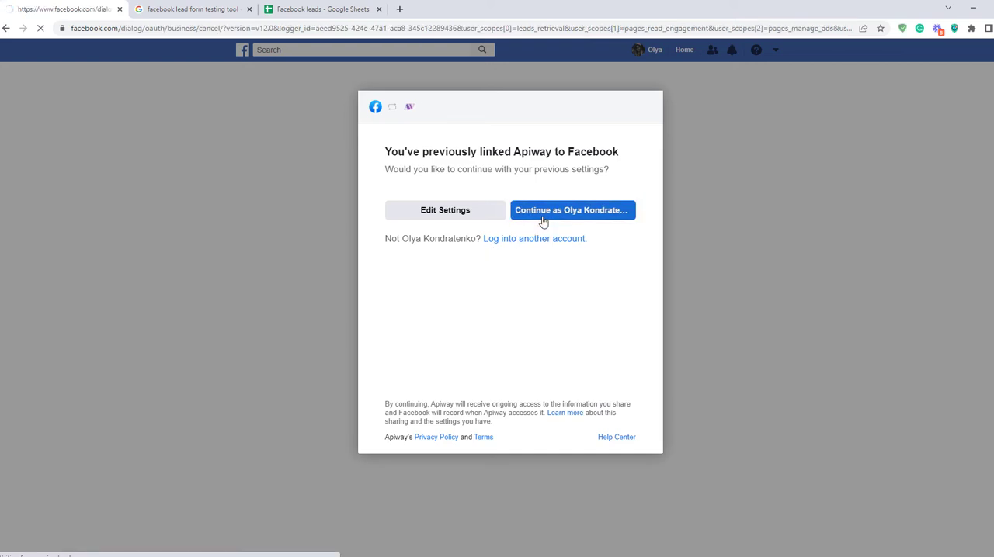
{"action": "left_click", "coordinate": [572, 210]}
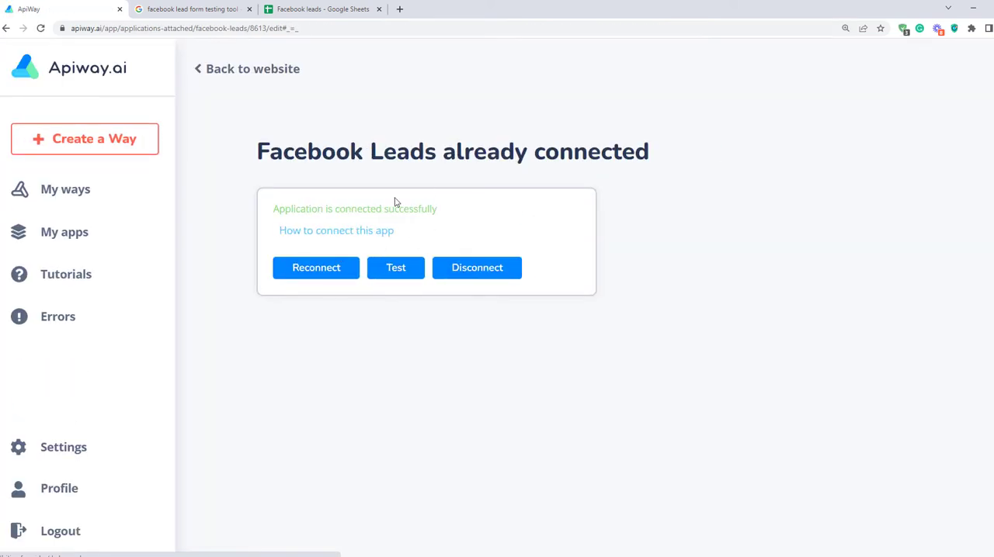
{"action": "left_click", "coordinate": [65, 233]}
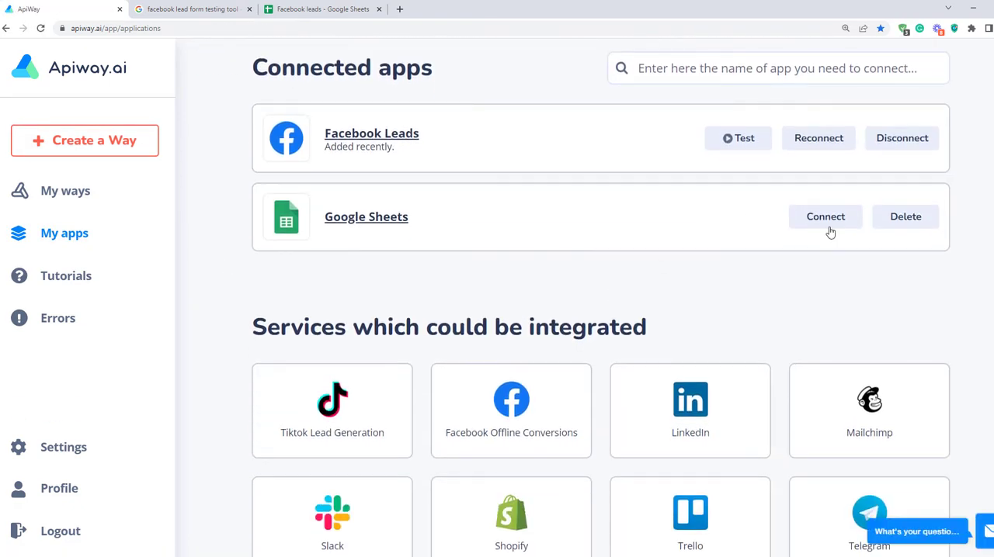
Step: Connect Google Sheets by signing in with the Google account and granting Drive and Sheets access
{"action": "left_click", "coordinate": [824, 218]}
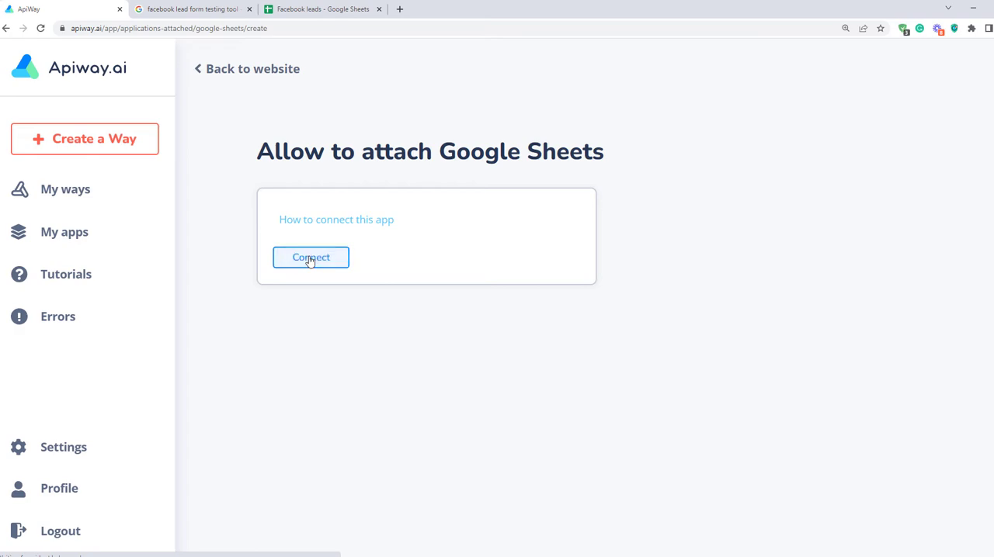
{"action": "left_click", "coordinate": [310, 257]}
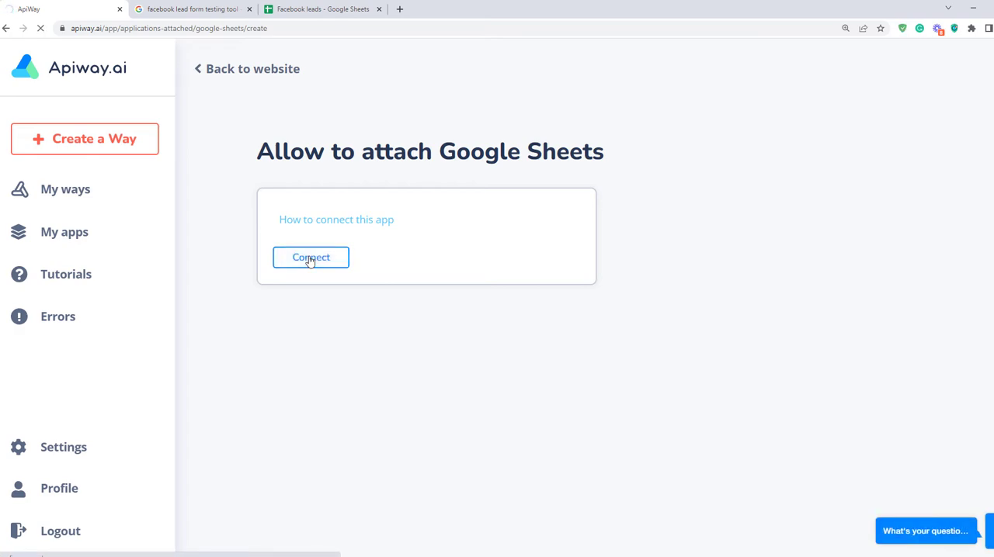
{"action": "left_click", "coordinate": [310, 258]}
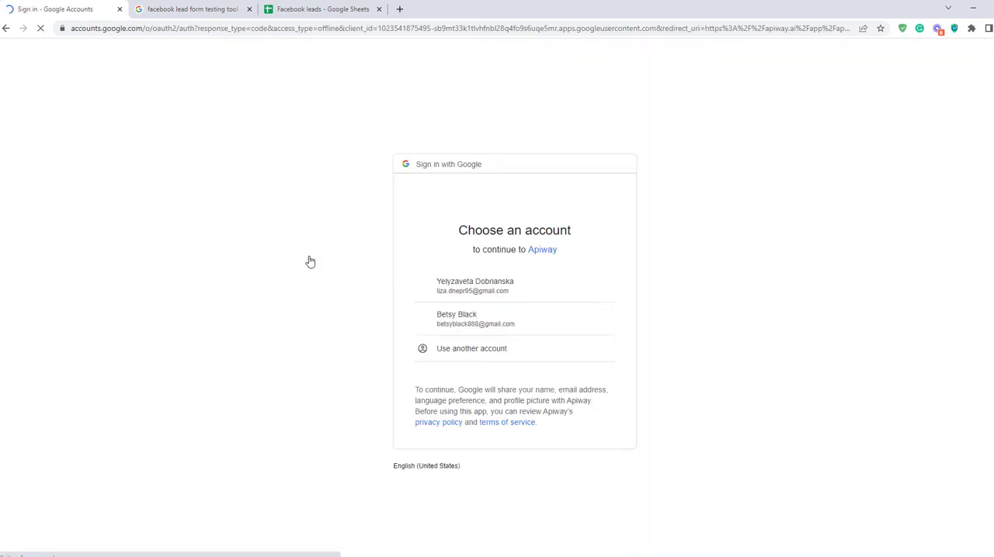
{"action": "left_click", "coordinate": [476, 286]}
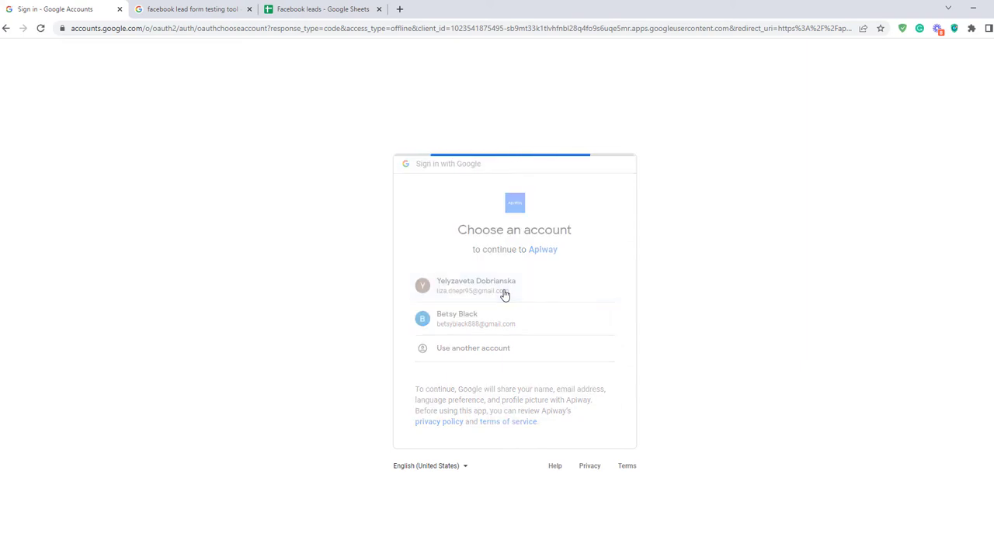
{"action": "left_click", "coordinate": [504, 286]}
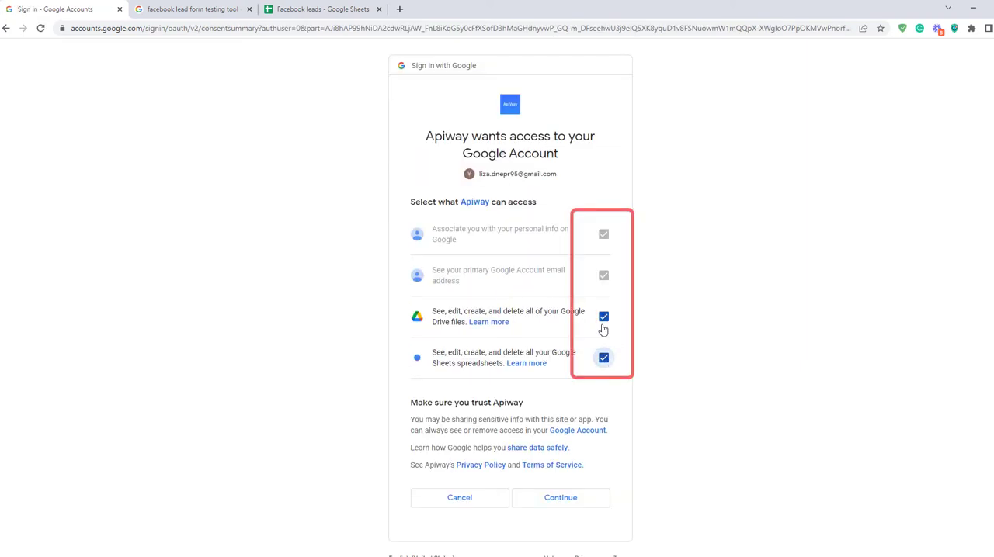
{"action": "left_click", "coordinate": [559, 497]}
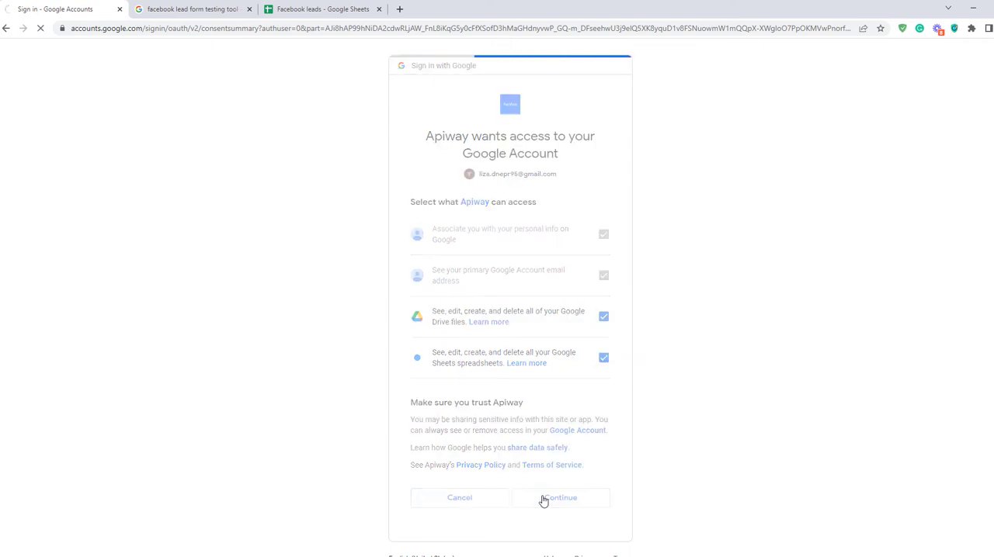
{"action": "left_click", "coordinate": [562, 497]}
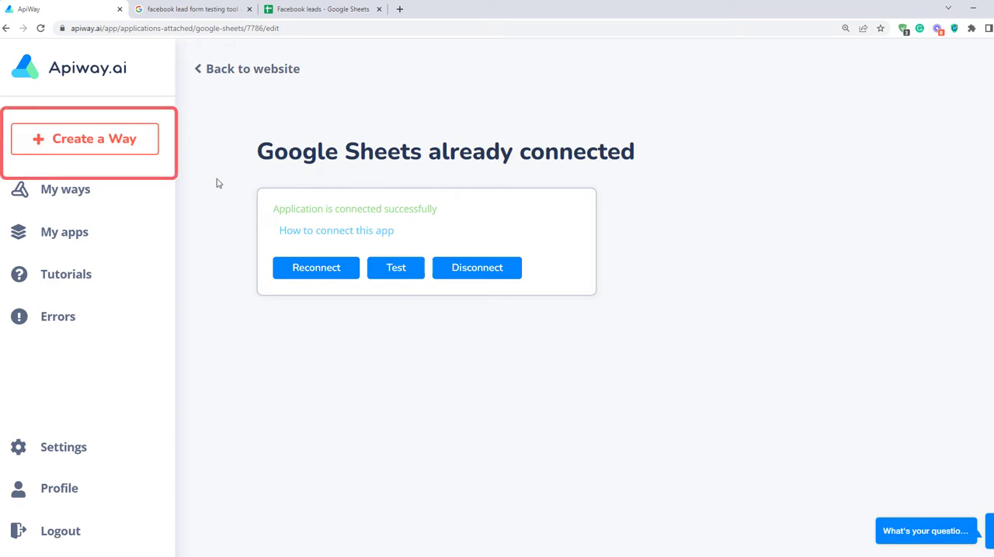
Step: Create a new way named 'Facebook and Google Sheets'
{"action": "left_click", "coordinate": [84, 139]}
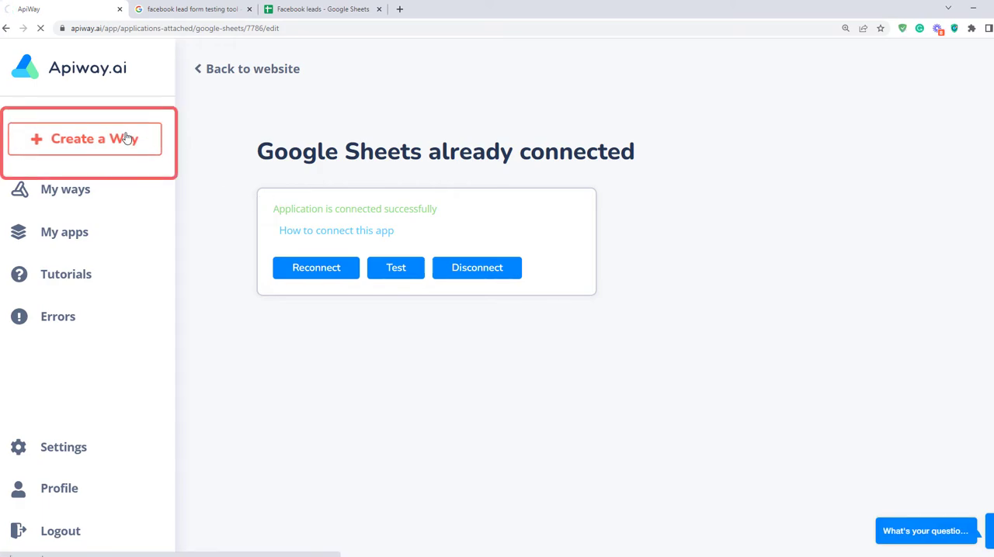
{"action": "left_click", "coordinate": [84, 138]}
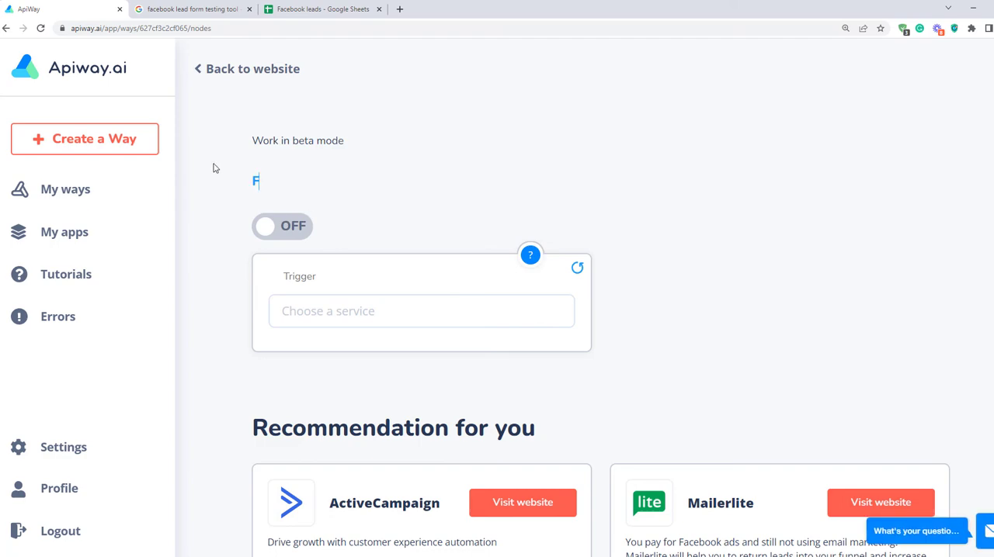
{"action": "type", "text": "Facebook and Google"}
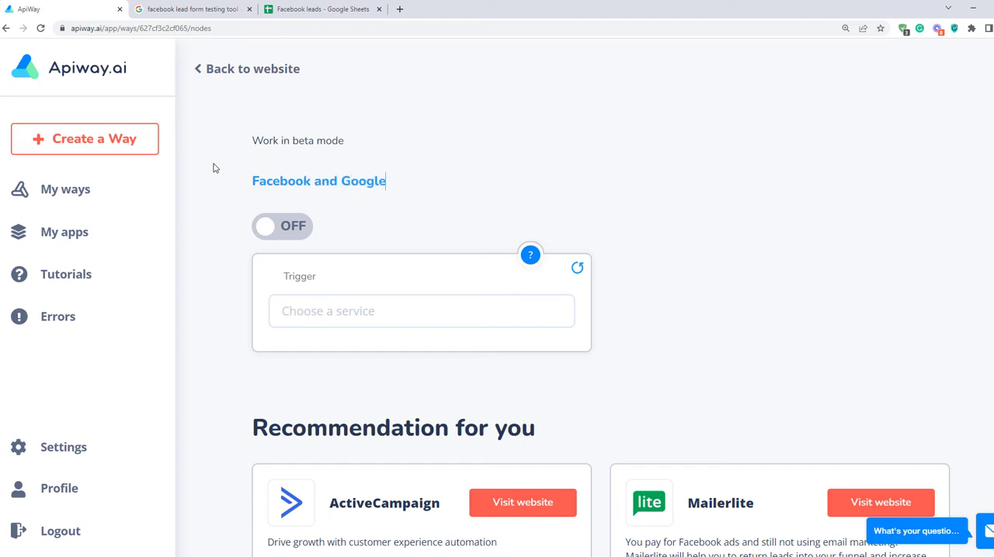
{"action": "type", "text": "Sheets"}
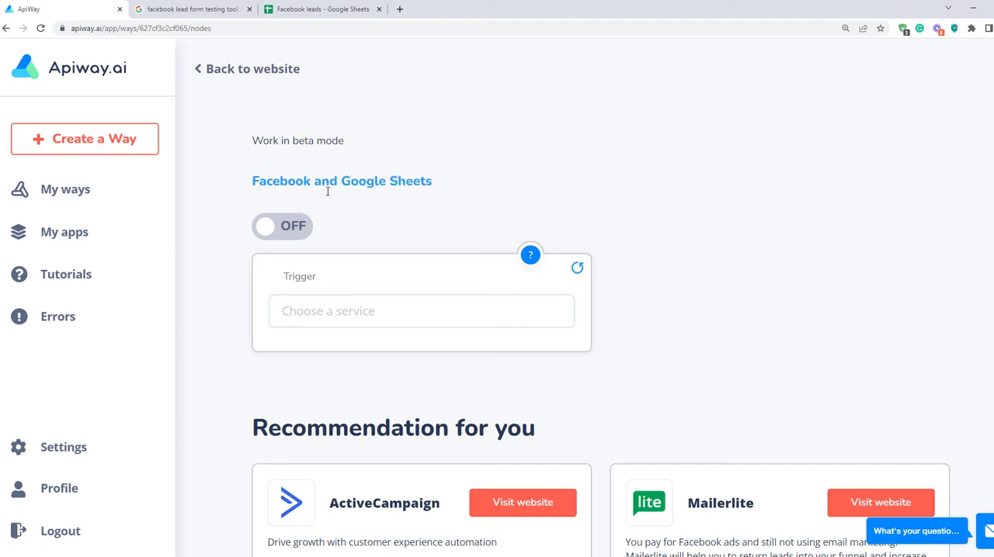
Step: Set the trigger to Facebook Leads, New lead, page Archtutors, form Discount for a haircut
{"action": "left_click", "coordinate": [423, 311]}
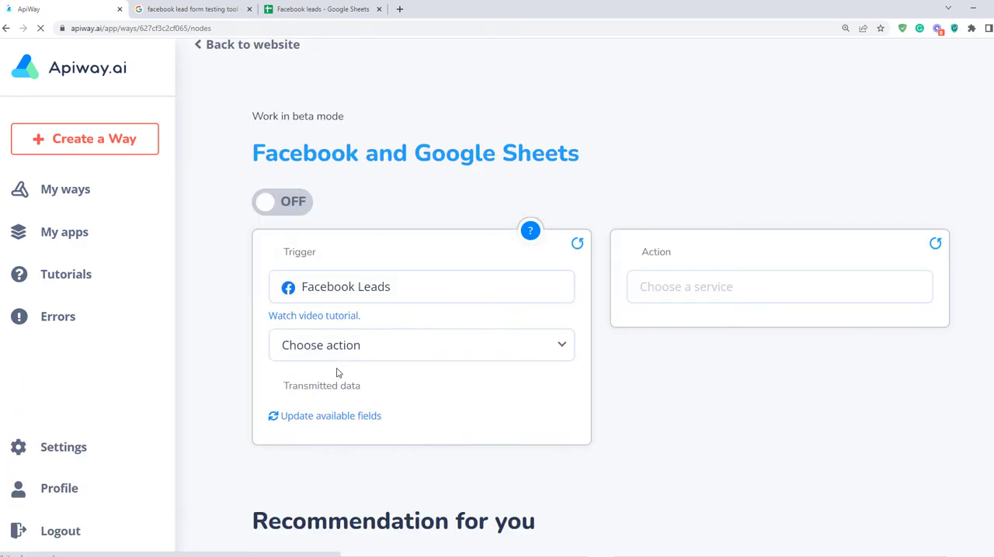
{"action": "left_click", "coordinate": [421, 344]}
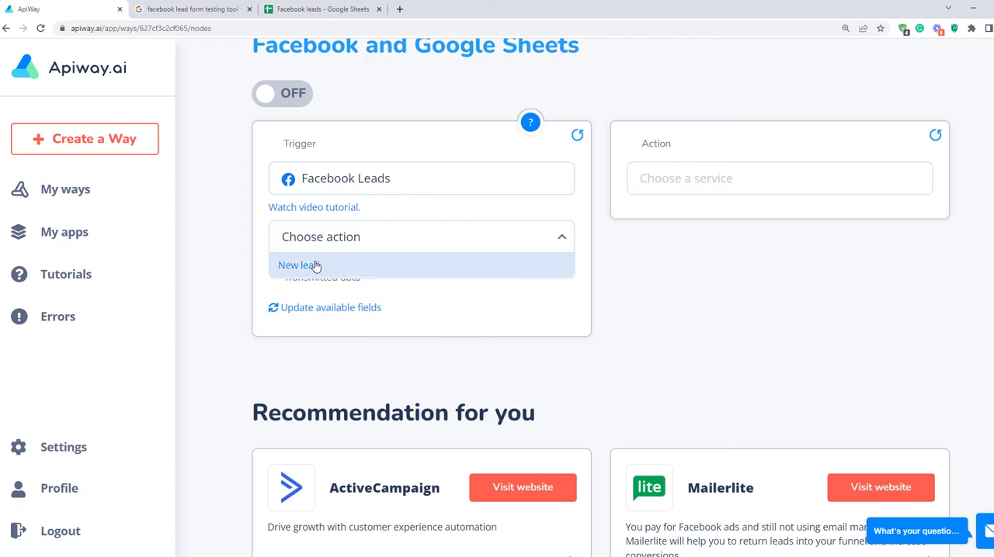
{"action": "left_click", "coordinate": [298, 264]}
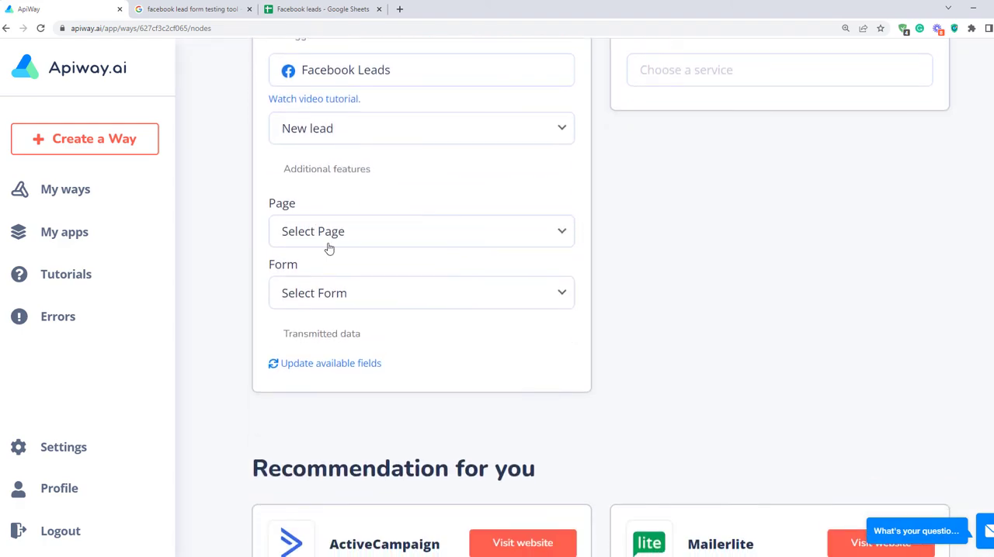
{"action": "left_click", "coordinate": [422, 230]}
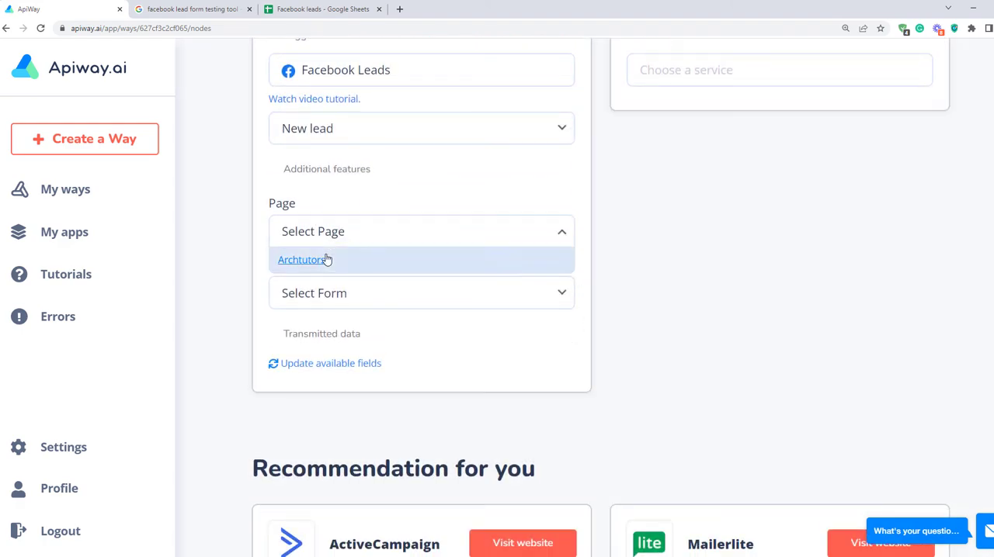
{"action": "left_click", "coordinate": [303, 259]}
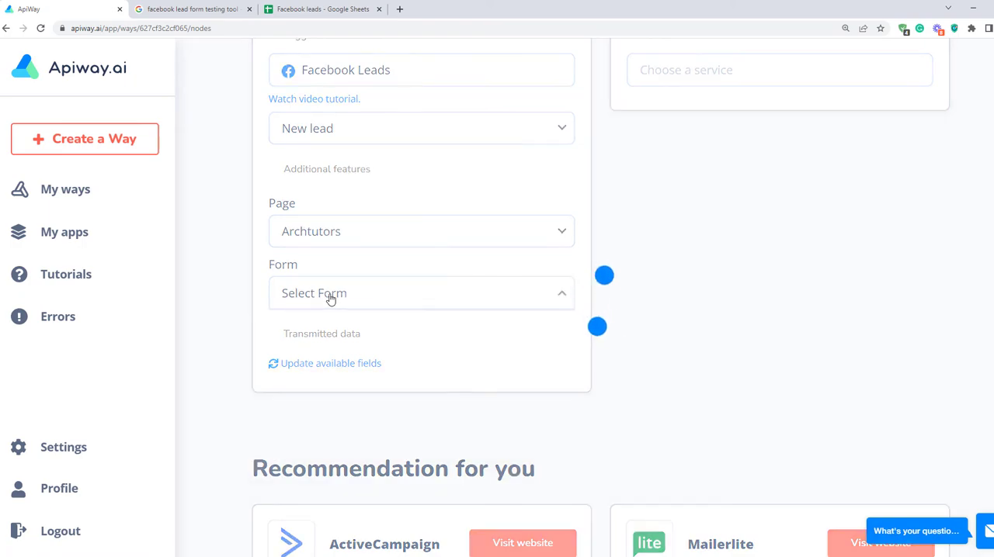
{"action": "left_click", "coordinate": [342, 292]}
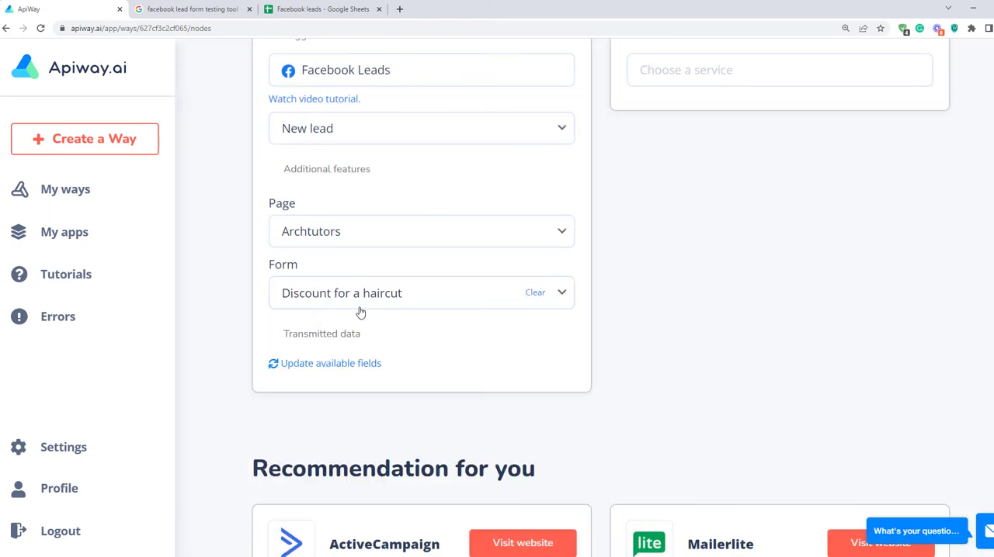
Step: Reach the Lead Ads Testing Tool via the Testing and Troubleshooting docs
{"action": "left_click", "coordinate": [190, 10]}
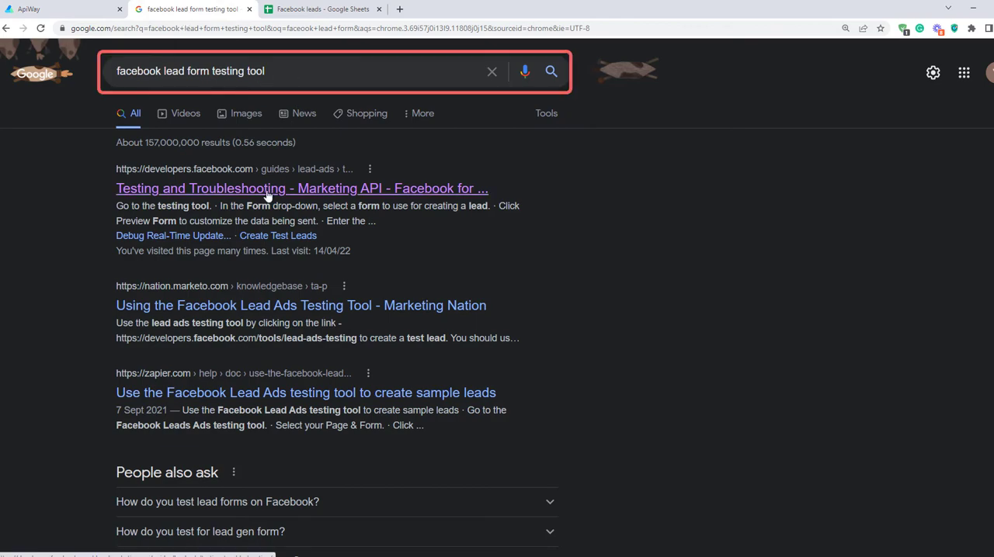
{"action": "left_click", "coordinate": [301, 188]}
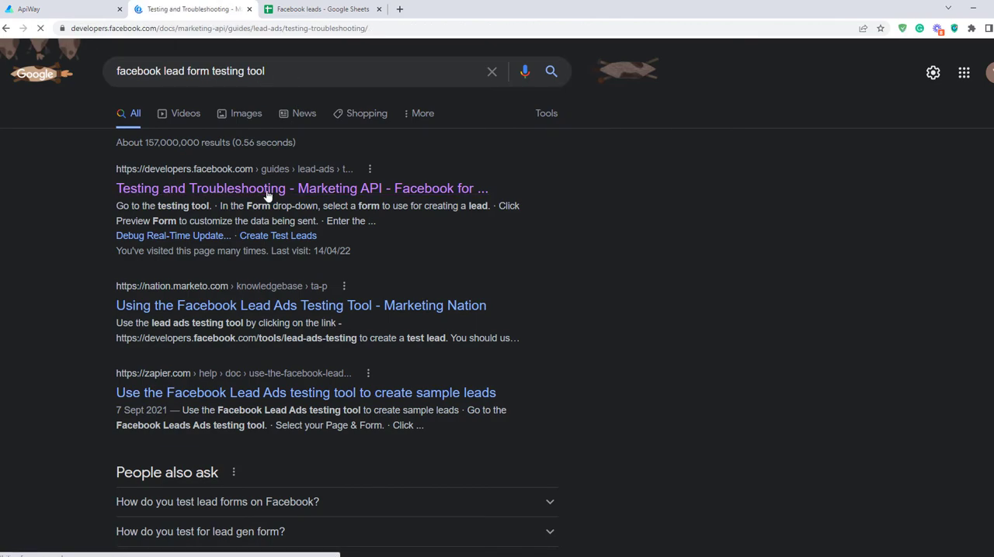
{"action": "left_click", "coordinate": [301, 188]}
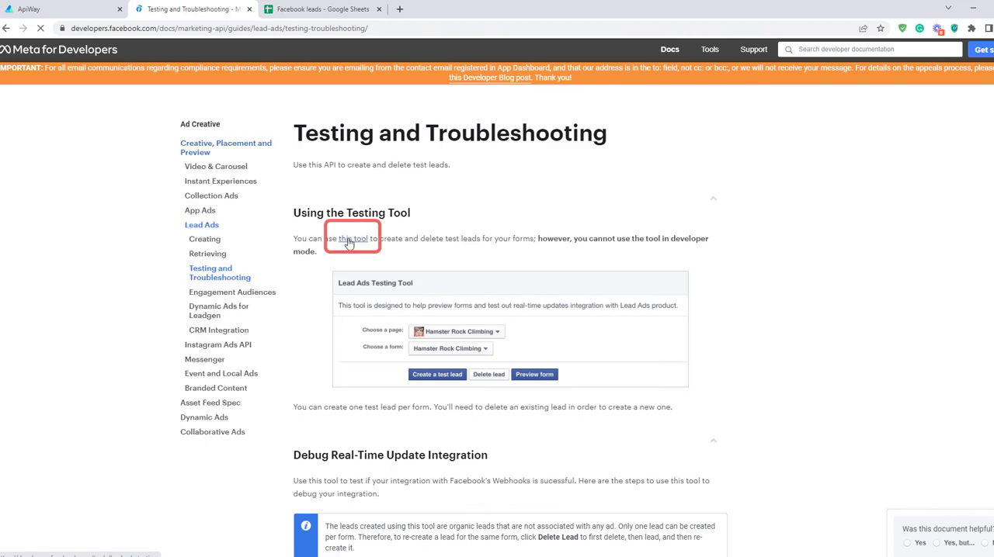
{"action": "left_click", "coordinate": [348, 239]}
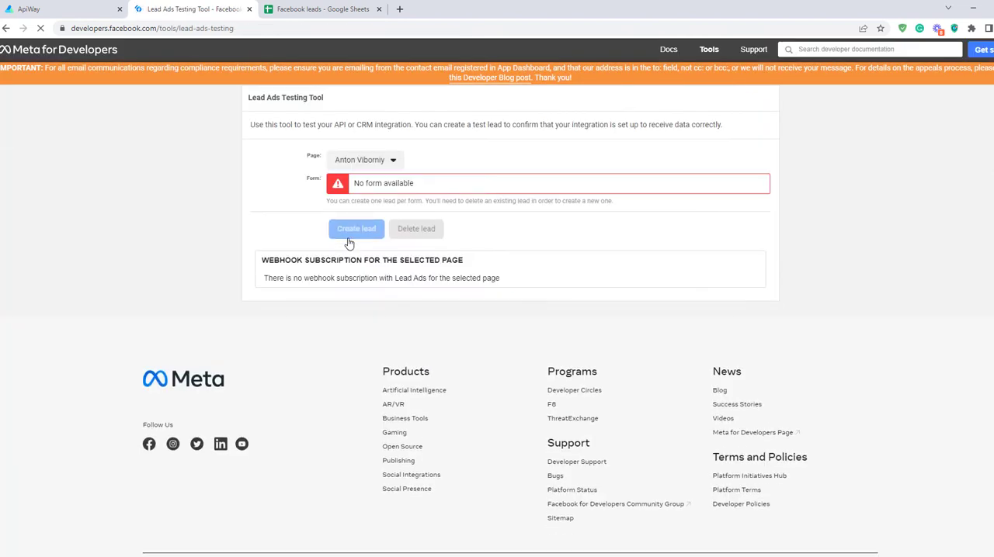
Step: Select the Archtutors page and create a test lead for the haircut discount form
{"action": "left_click", "coordinate": [365, 160]}
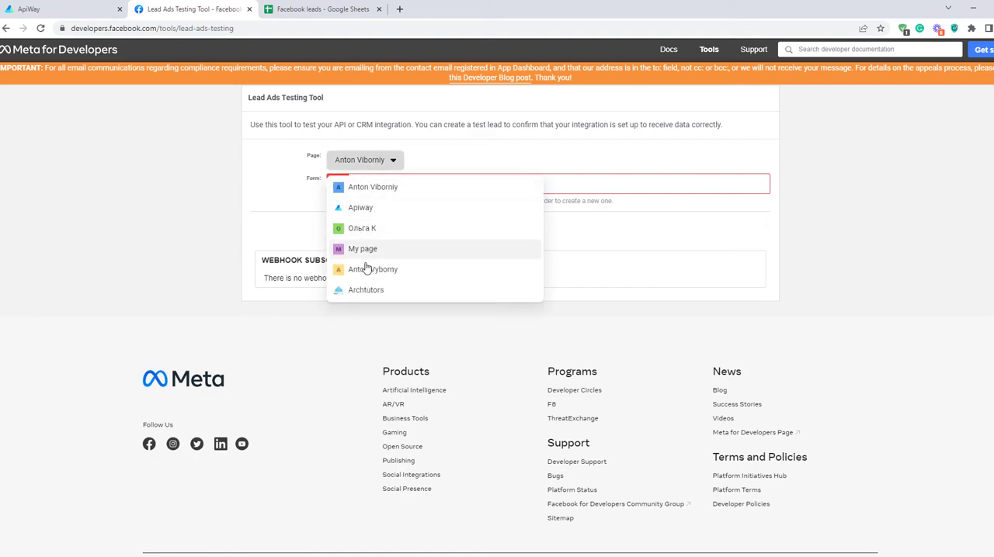
{"action": "left_click", "coordinate": [366, 289]}
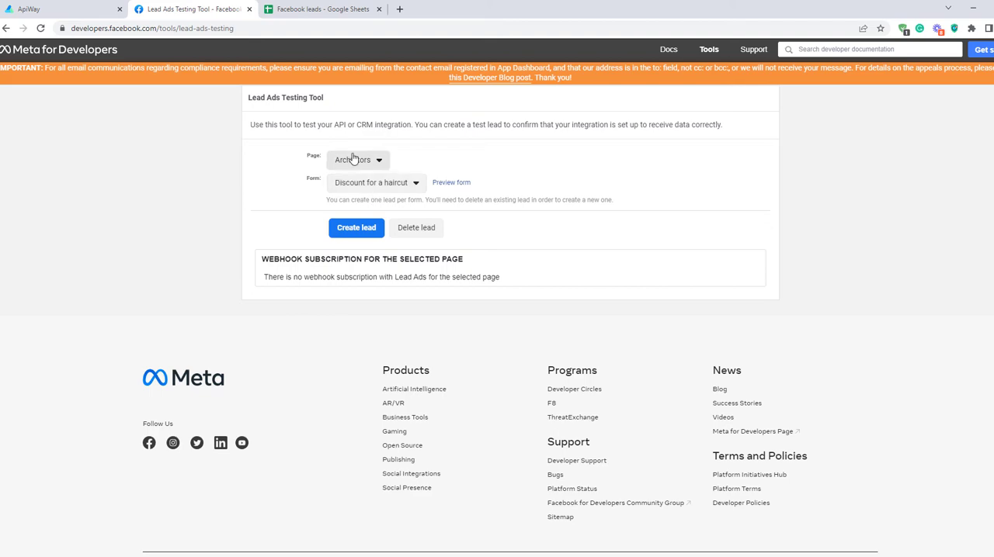
{"action": "left_click", "coordinate": [356, 226]}
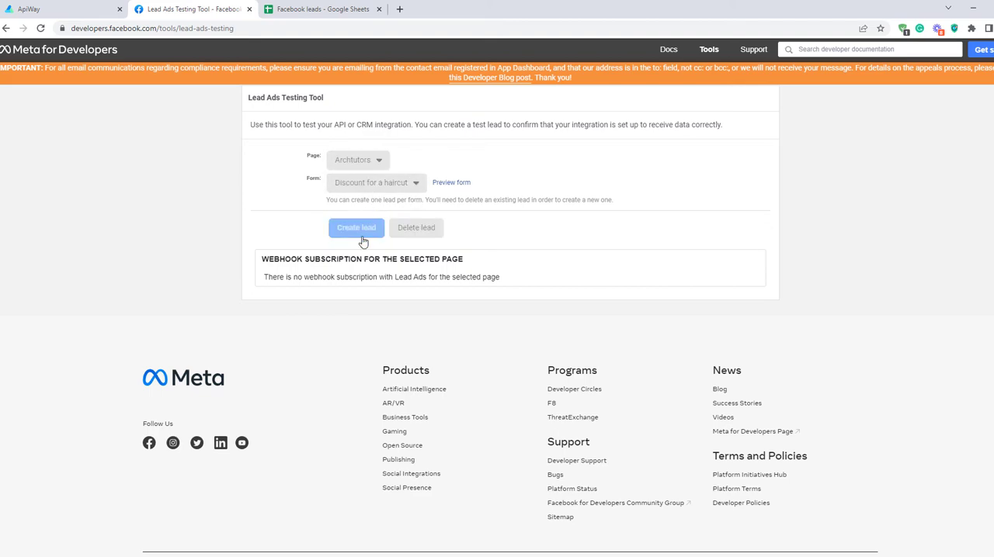
{"action": "left_click", "coordinate": [358, 227]}
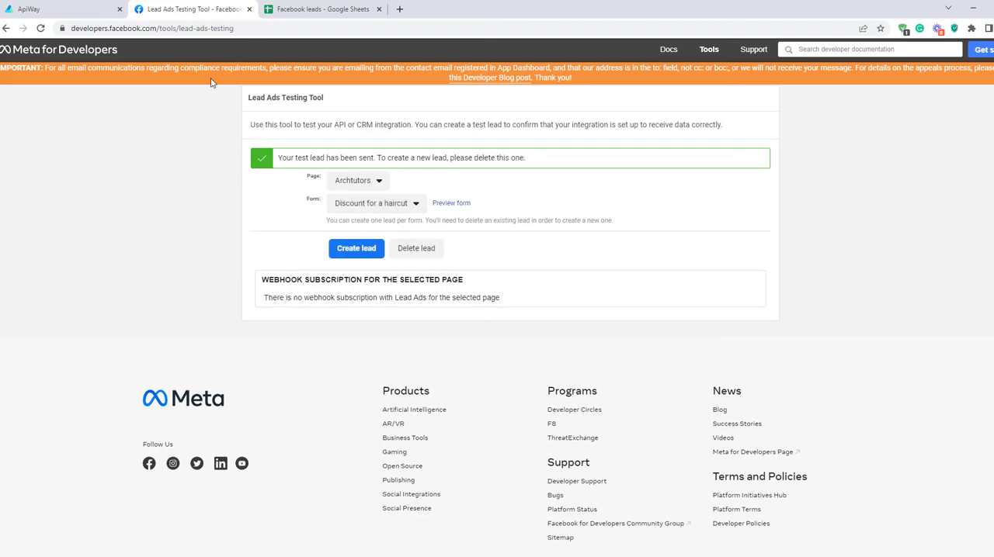
Step: Refresh the trigger's lead fields and set the action to Google Sheets, Create Spreadsheet Row
{"action": "left_click", "coordinate": [62, 9]}
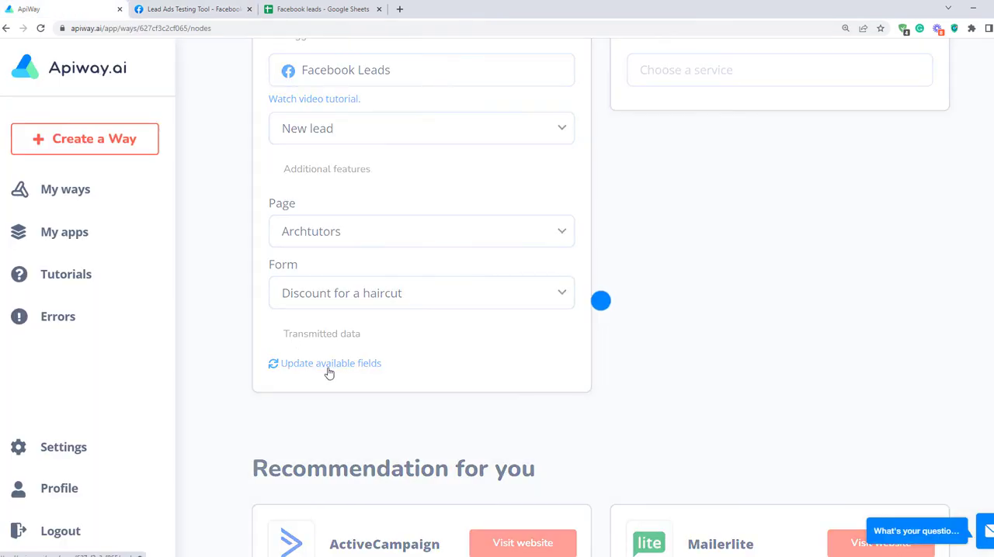
{"action": "left_click", "coordinate": [329, 363]}
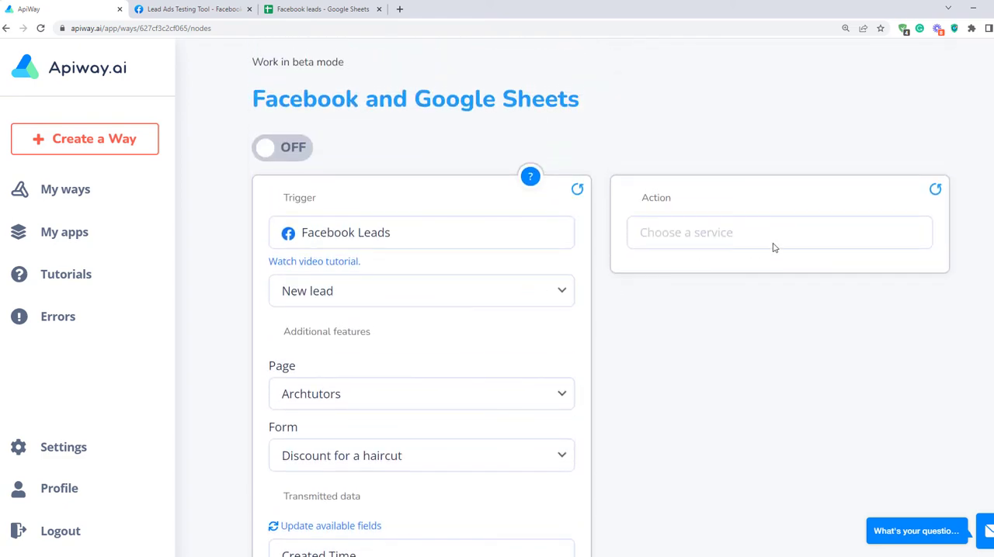
{"action": "left_click", "coordinate": [780, 233]}
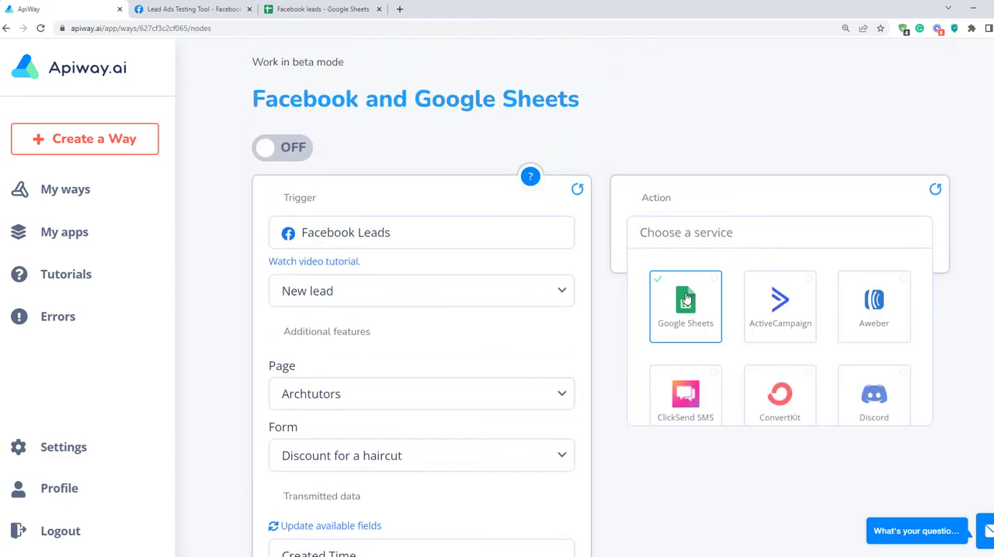
{"action": "left_click", "coordinate": [685, 304]}
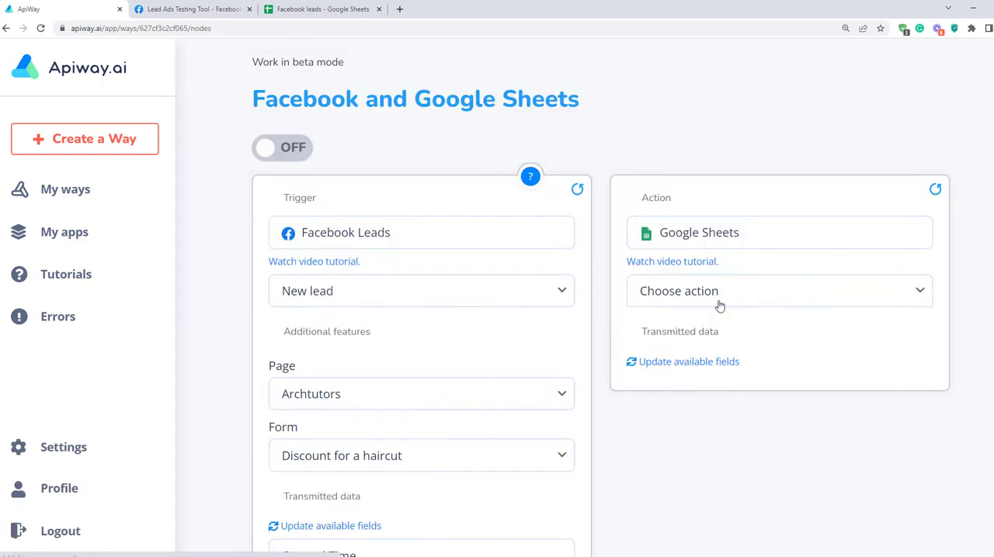
{"action": "left_click", "coordinate": [776, 290]}
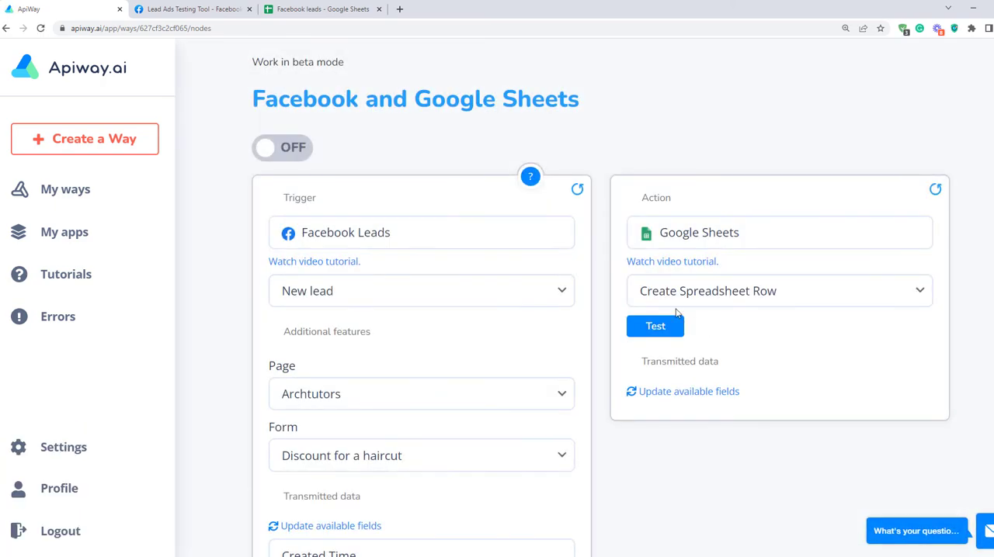
{"action": "scroll", "scroll_direction": "down", "scroll_amount": 3}
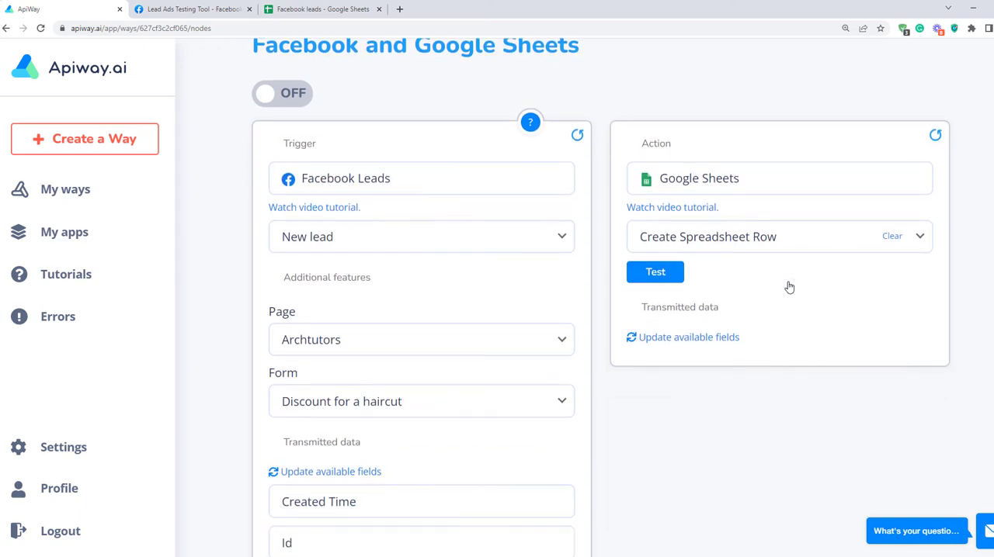
{"action": "left_click", "coordinate": [891, 236]}
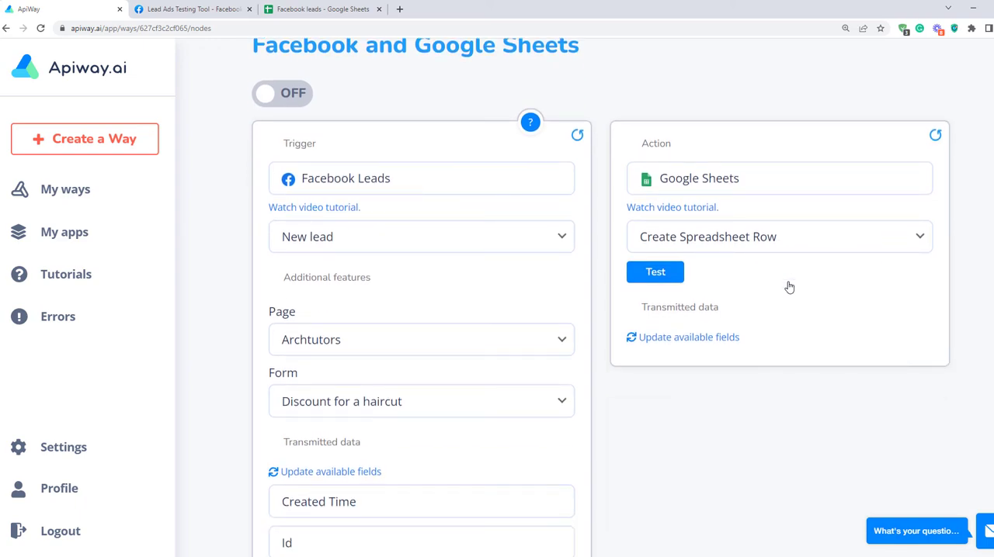
Step: Show the Facebook leads spreadsheet with Name, Email and Phone headers in row 1
{"action": "left_click", "coordinate": [323, 10]}
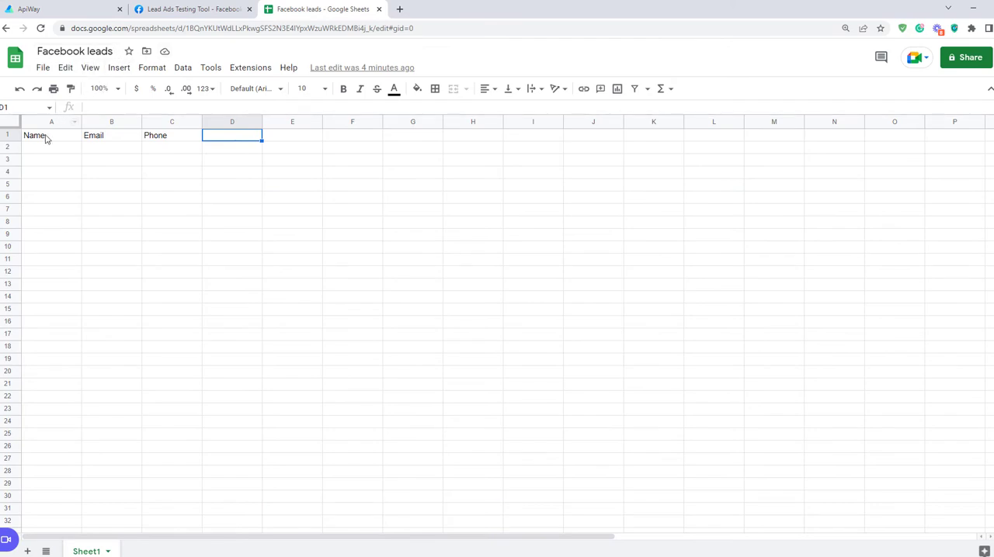
{"action": "mouse_move", "coordinate": [48, 155]}
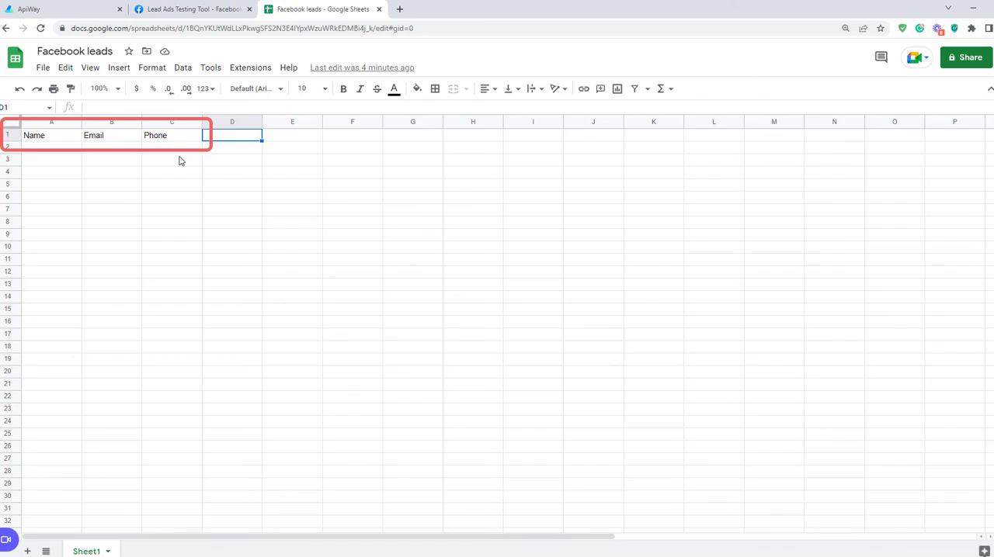
Step: Target the Facebook leads spreadsheet and its Sheet1 worksheet in the action
{"action": "left_click", "coordinate": [31, 9]}
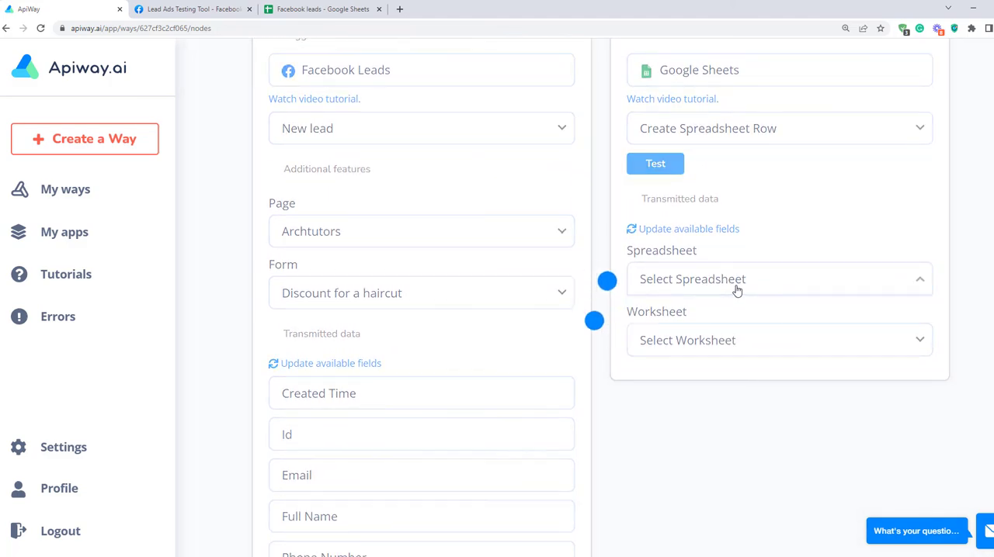
{"action": "left_click", "coordinate": [682, 280]}
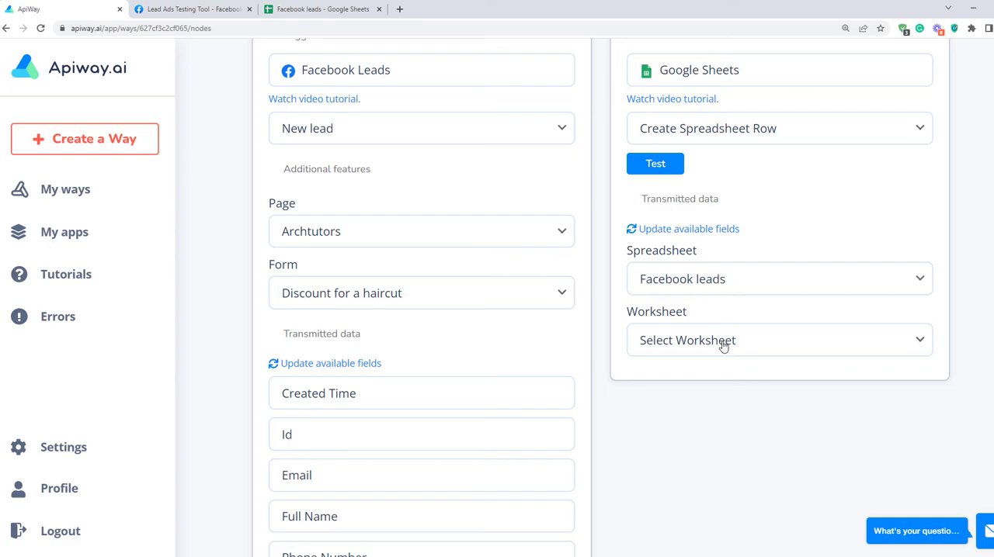
{"action": "mouse_move", "coordinate": [696, 378]}
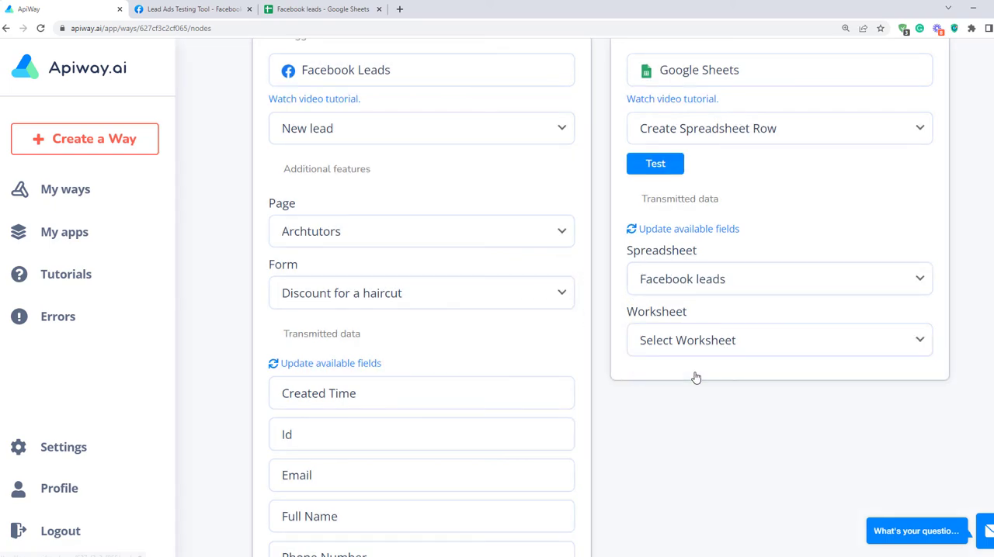
{"action": "left_click", "coordinate": [780, 340]}
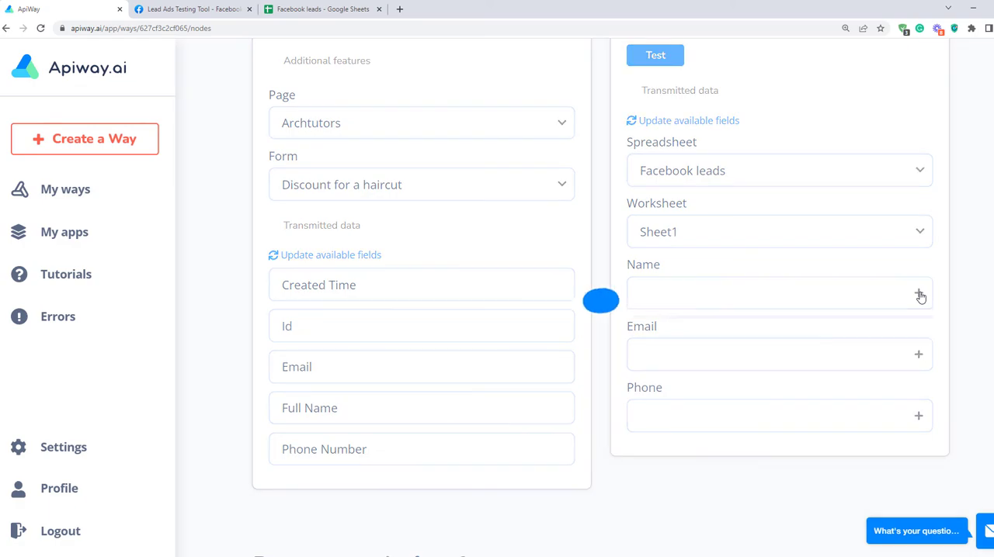
Step: Map Full Name, Email and Phone Number into the Name, Email, Phone columns and send a test row
{"action": "left_click", "coordinate": [919, 295]}
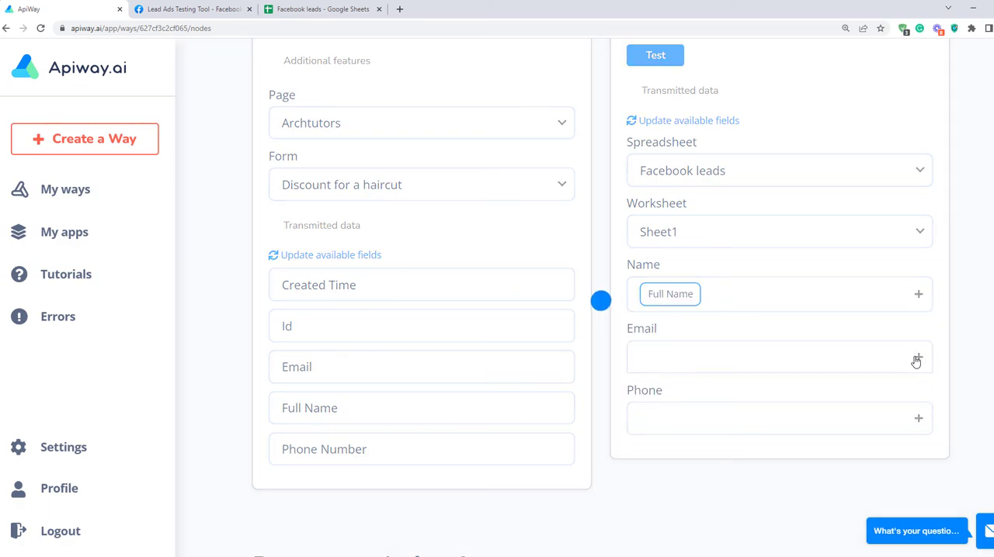
{"action": "left_click", "coordinate": [916, 361]}
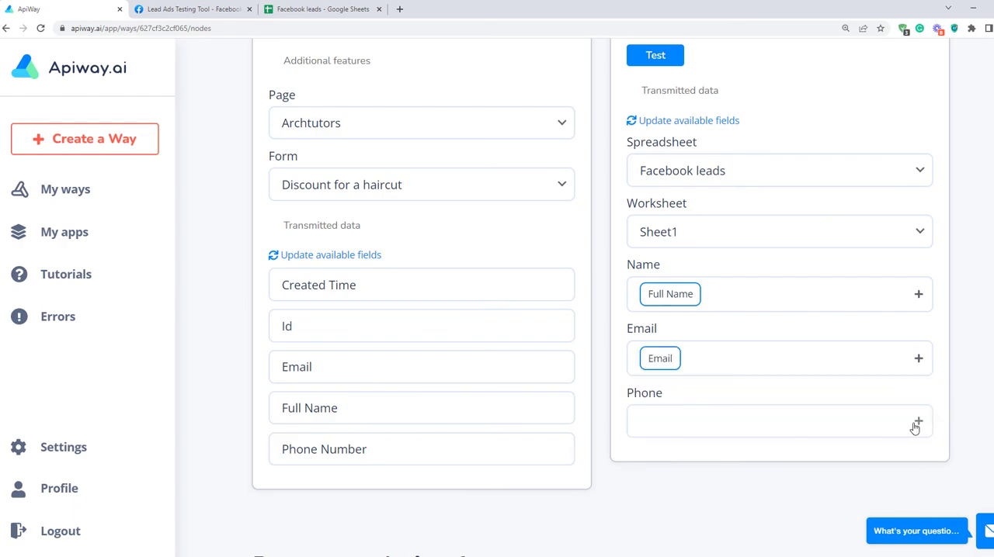
{"action": "left_click", "coordinate": [920, 422]}
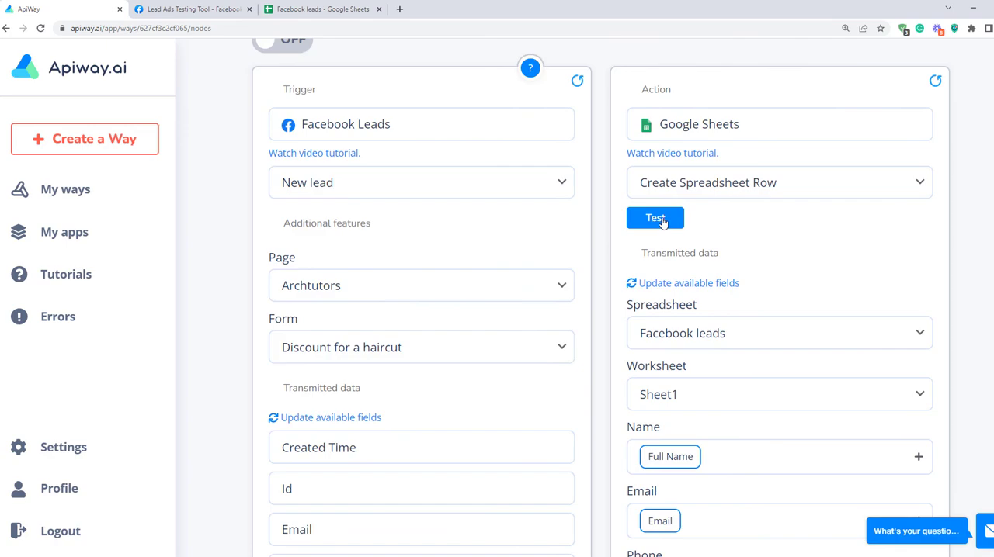
{"action": "left_click", "coordinate": [655, 217]}
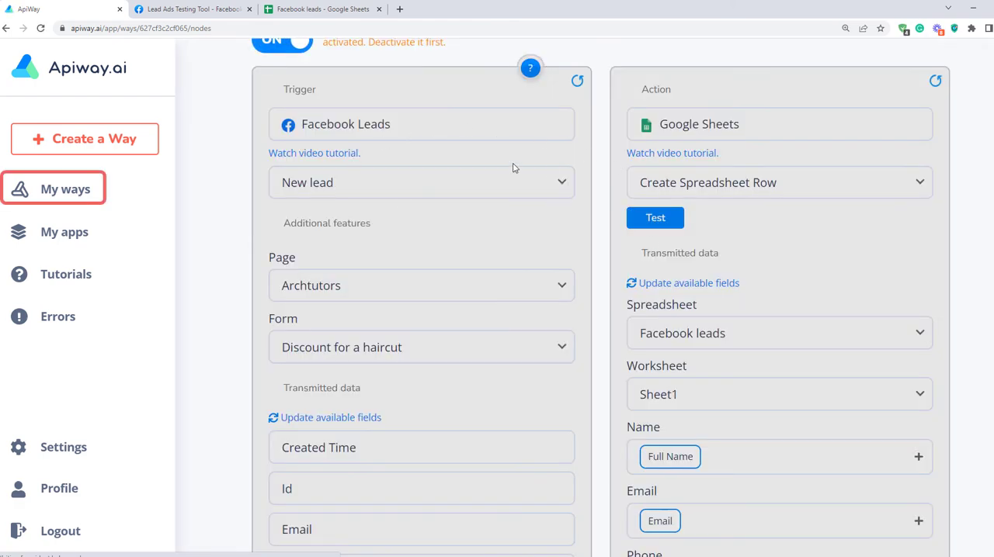
Step: From the My ways list, turn the Facebook and Google Sheets way off
{"action": "left_click", "coordinate": [65, 189]}
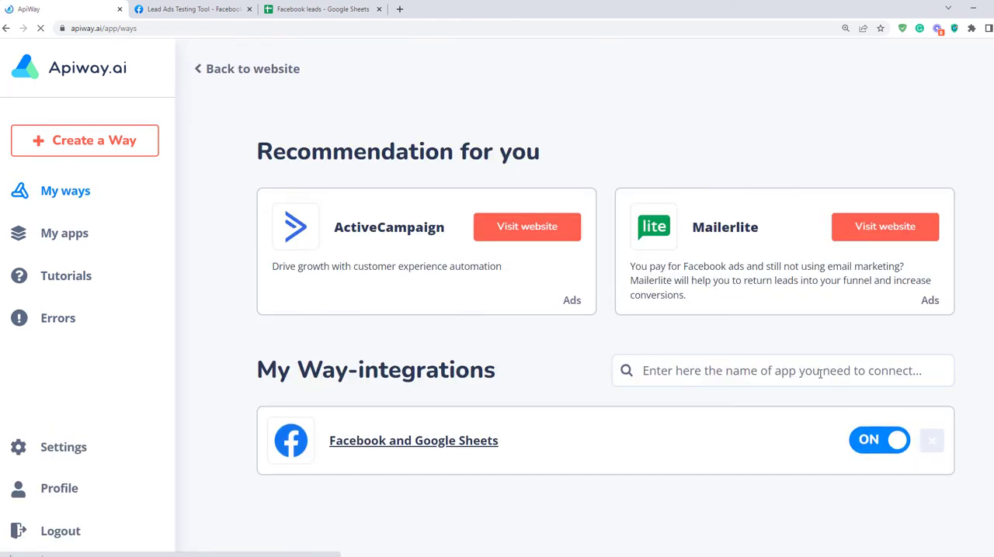
{"action": "left_click", "coordinate": [879, 441]}
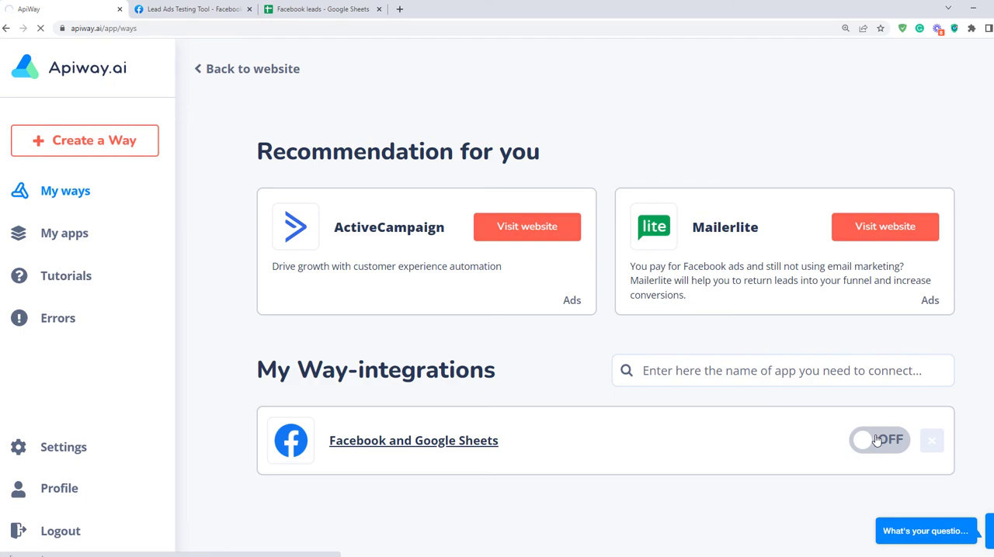
{"action": "left_click", "coordinate": [879, 441]}
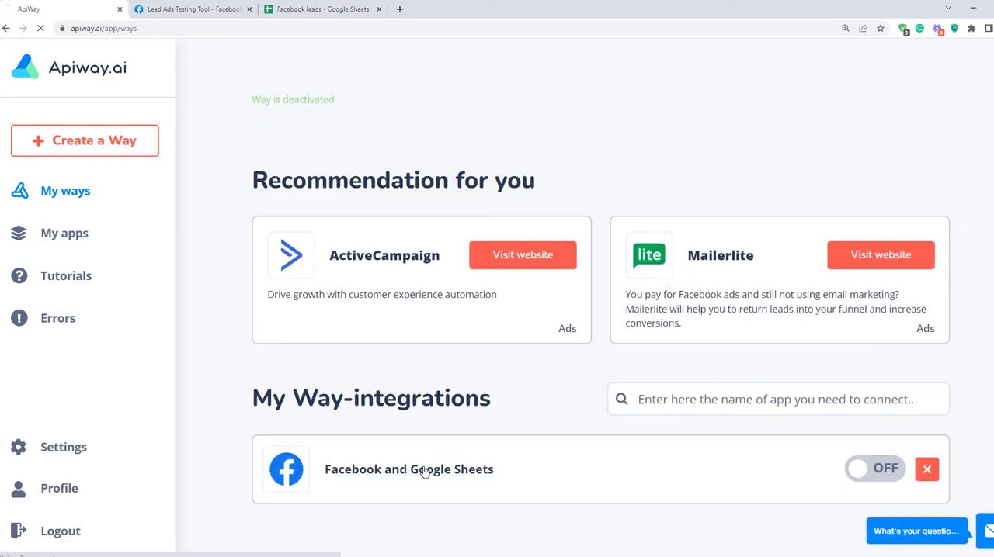
Step: Reopen the Facebook and Google Sheets way and turn it back on
{"action": "left_click", "coordinate": [408, 469]}
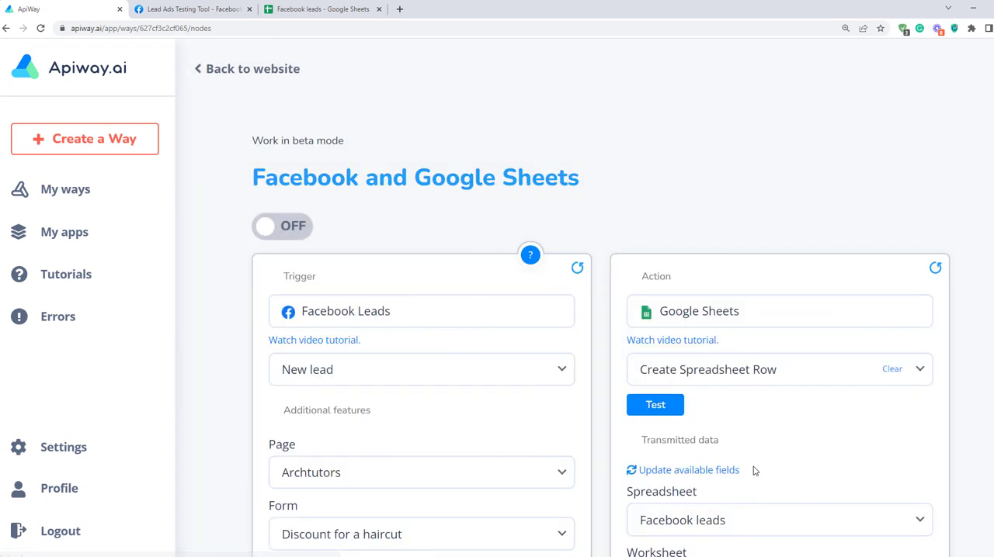
{"action": "left_click", "coordinate": [282, 227]}
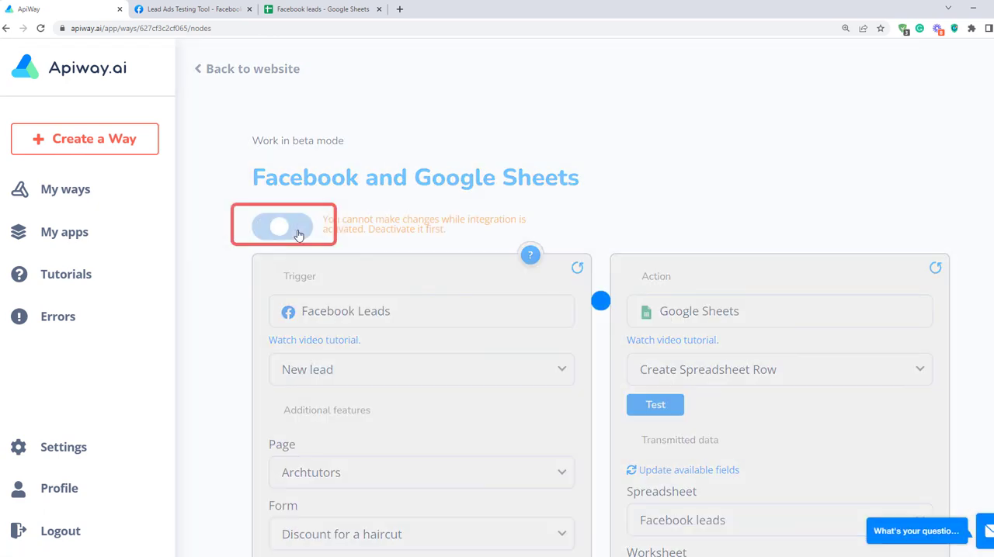
{"action": "left_click", "coordinate": [283, 227]}
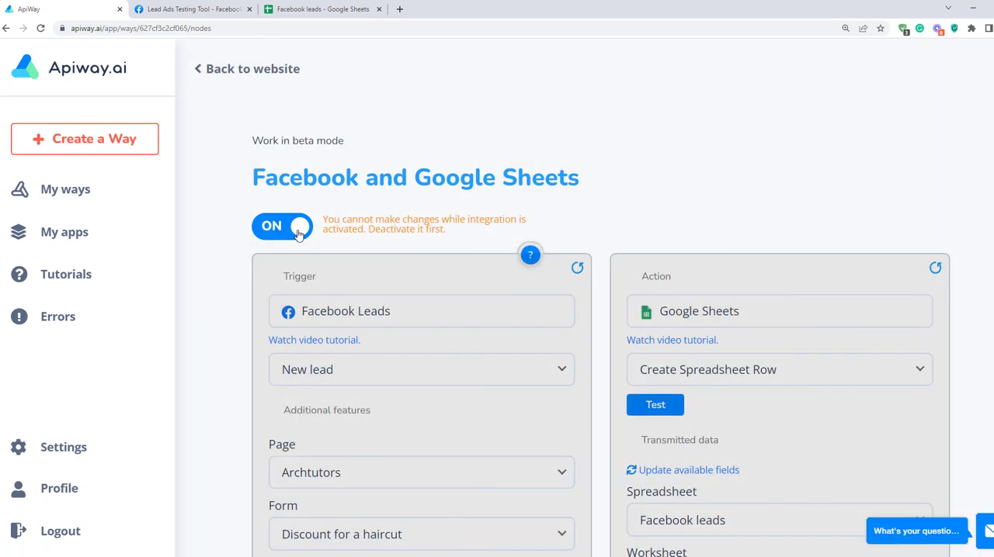
Step: Send a test lead from the Lead Ads Testing Tool and get the success confirmation
{"action": "left_click", "coordinate": [193, 9]}
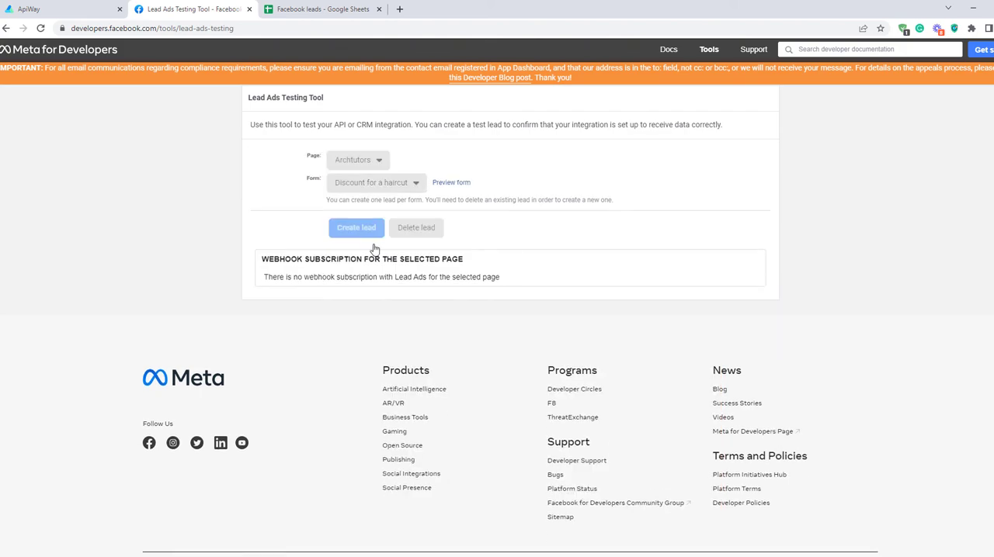
{"action": "left_click", "coordinate": [357, 227]}
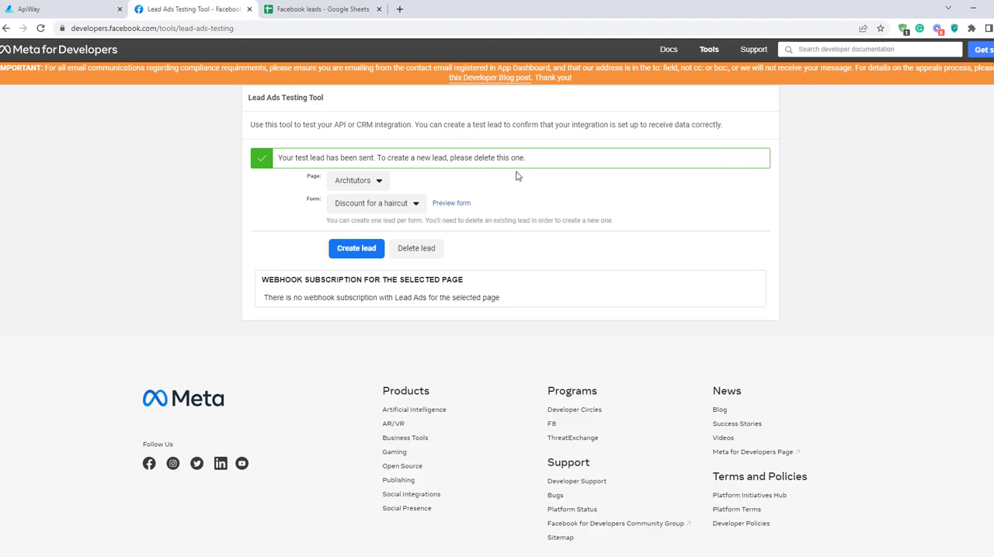
Step: View row 2 of the Facebook leads sheet showing the dummy name, email and phone
{"action": "left_click", "coordinate": [321, 9]}
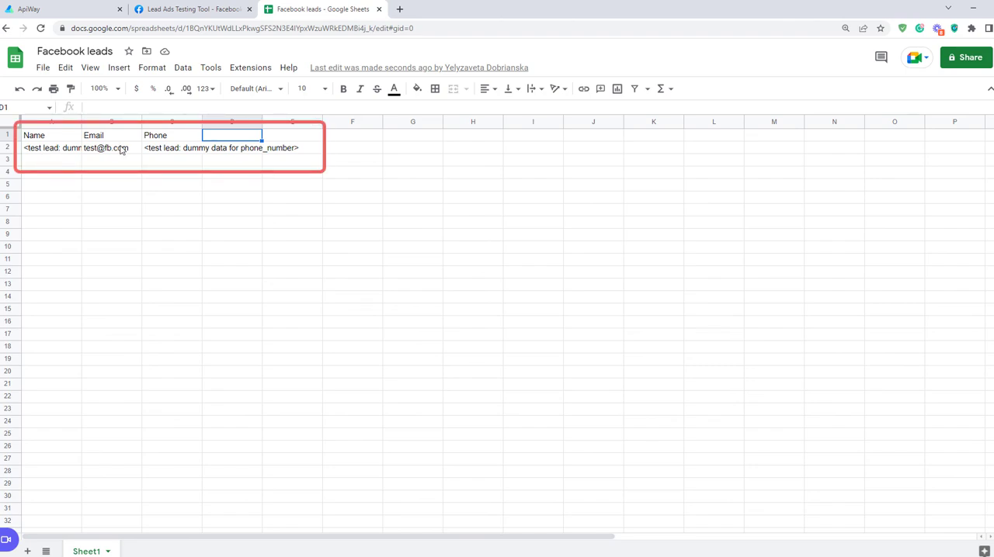
{"action": "mouse_move", "coordinate": [76, 160]}
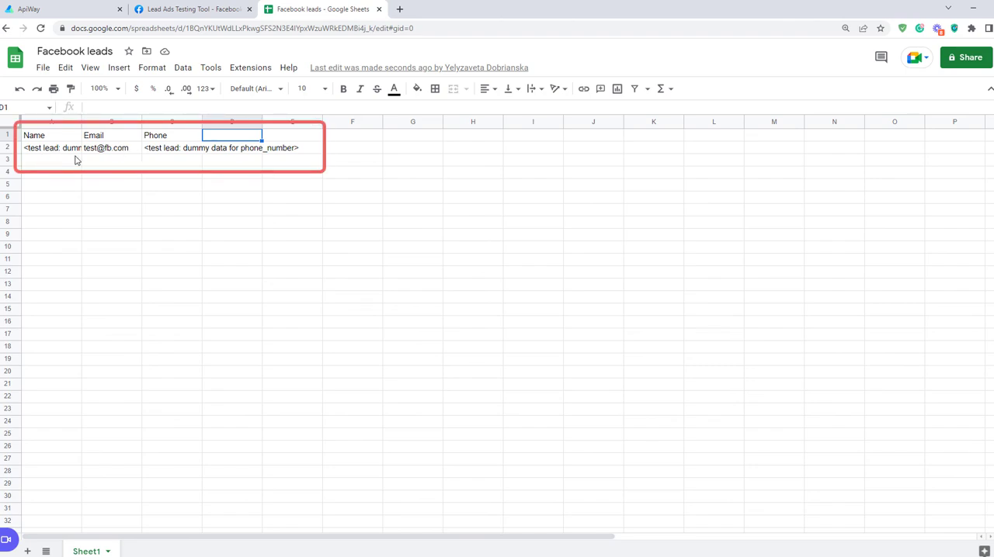
{"action": "mouse_move", "coordinate": [94, 382]}
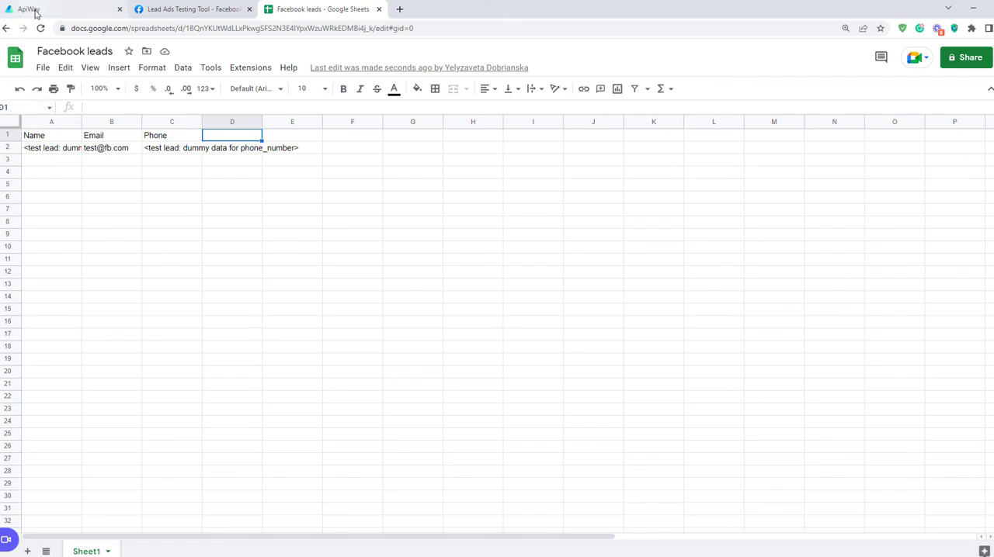
Step: Back in Apiway, browse the My apps grid of services available to integrate
{"action": "left_click", "coordinate": [28, 9]}
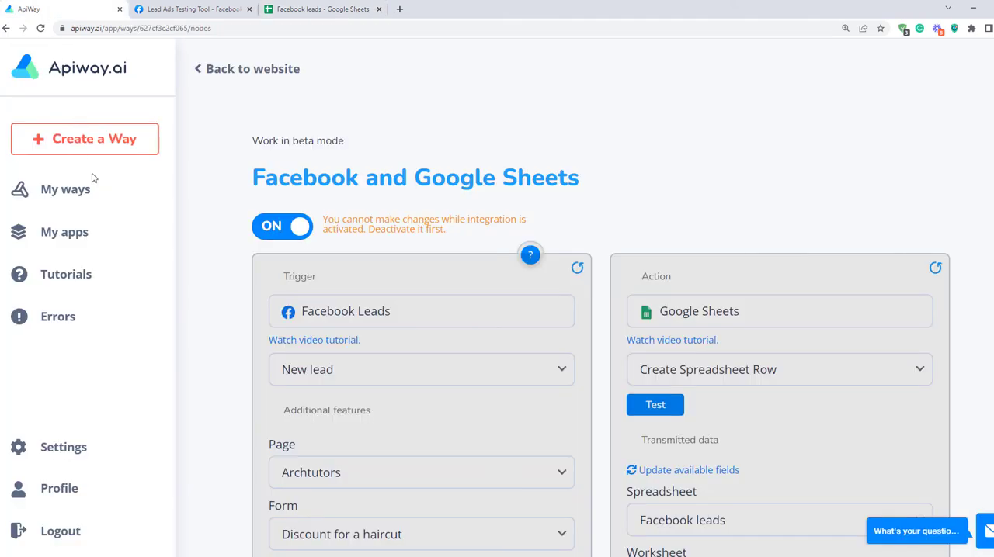
{"action": "left_click", "coordinate": [64, 233]}
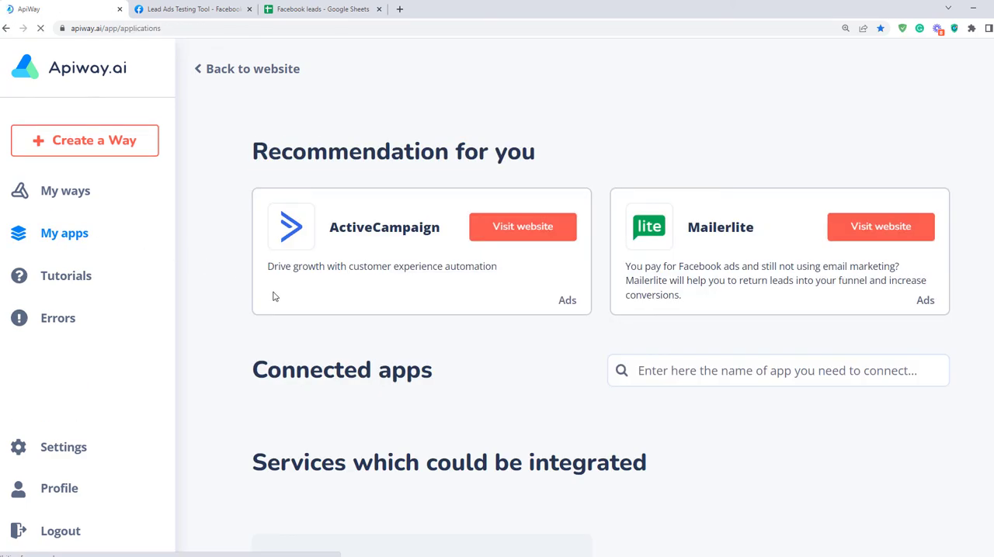
{"action": "scroll", "scroll_direction": "down", "scroll_amount": 3}
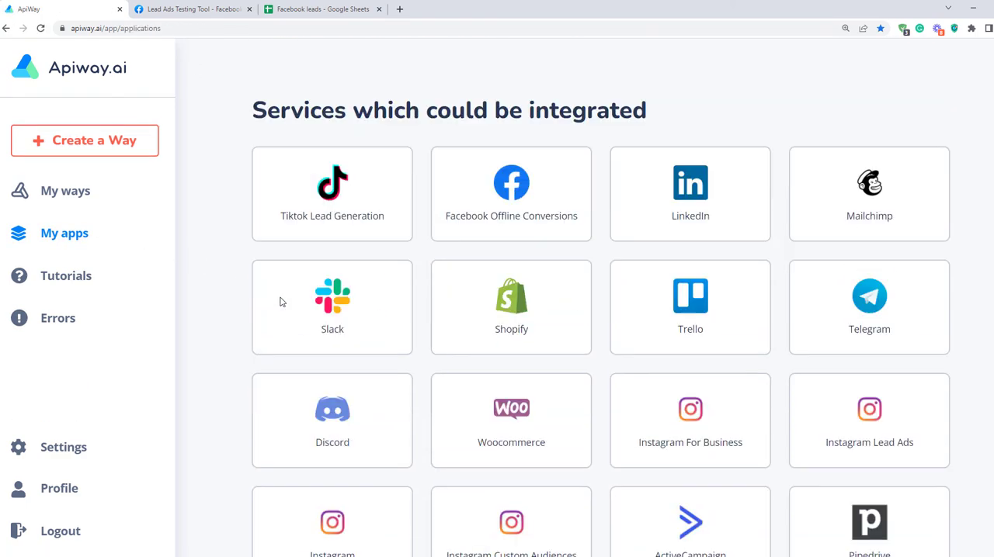
{"action": "scroll", "scroll_direction": "down", "scroll_amount": 3}
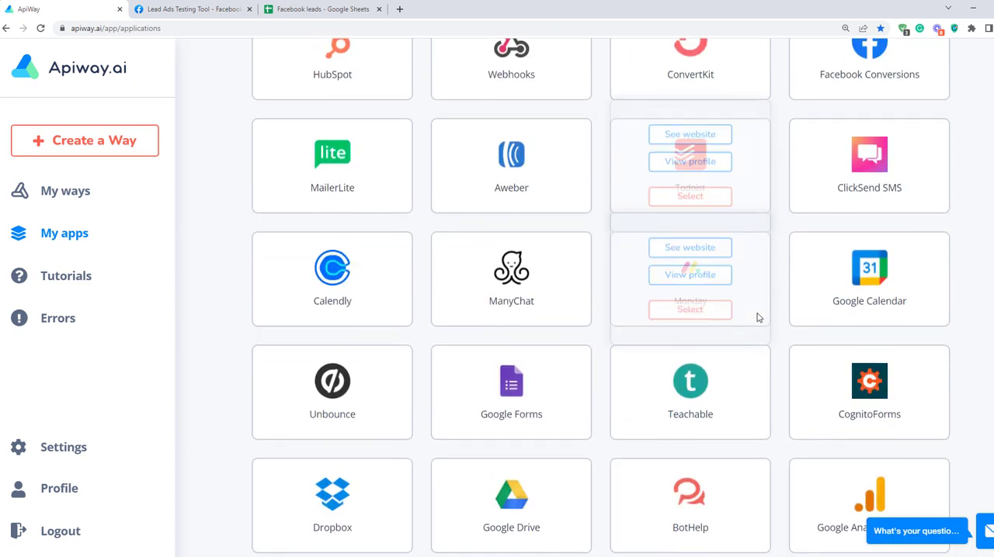